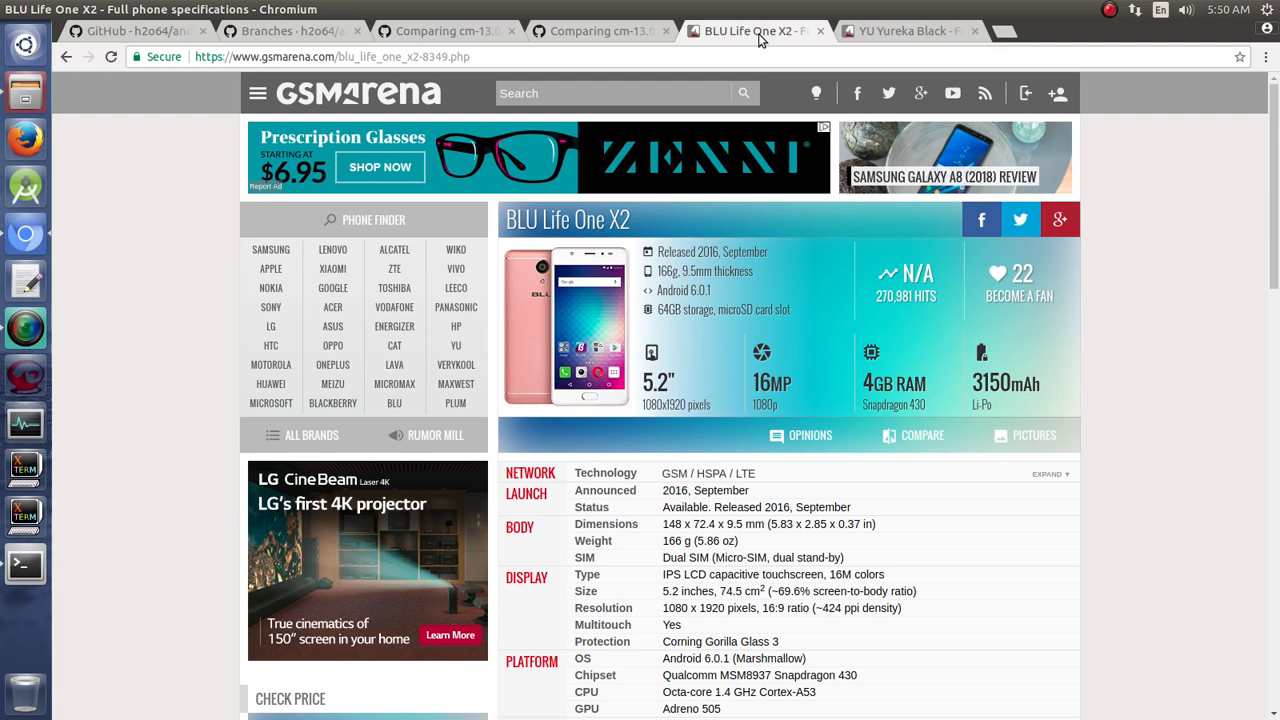
mouse_move(910, 32)
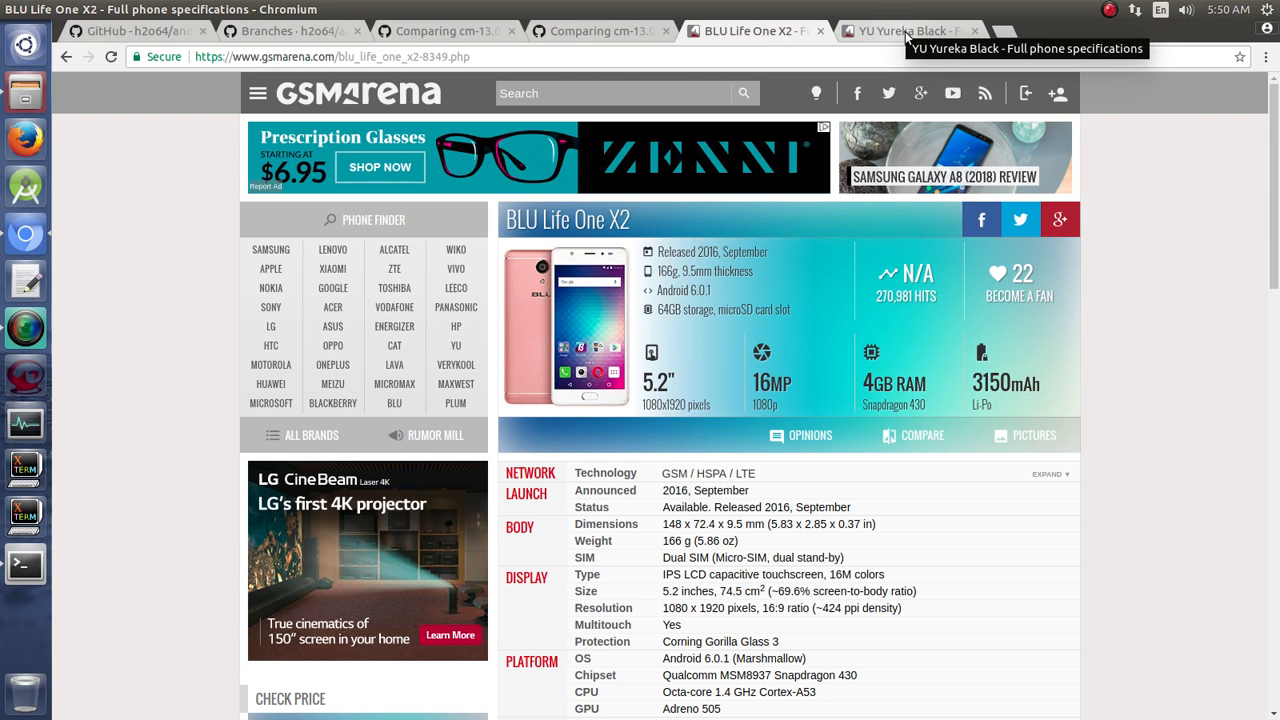
Step: Flip between the YU Yureka Black and BLU Life One X2 spec sheets, scrolling through each
click(904, 32)
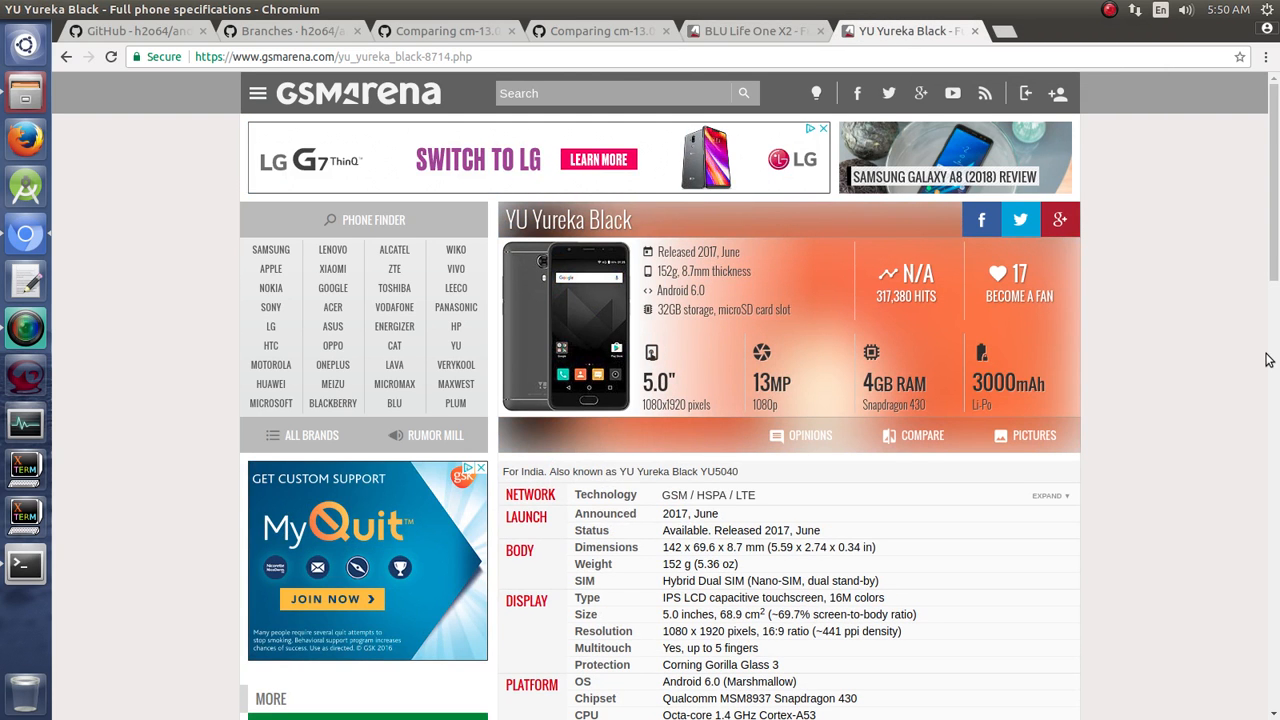
mouse_move(890, 420)
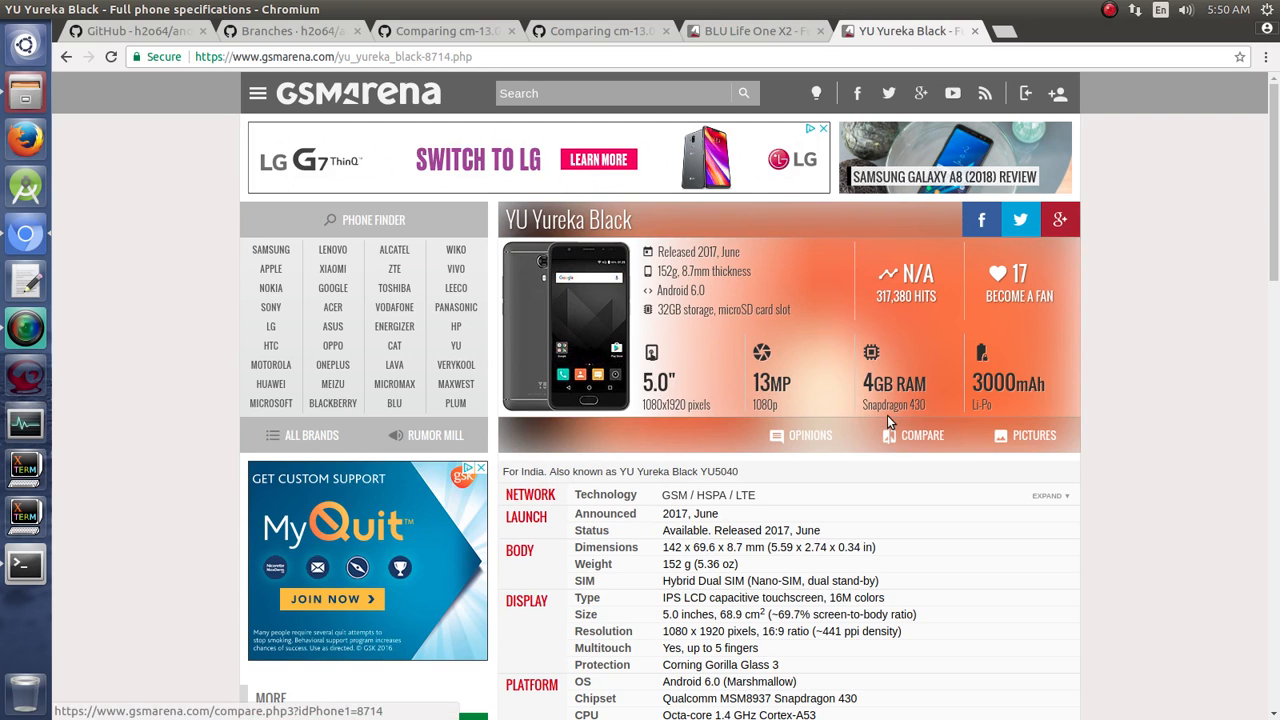
mouse_move(892, 390)
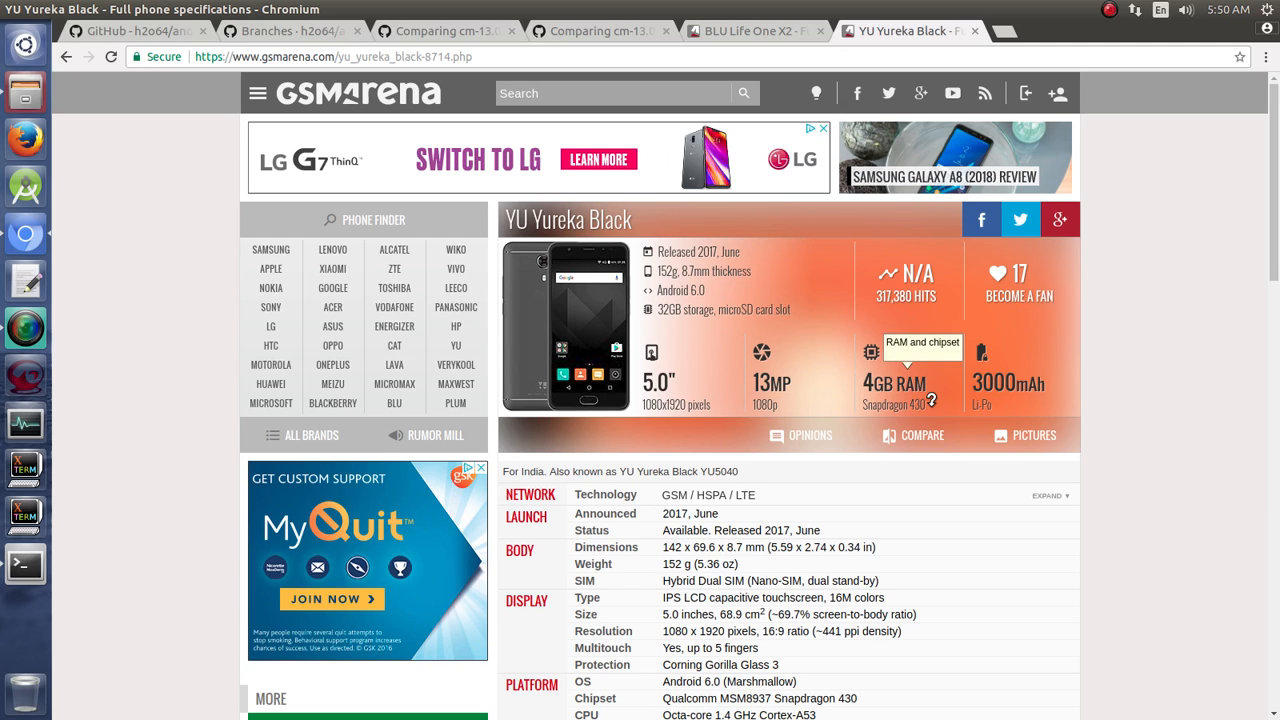
mouse_move(686, 416)
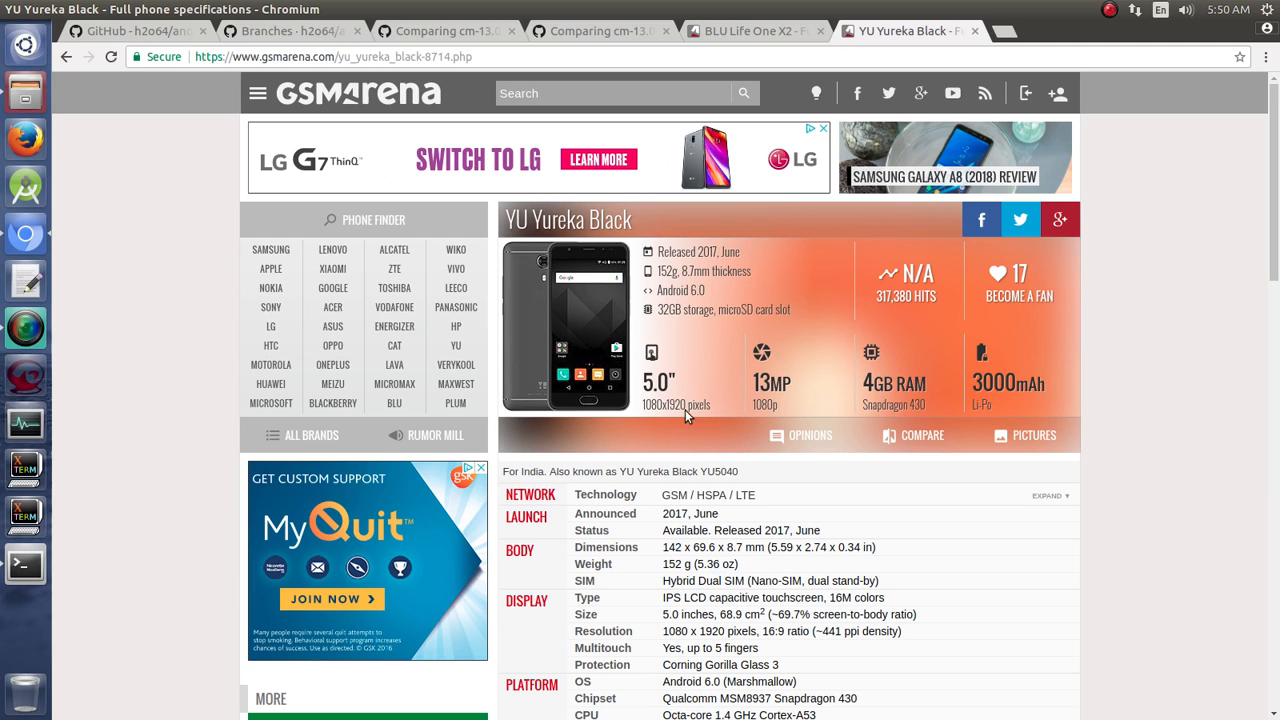
mouse_move(1148, 586)
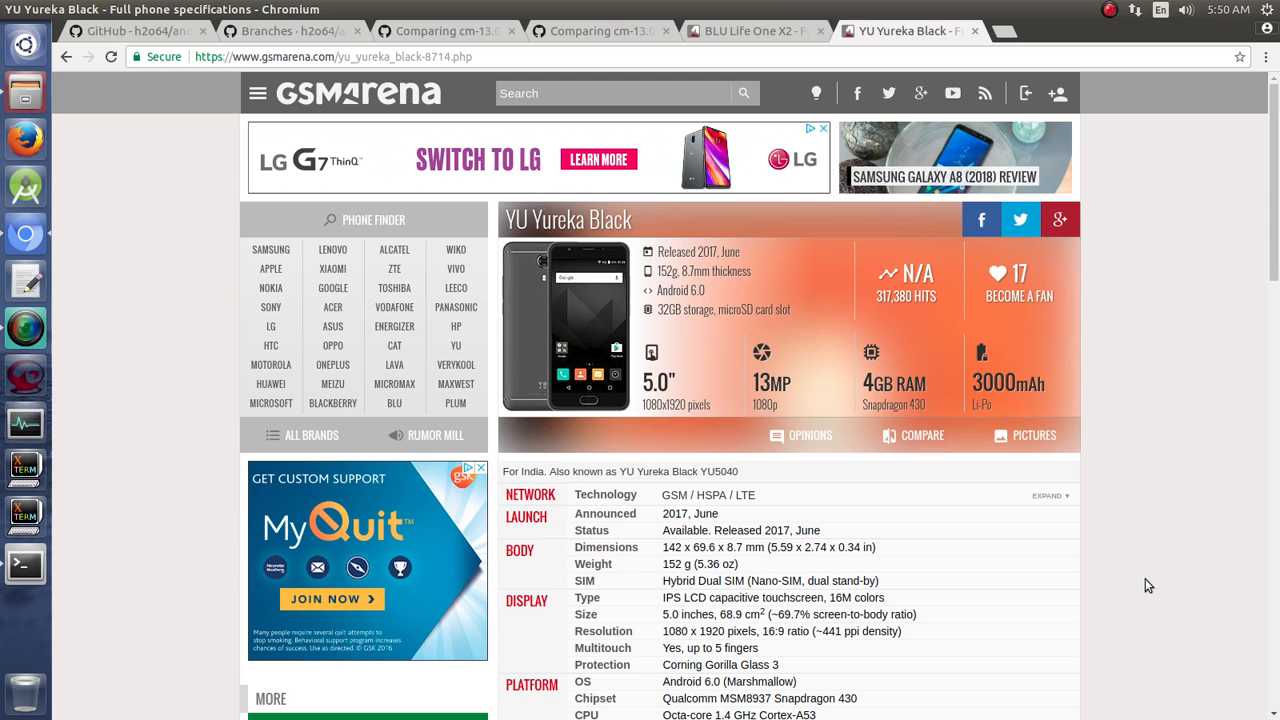
click(752, 32)
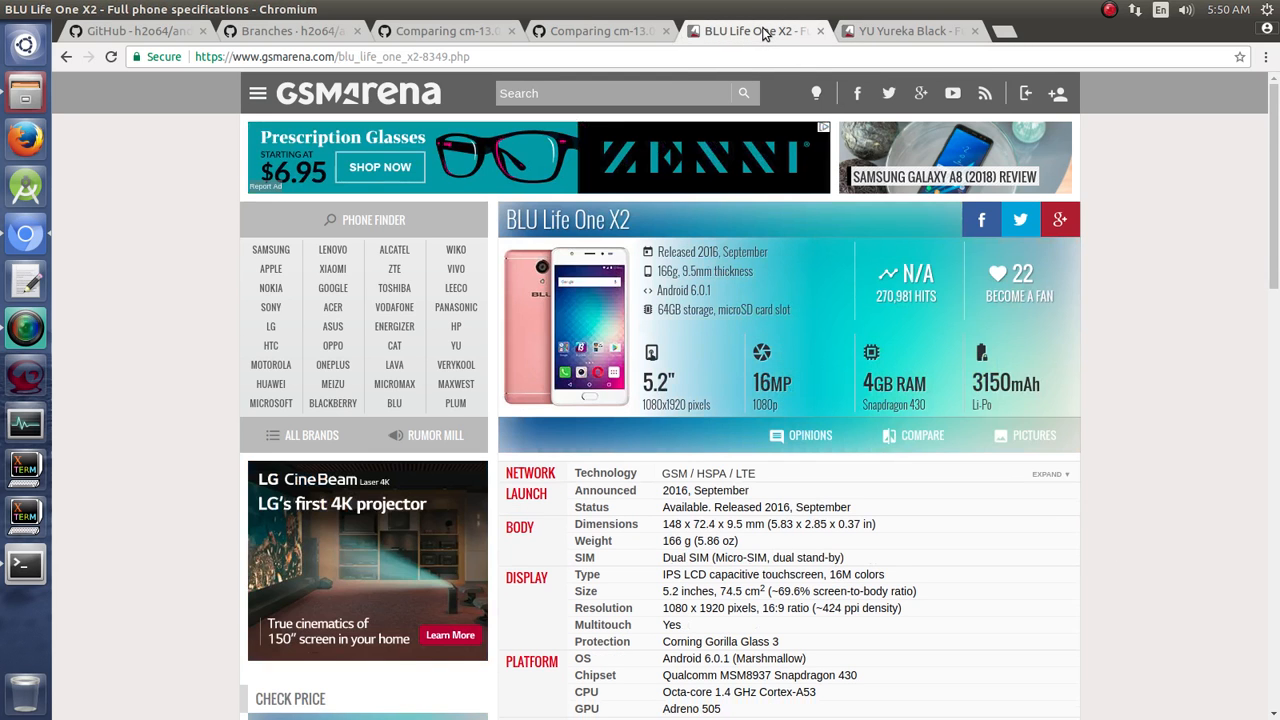
mouse_move(728, 420)
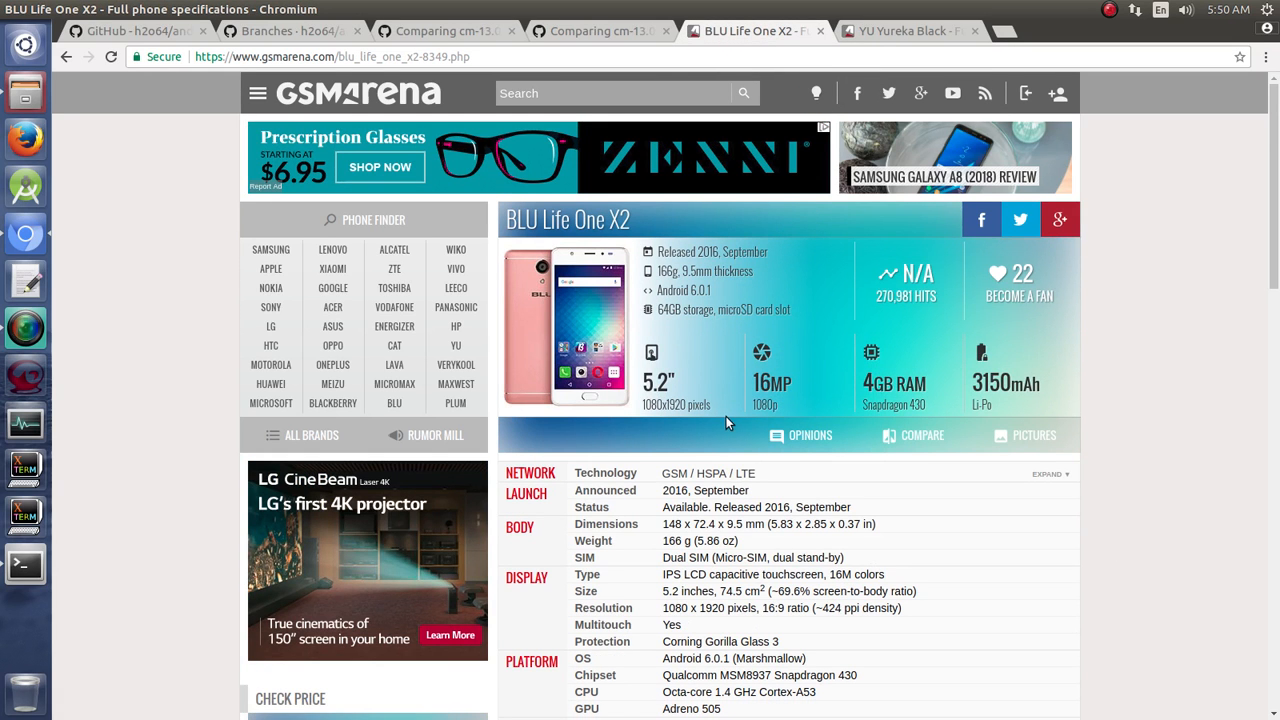
mouse_move(684, 440)
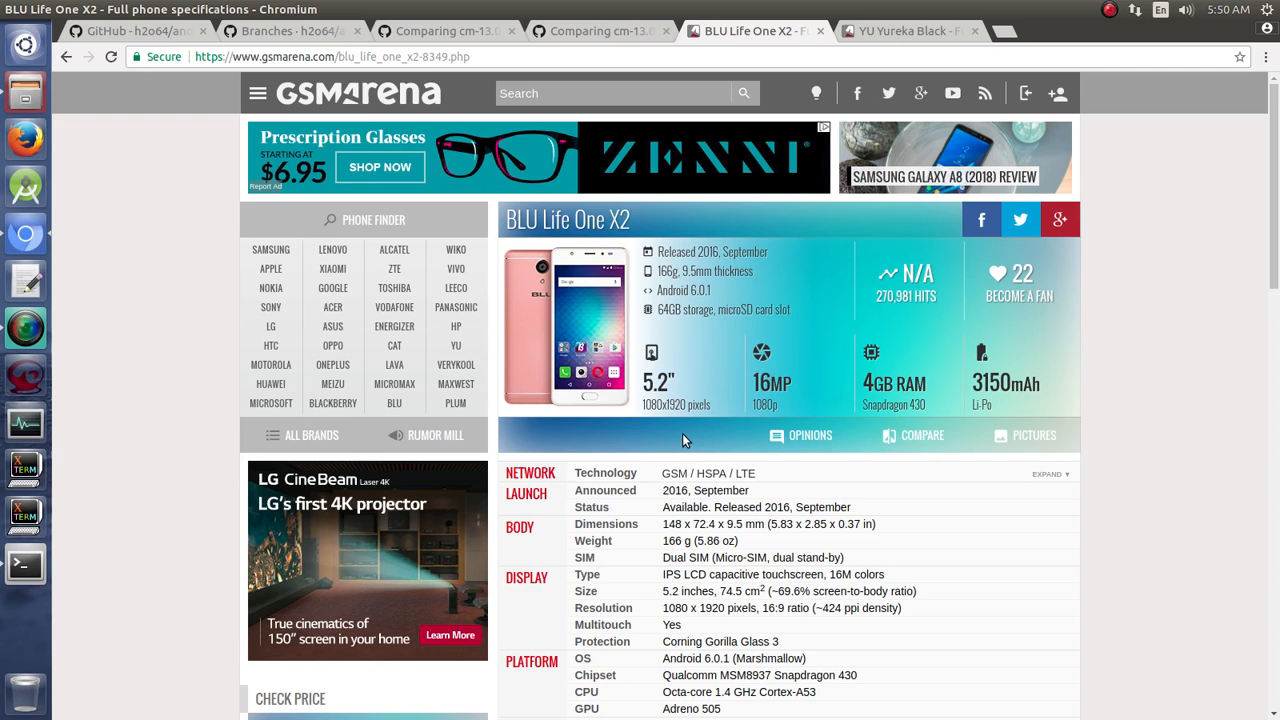
scroll(down, 3)
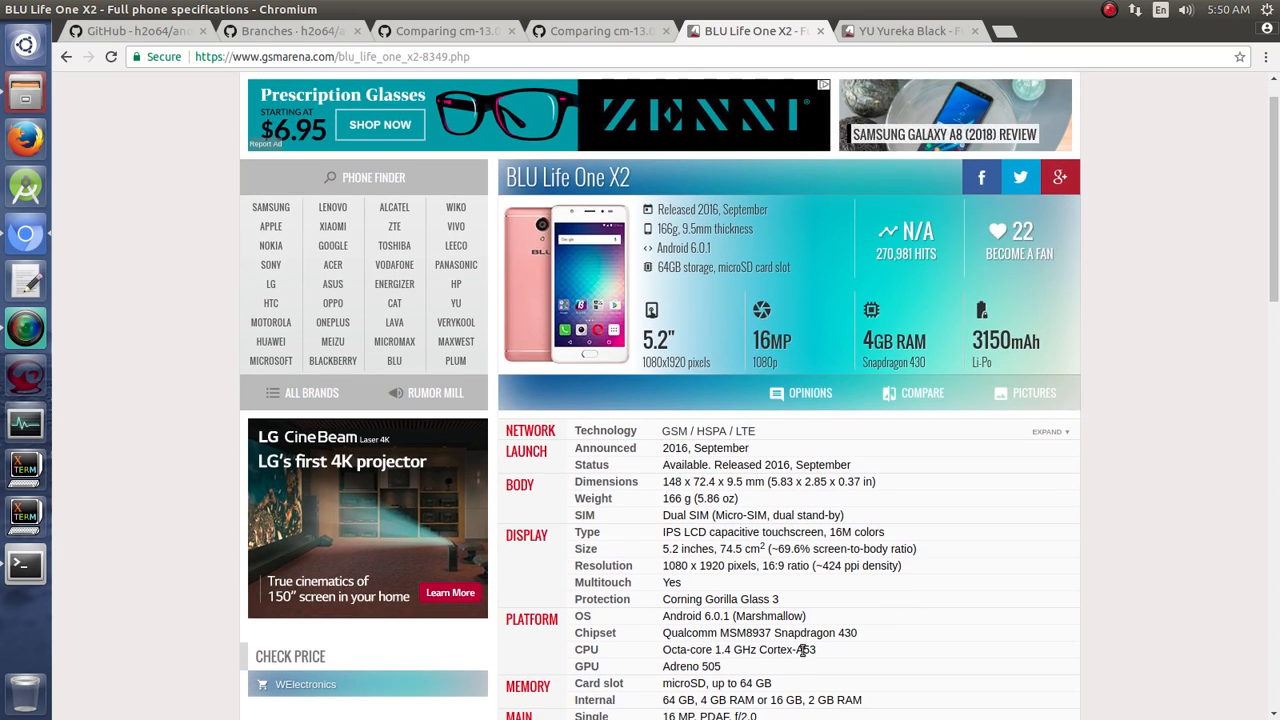
click(904, 32)
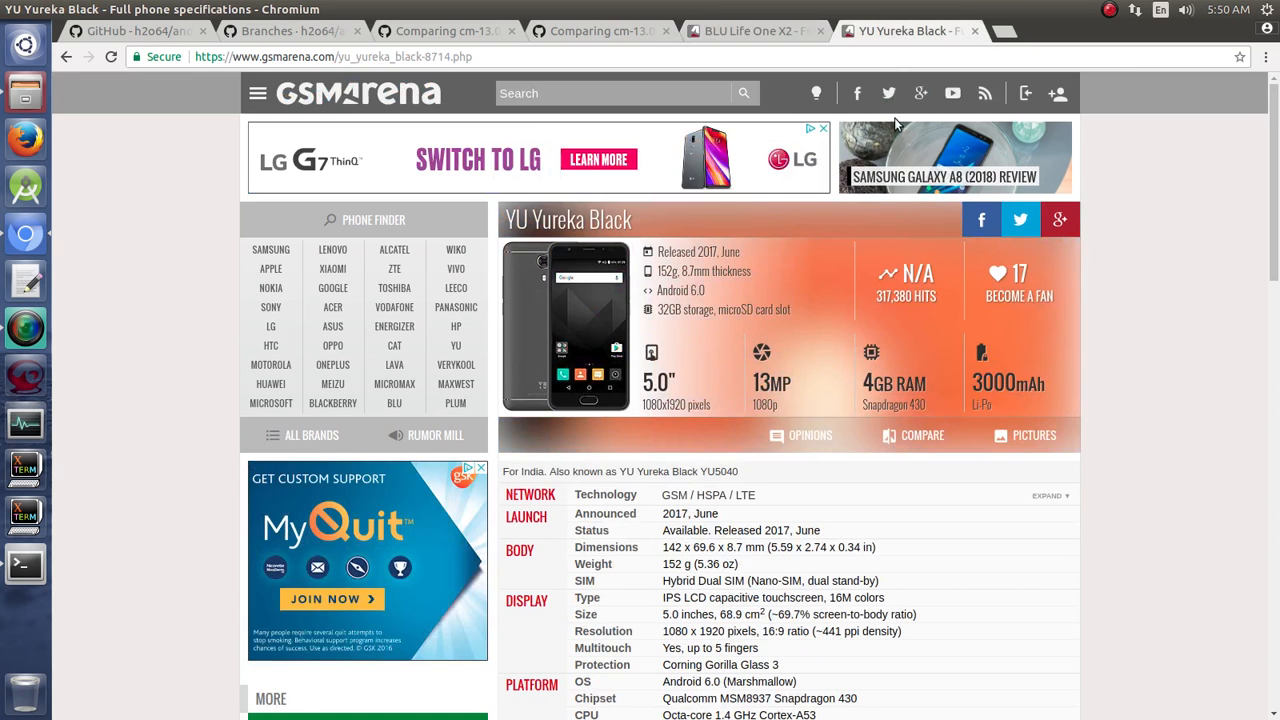
scroll(down, 3)
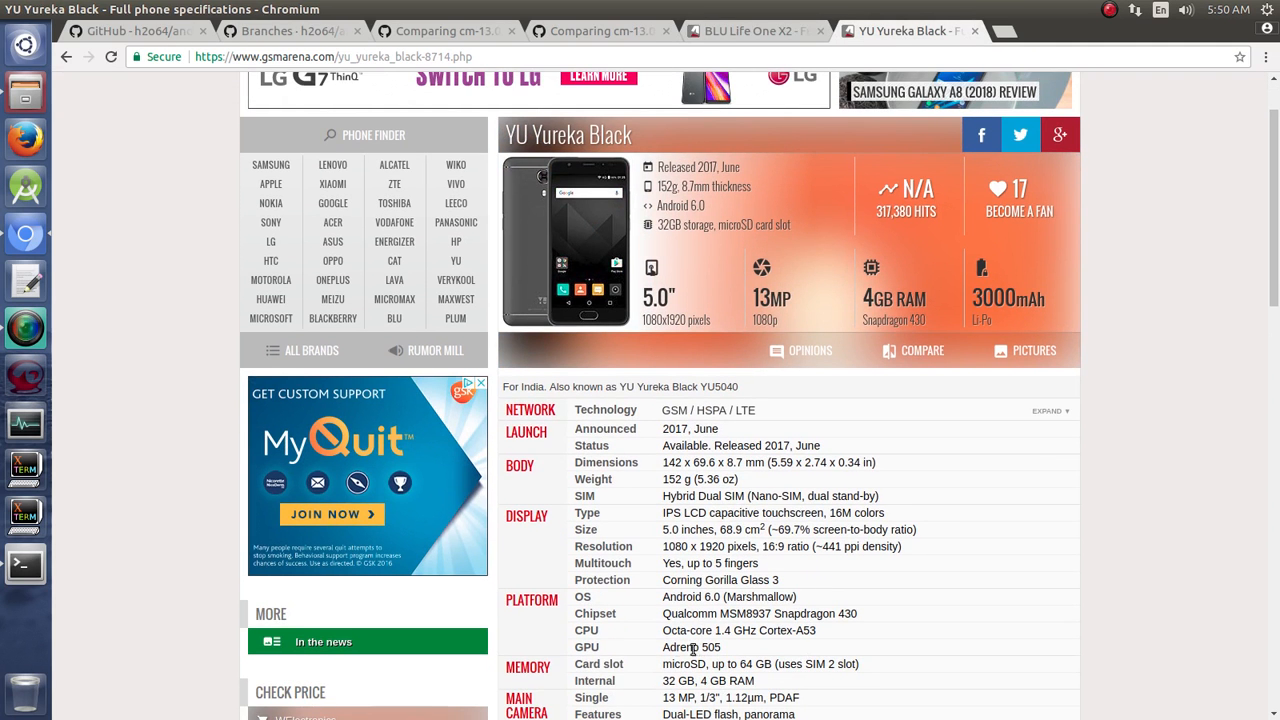
mouse_move(728, 652)
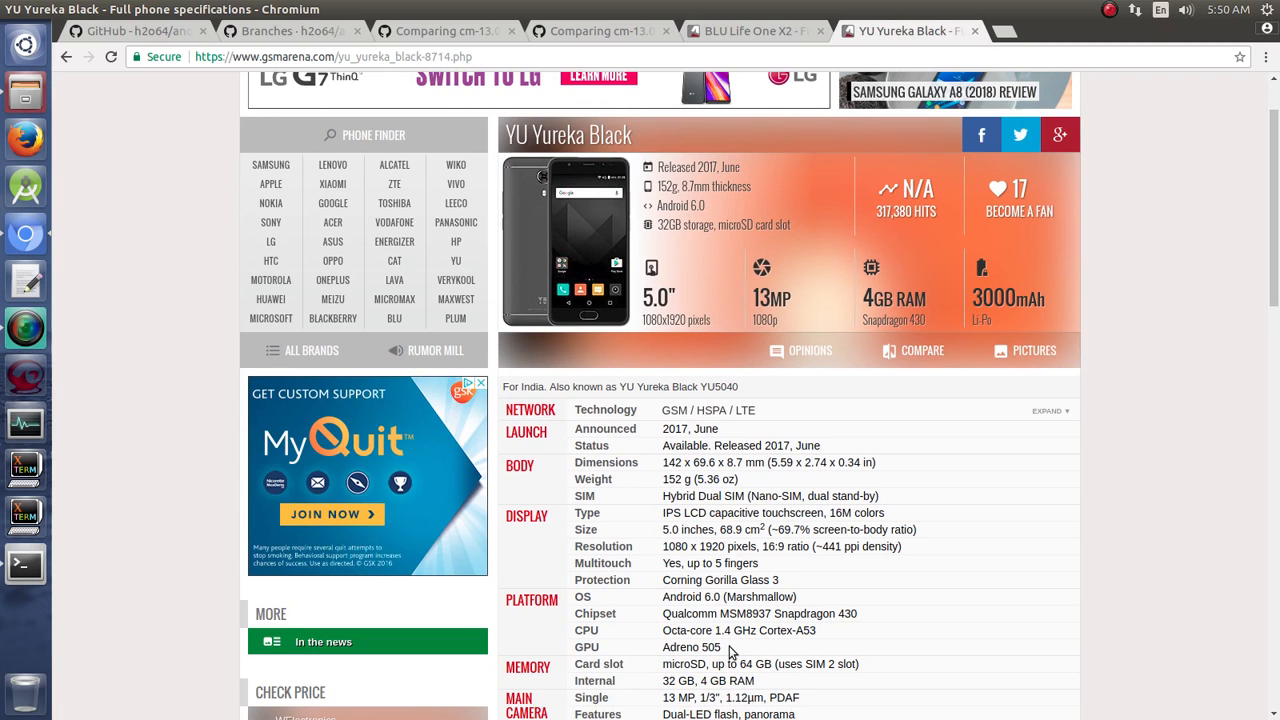
mouse_move(788, 644)
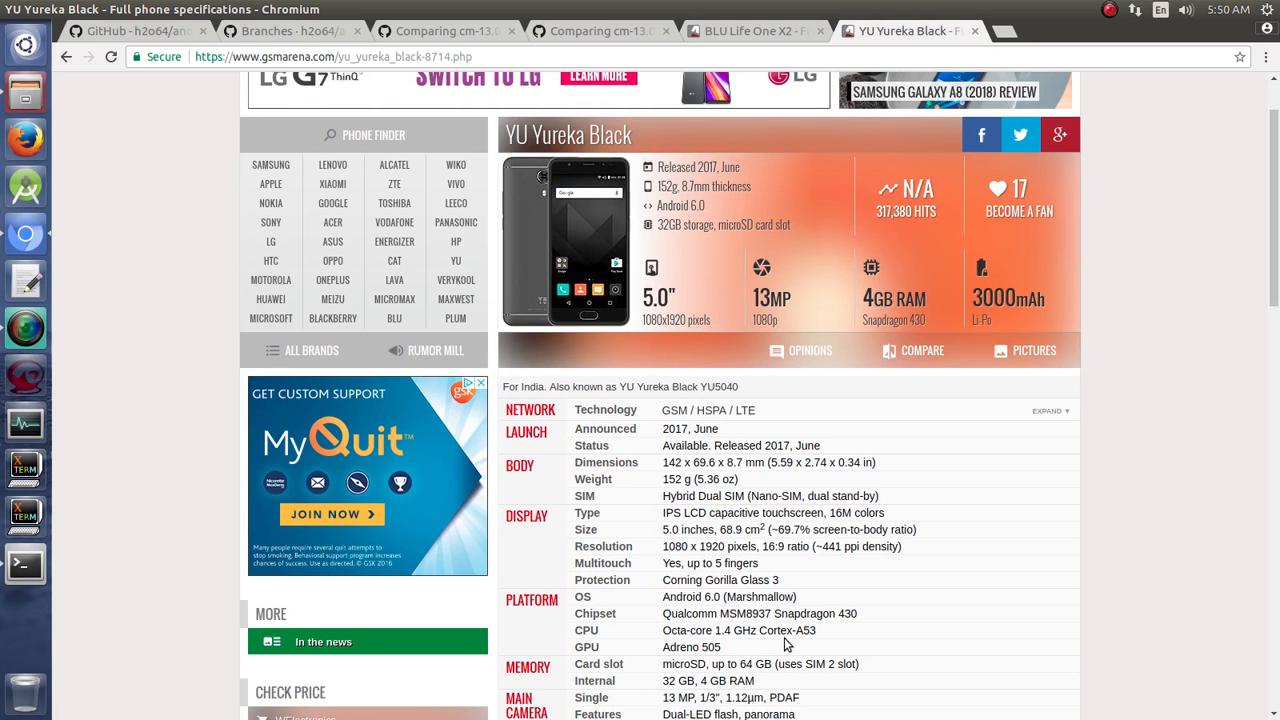
click(756, 32)
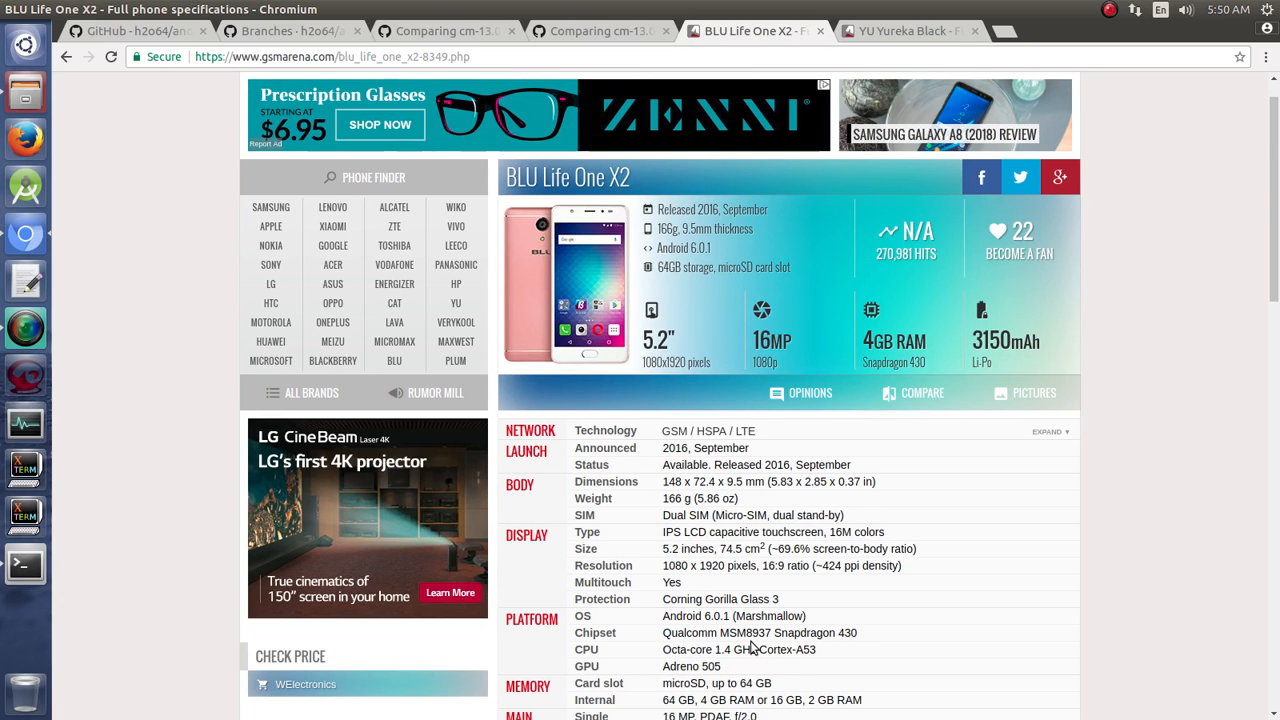
mouse_move(878, 200)
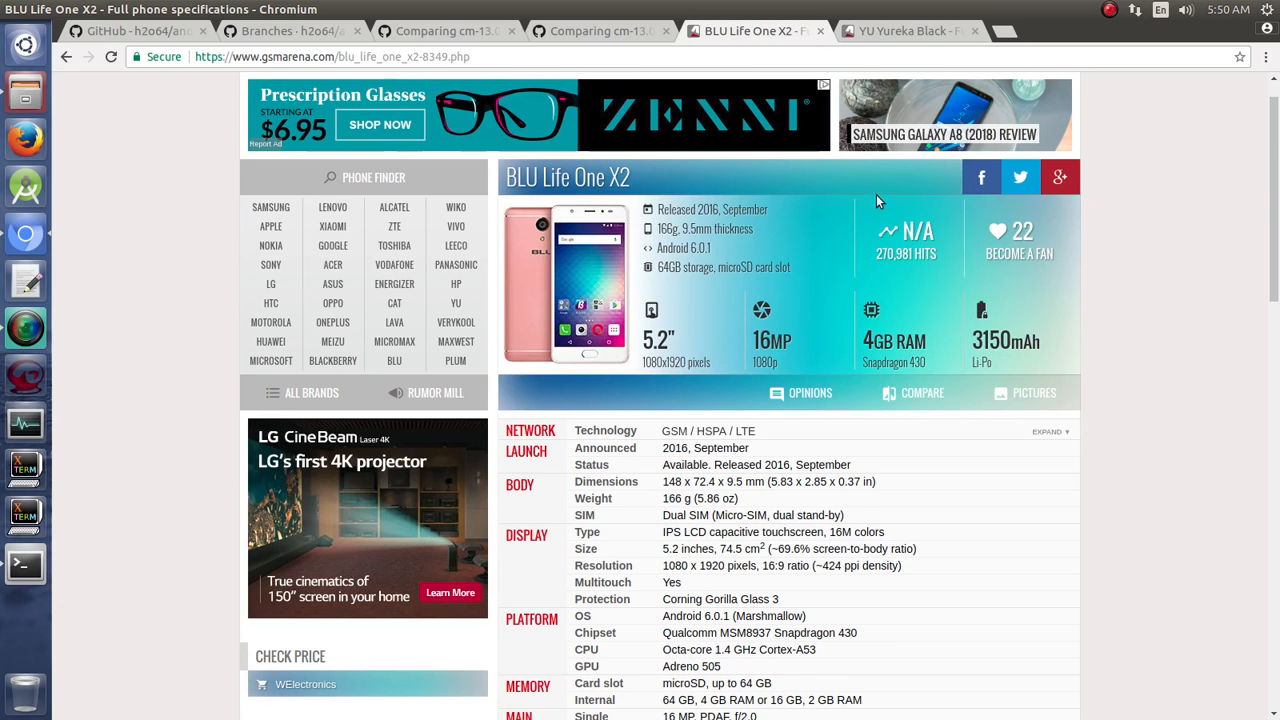
Step: Compare the two spec pages once more, then read down the full YU Yureka Black specifications
click(904, 32)
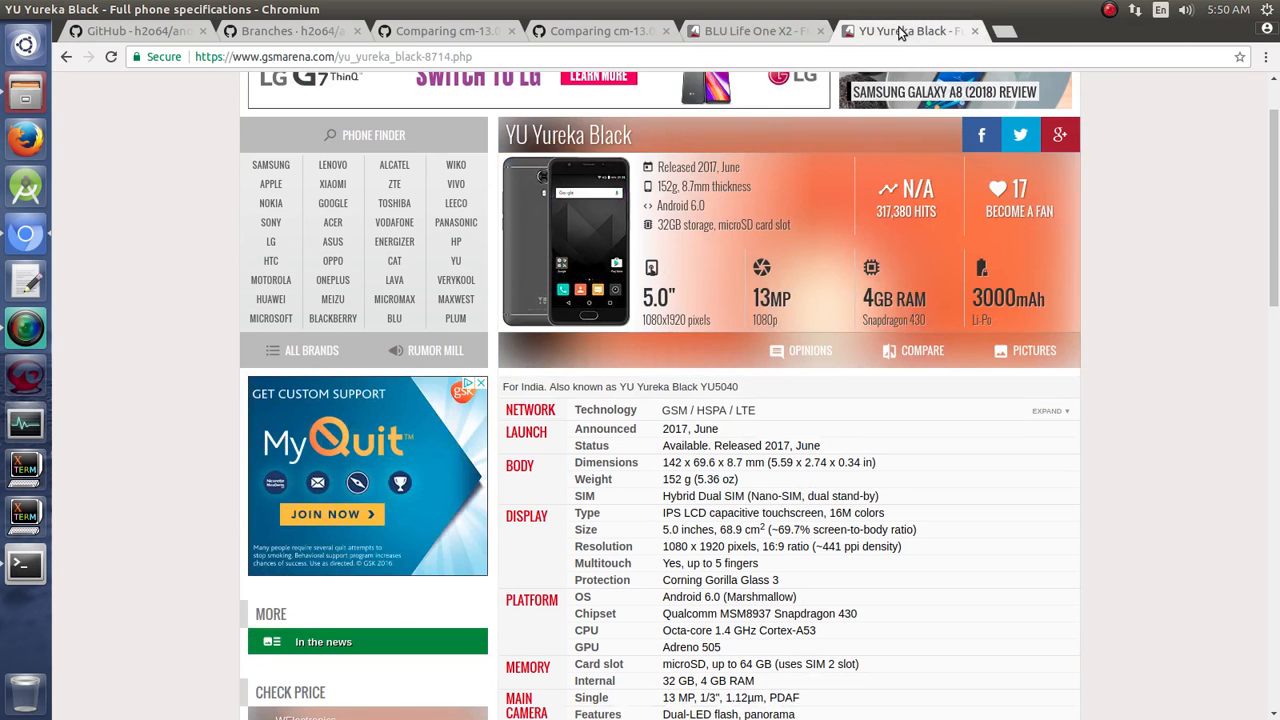
mouse_move(798, 584)
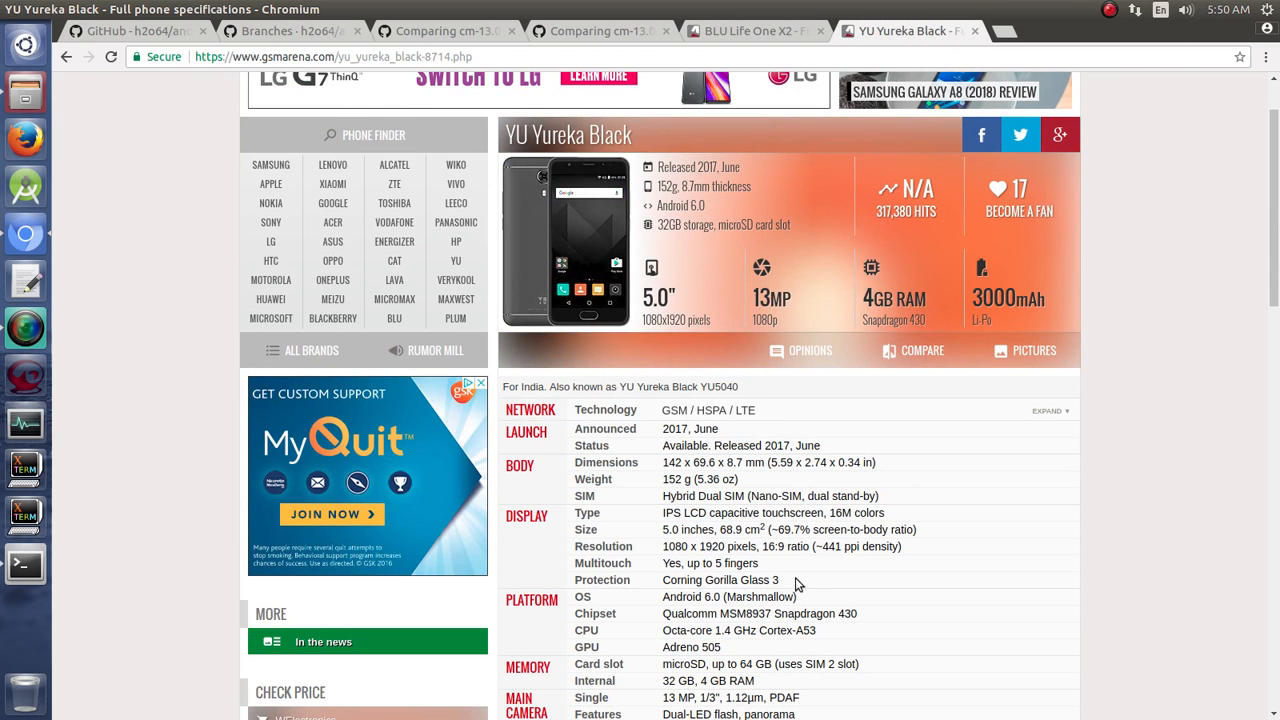
click(752, 32)
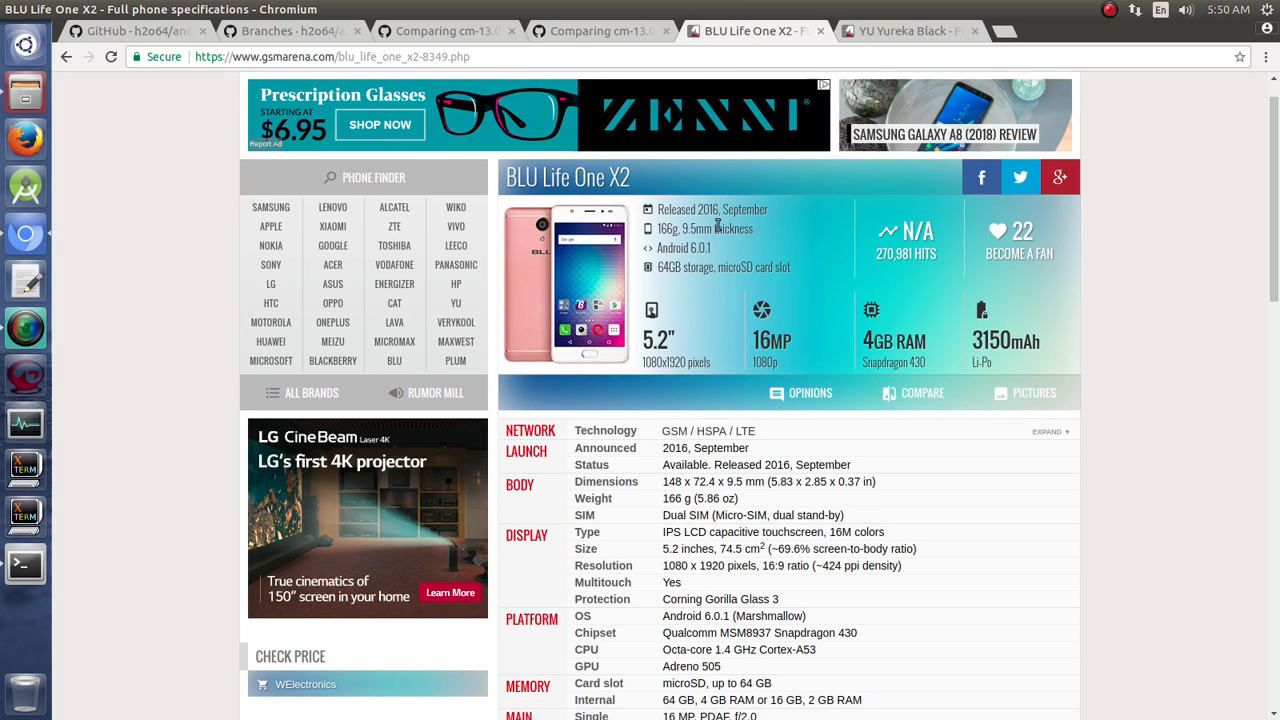
click(904, 32)
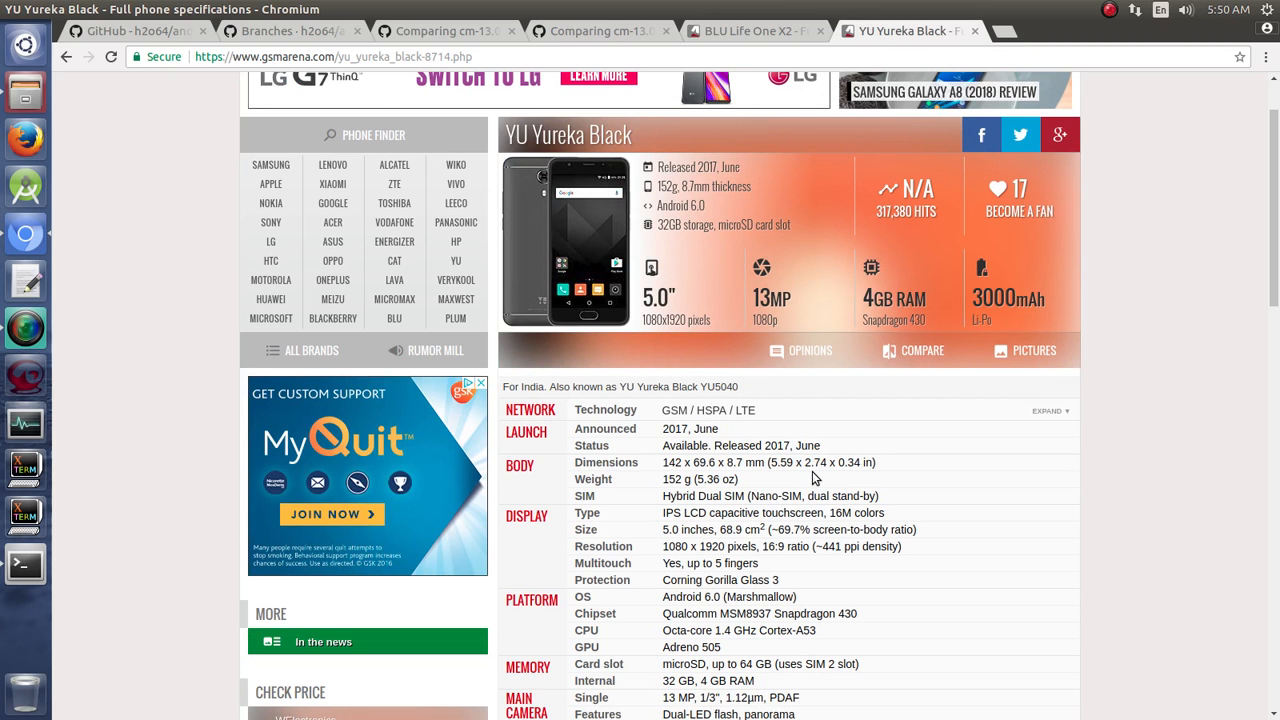
scroll(down, 3)
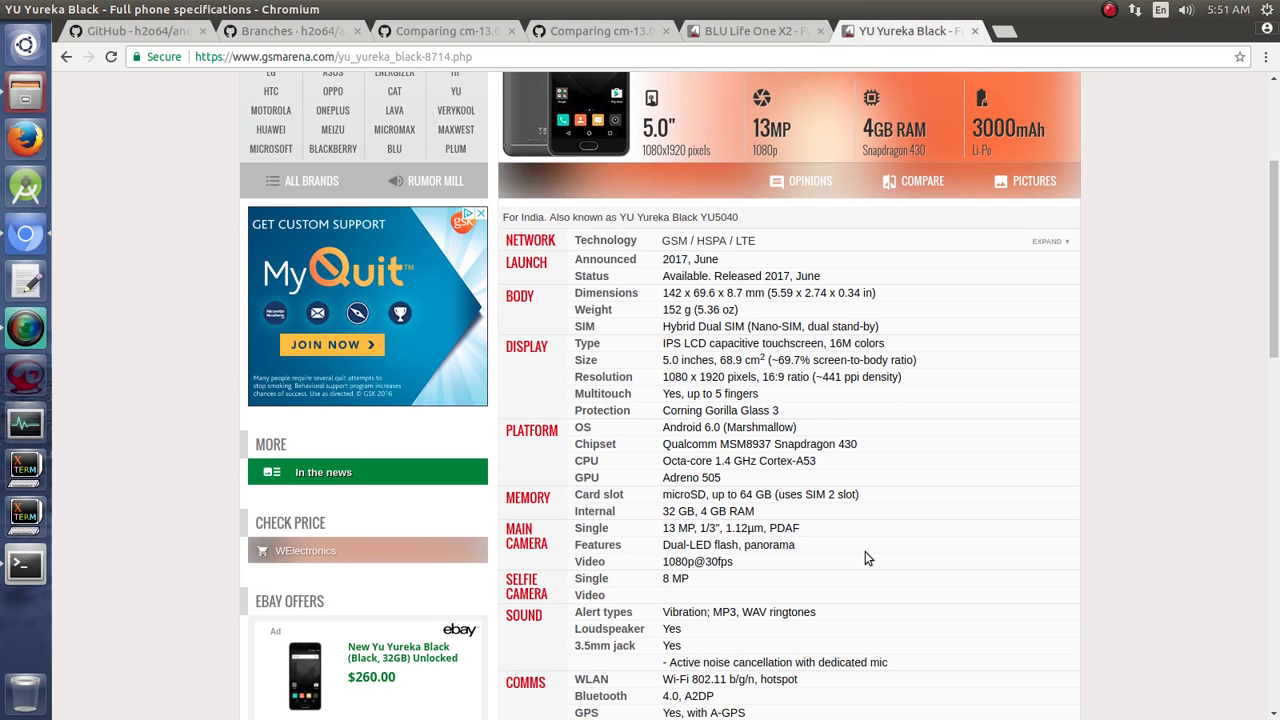
scroll(down, 3)
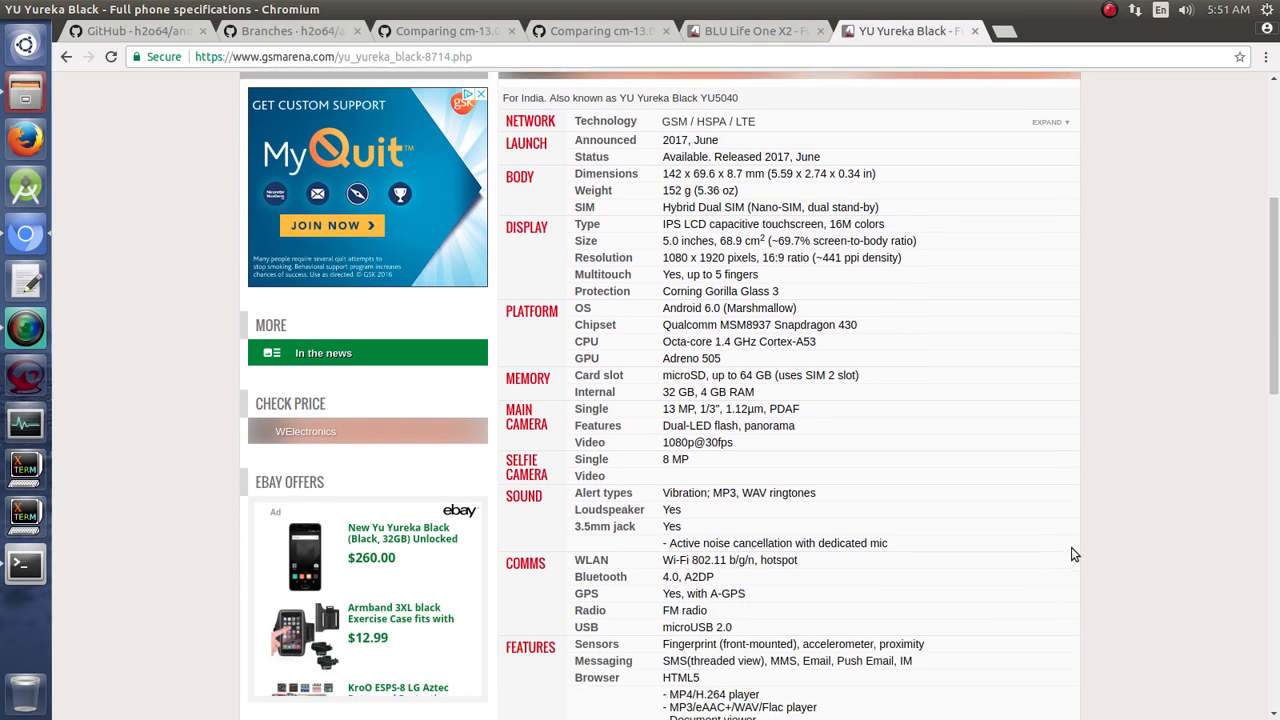
scroll(down, 3)
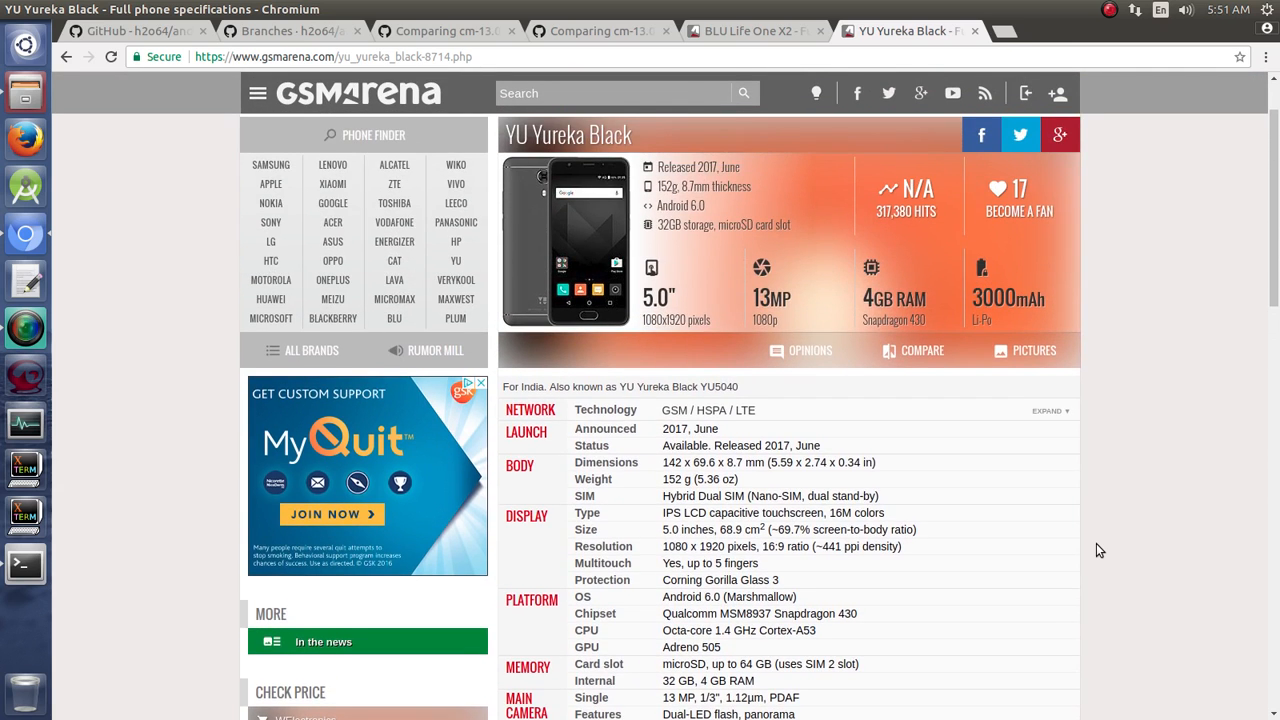
click(756, 32)
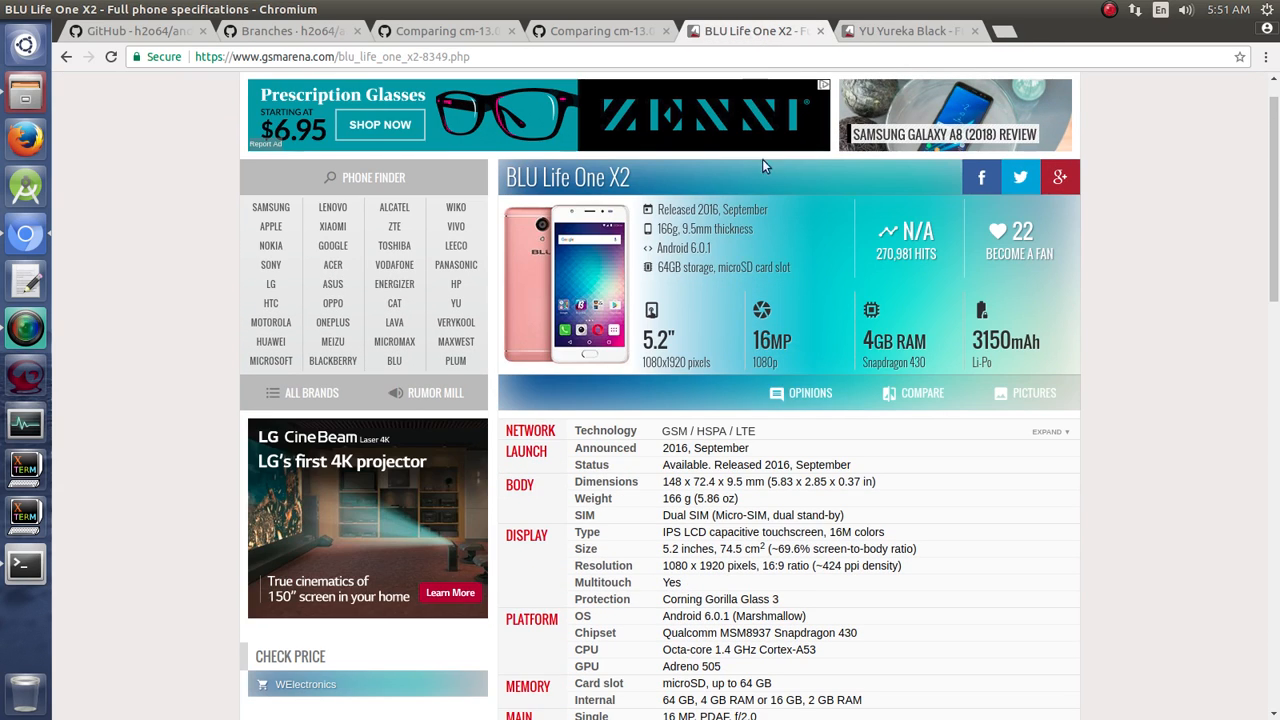
mouse_move(928, 616)
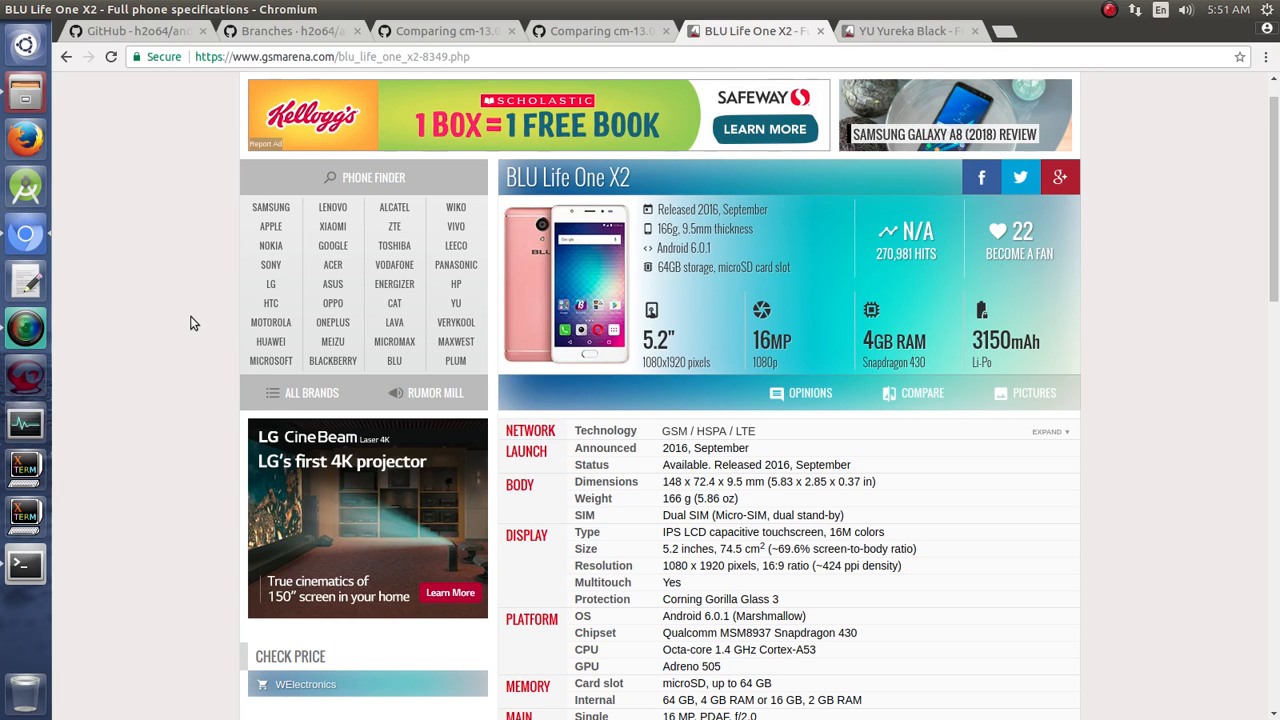
mouse_move(170, 358)
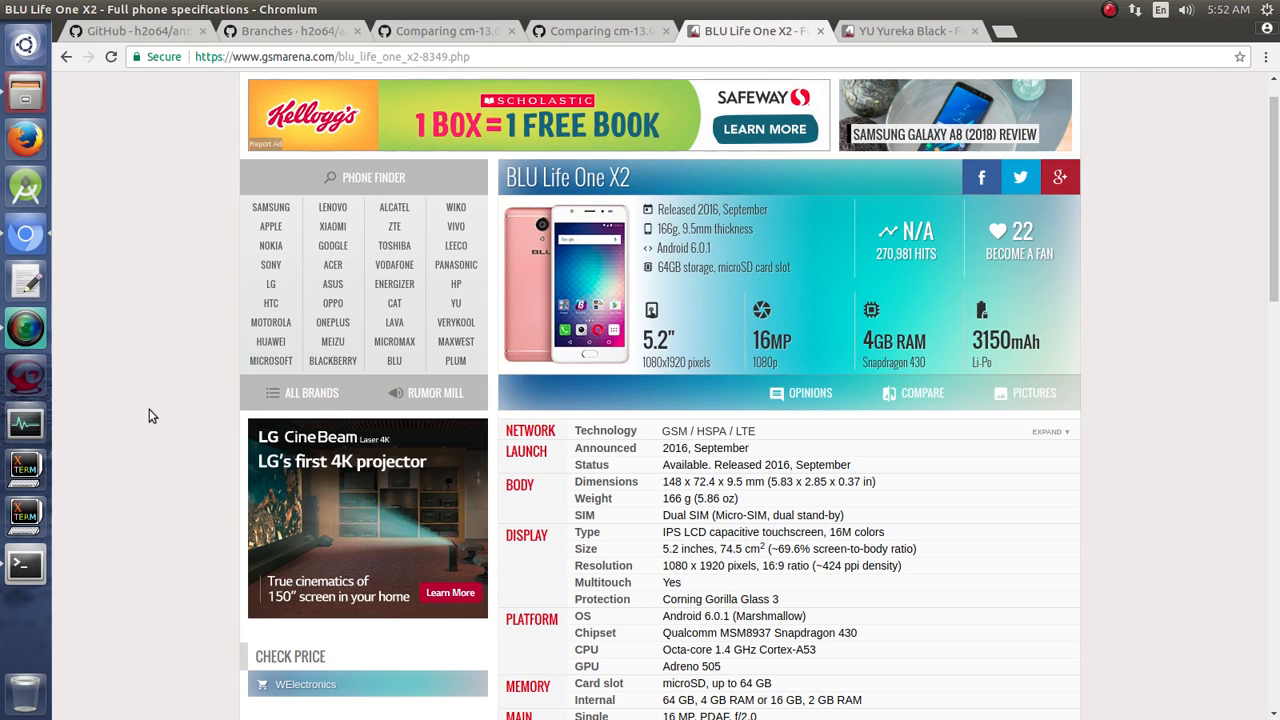
mouse_move(178, 358)
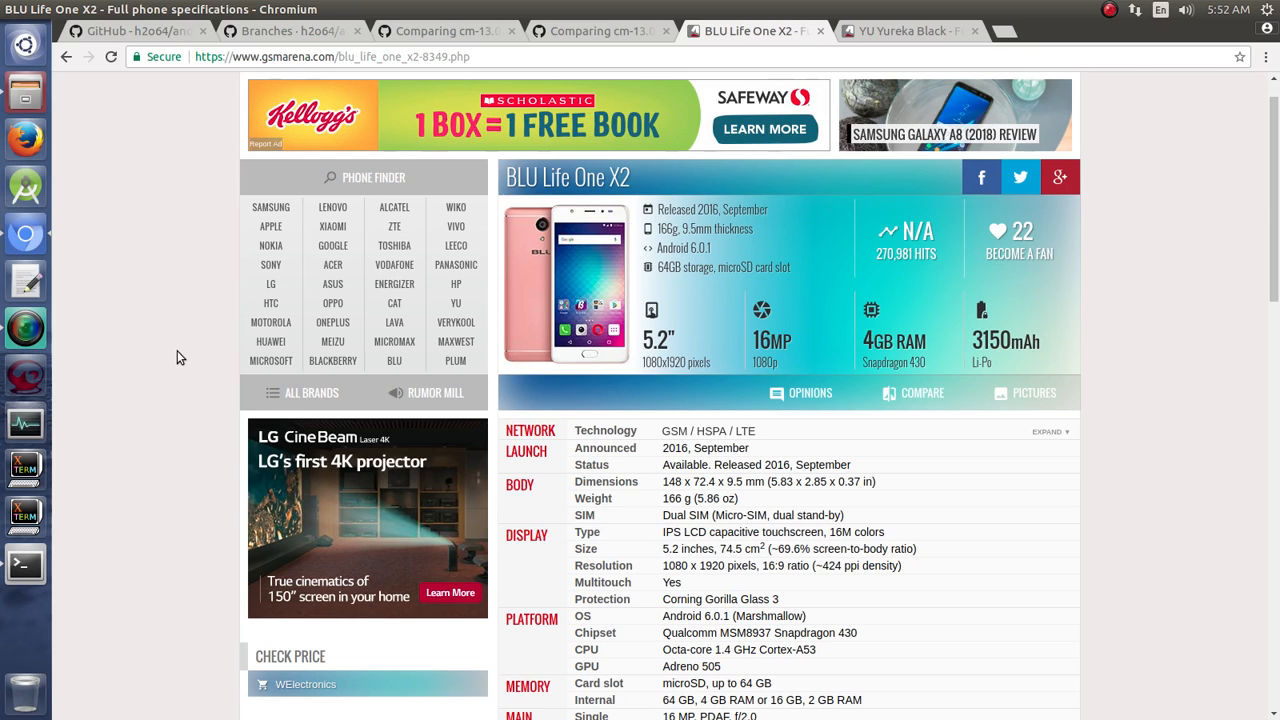
mouse_move(220, 274)
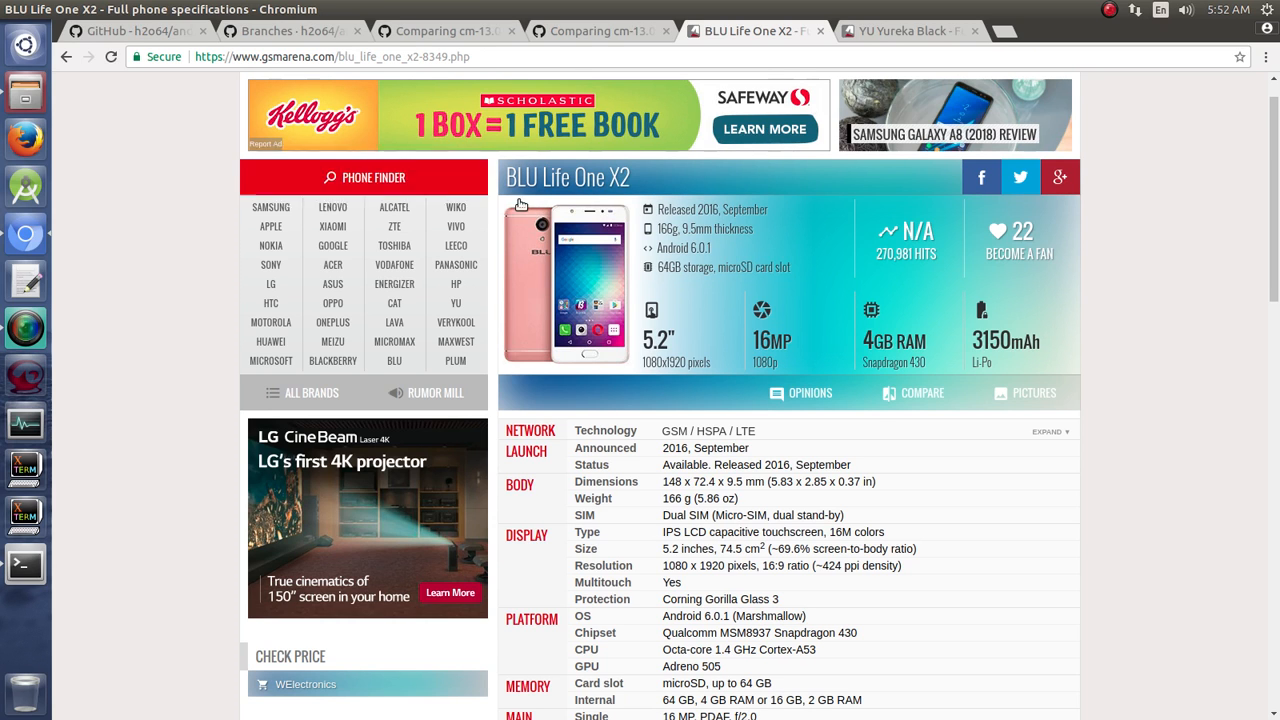
click(908, 32)
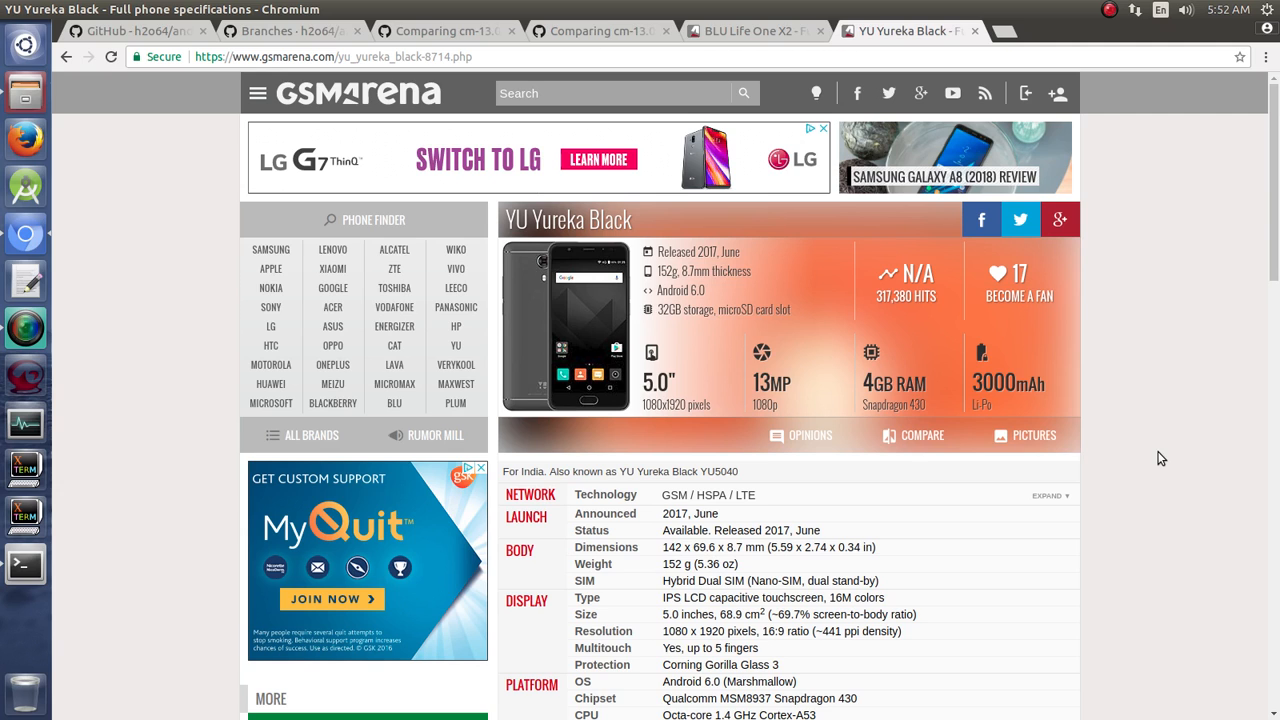
mouse_move(296, 32)
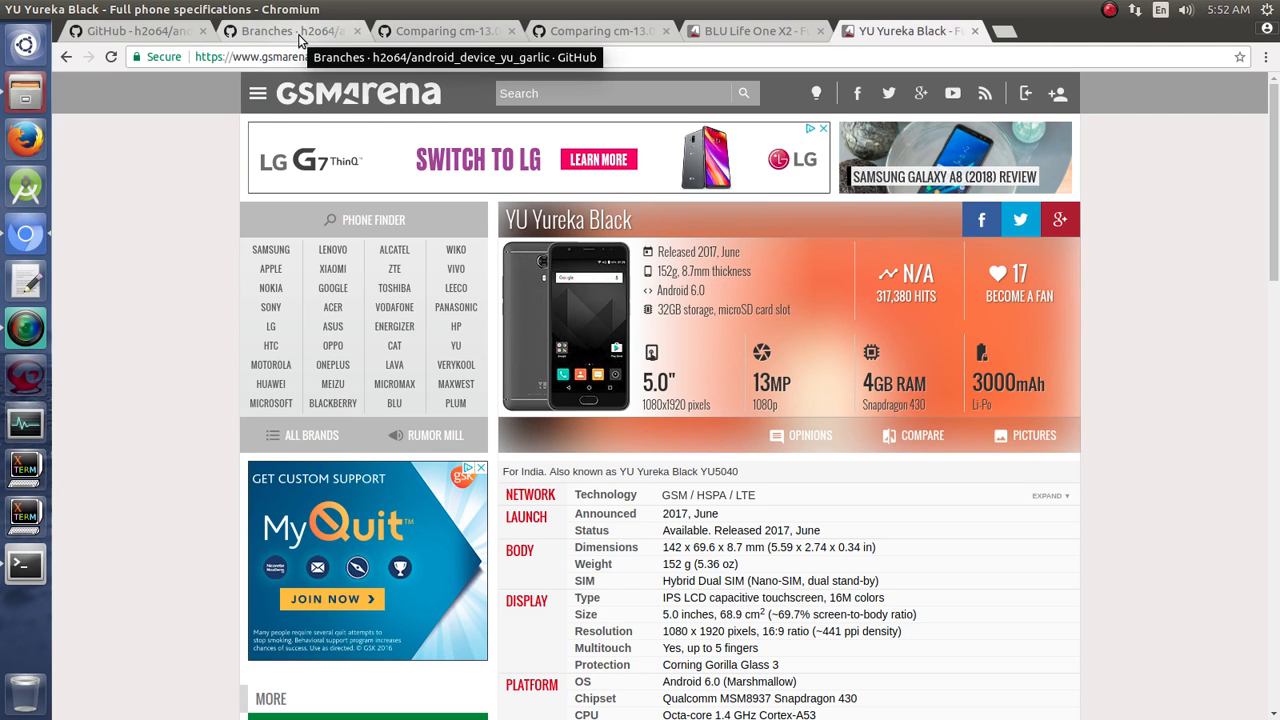
click(280, 32)
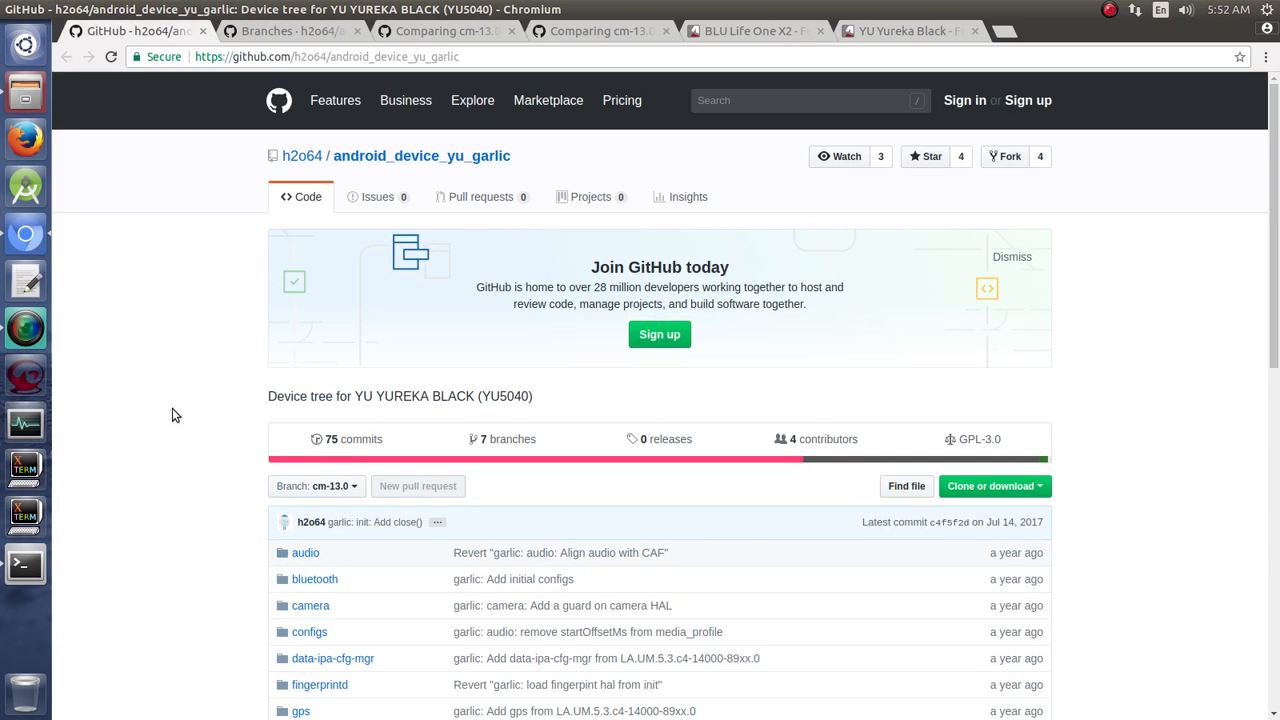
mouse_move(370, 170)
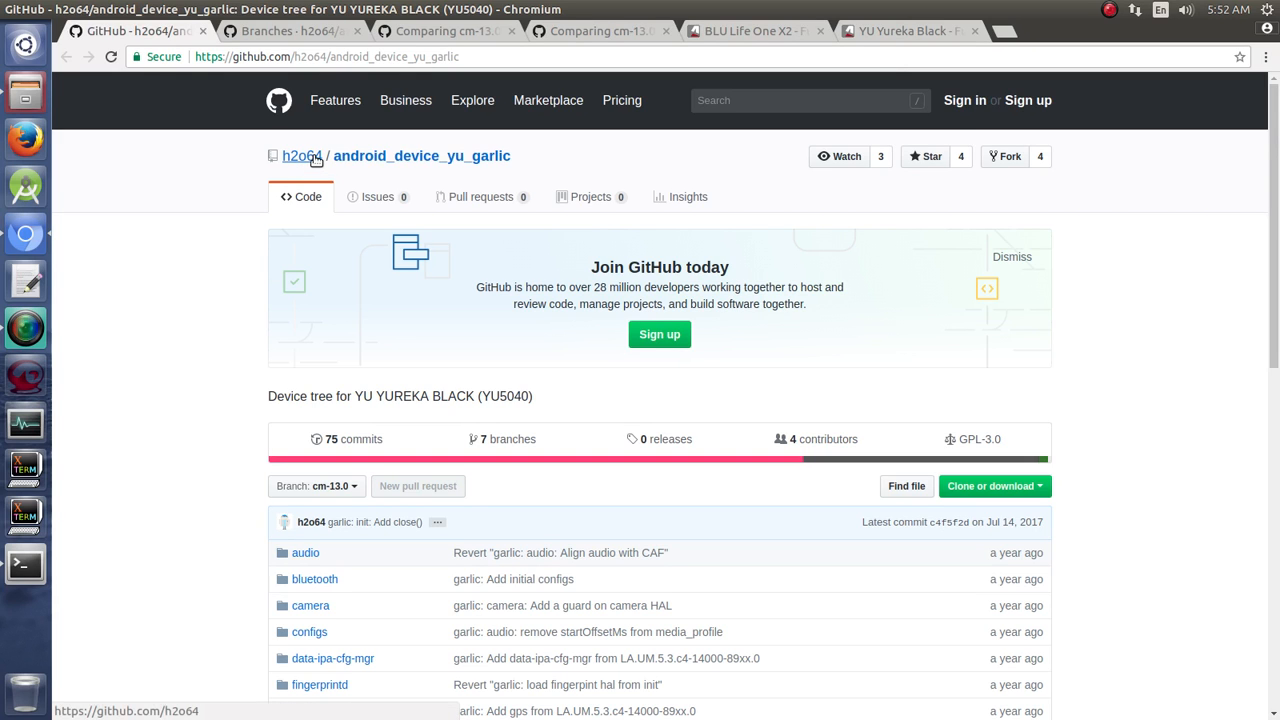
mouse_move(224, 162)
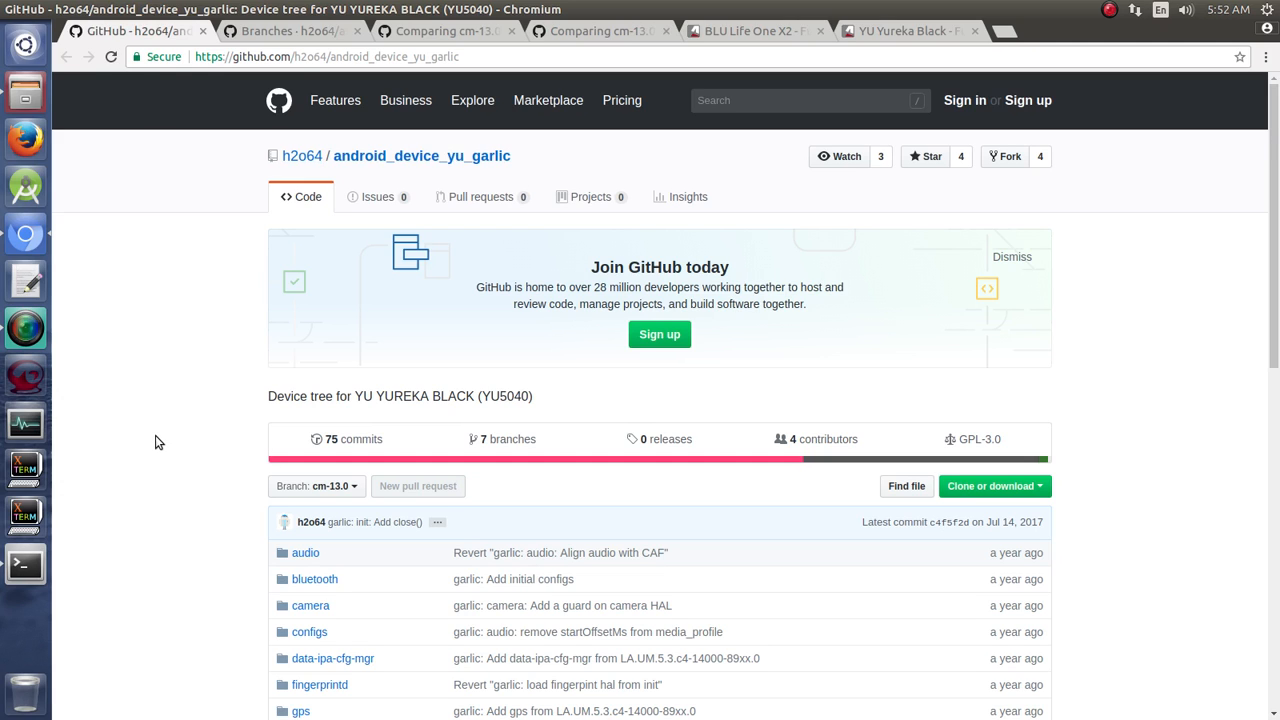
mouse_move(240, 540)
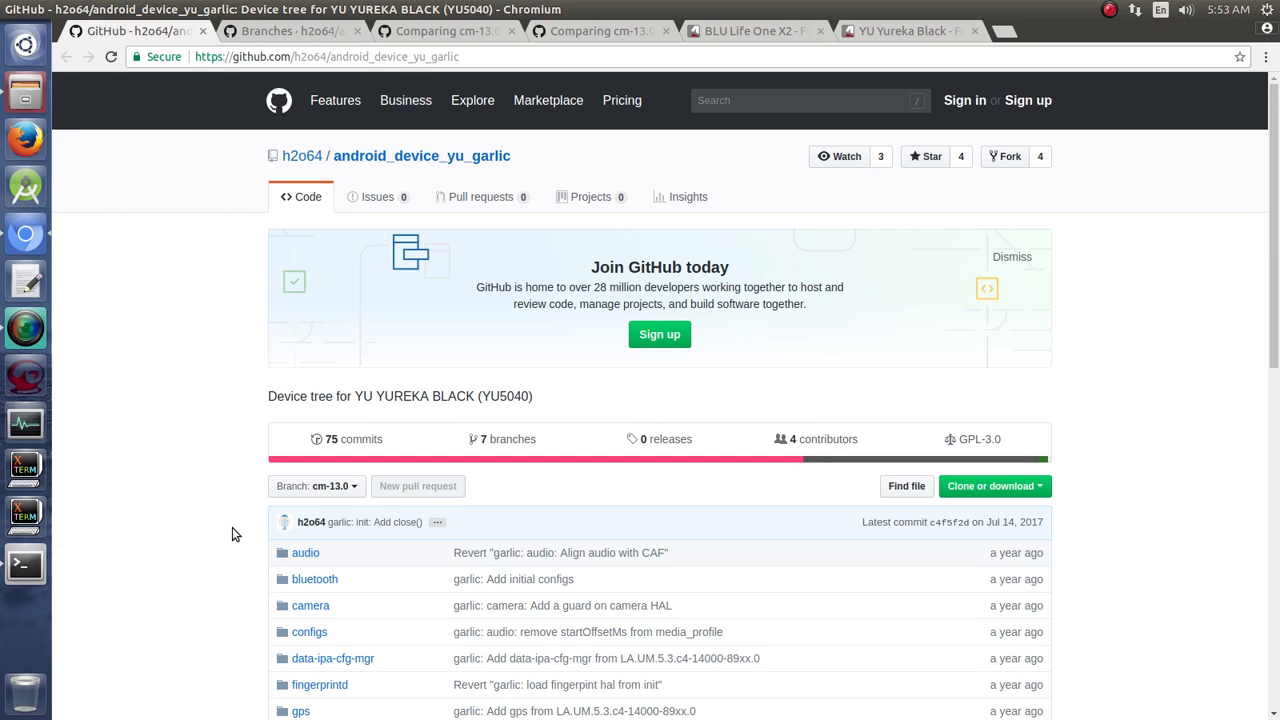
mouse_move(228, 484)
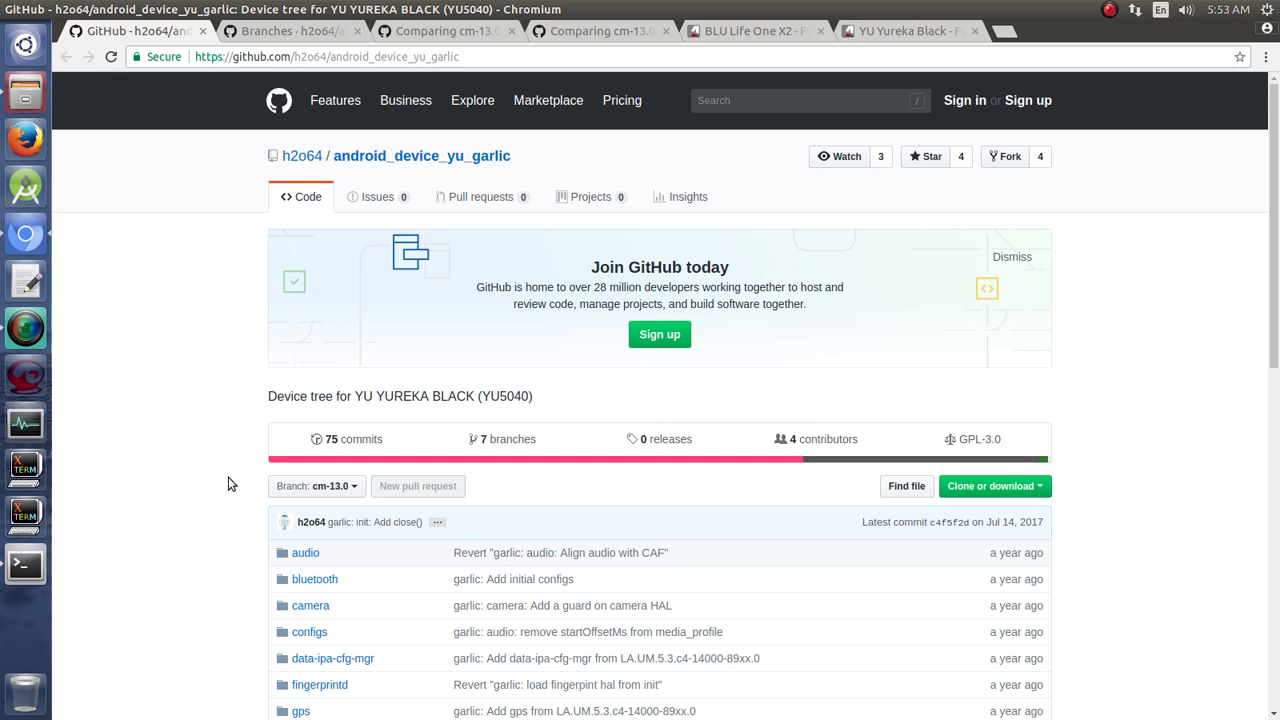
mouse_move(392, 502)
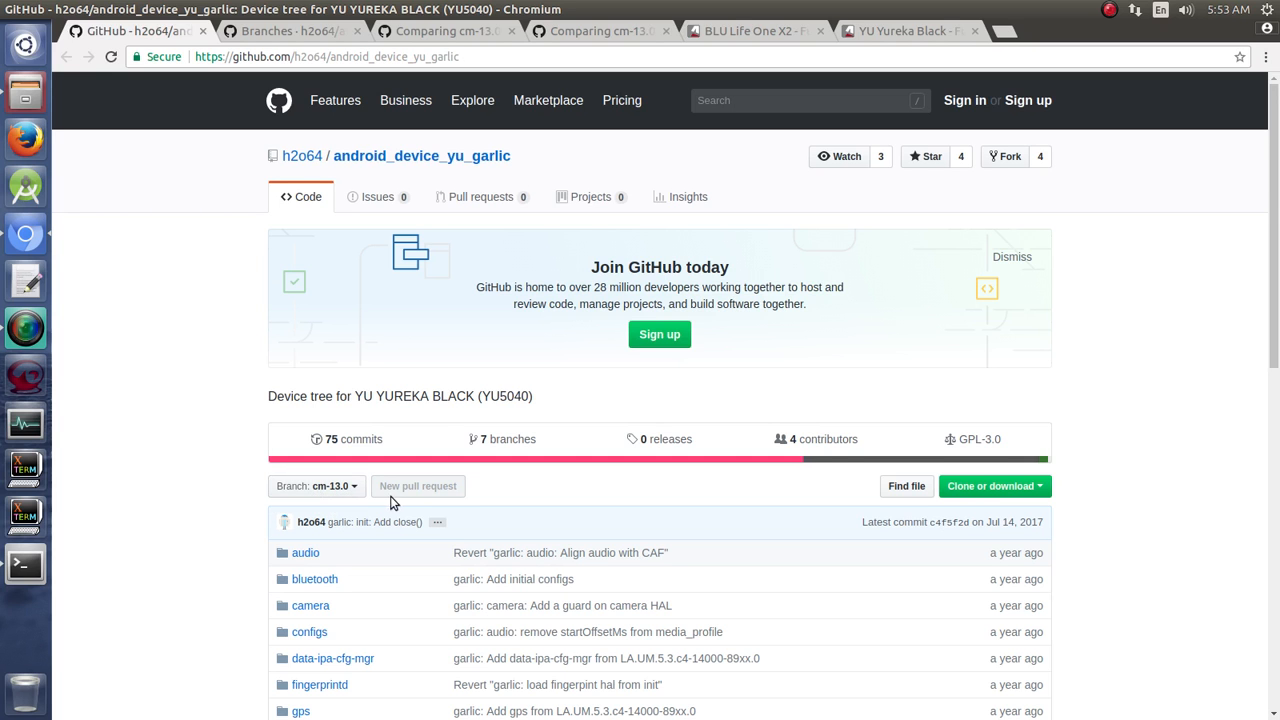
Step: Skim the device tree's file list and bring up the h2064/android_device_yu_garlic branches page
scroll(down, 3)
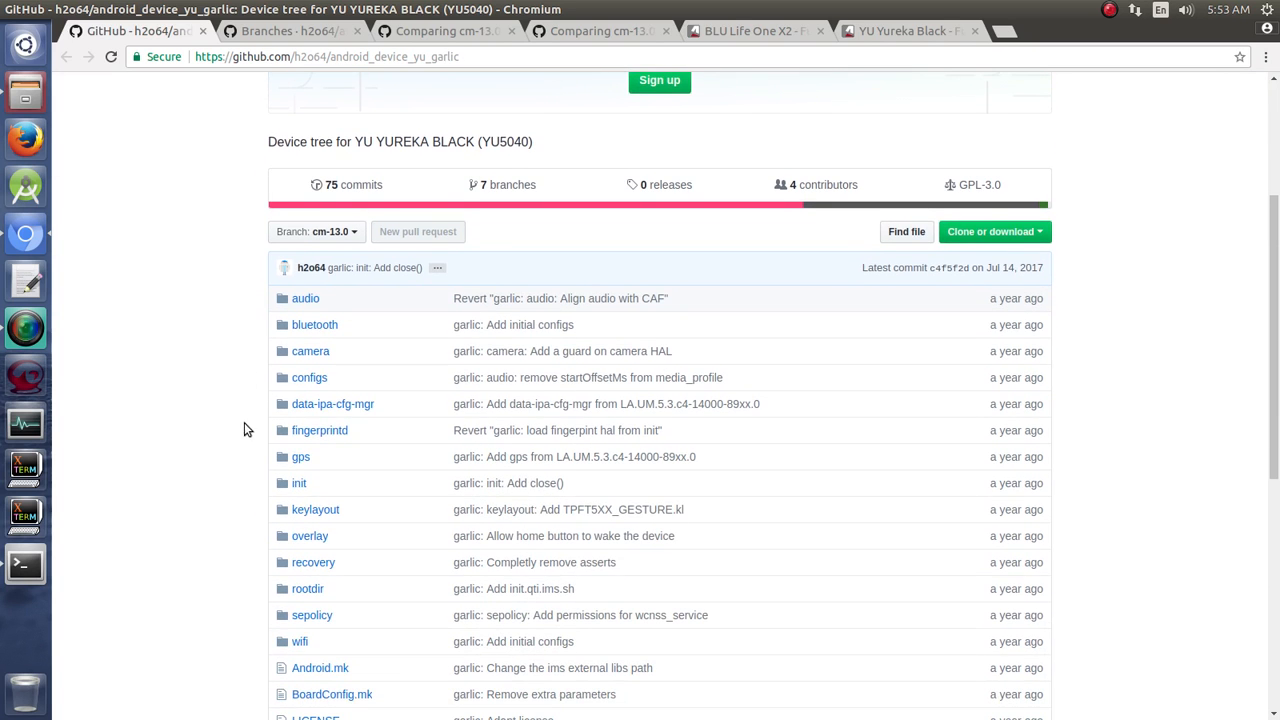
mouse_move(290, 32)
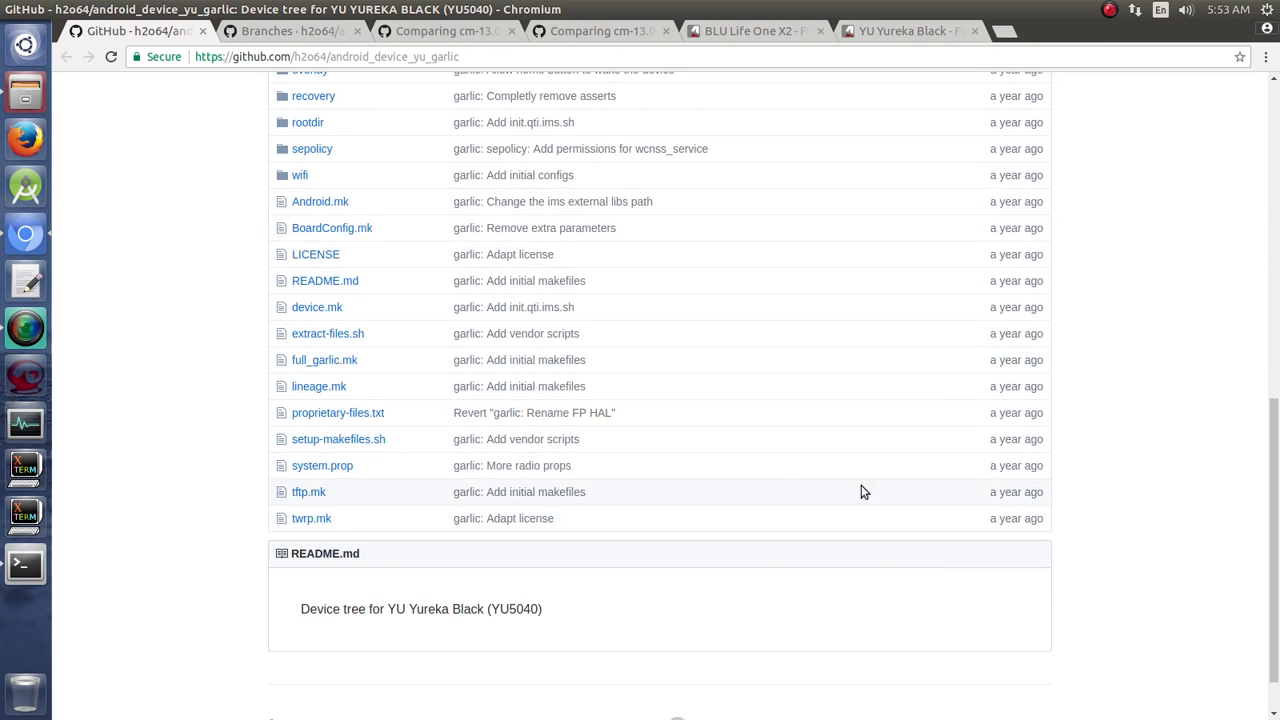
scroll(up, 3)
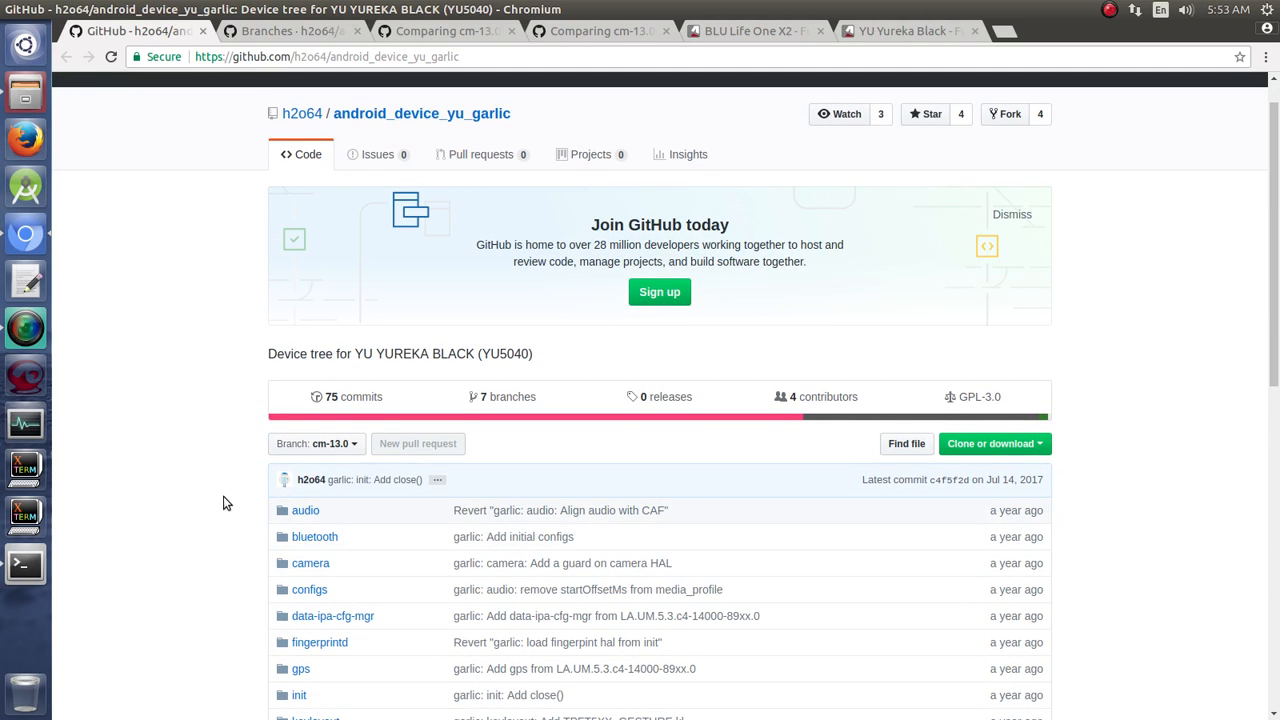
mouse_move(170, 444)
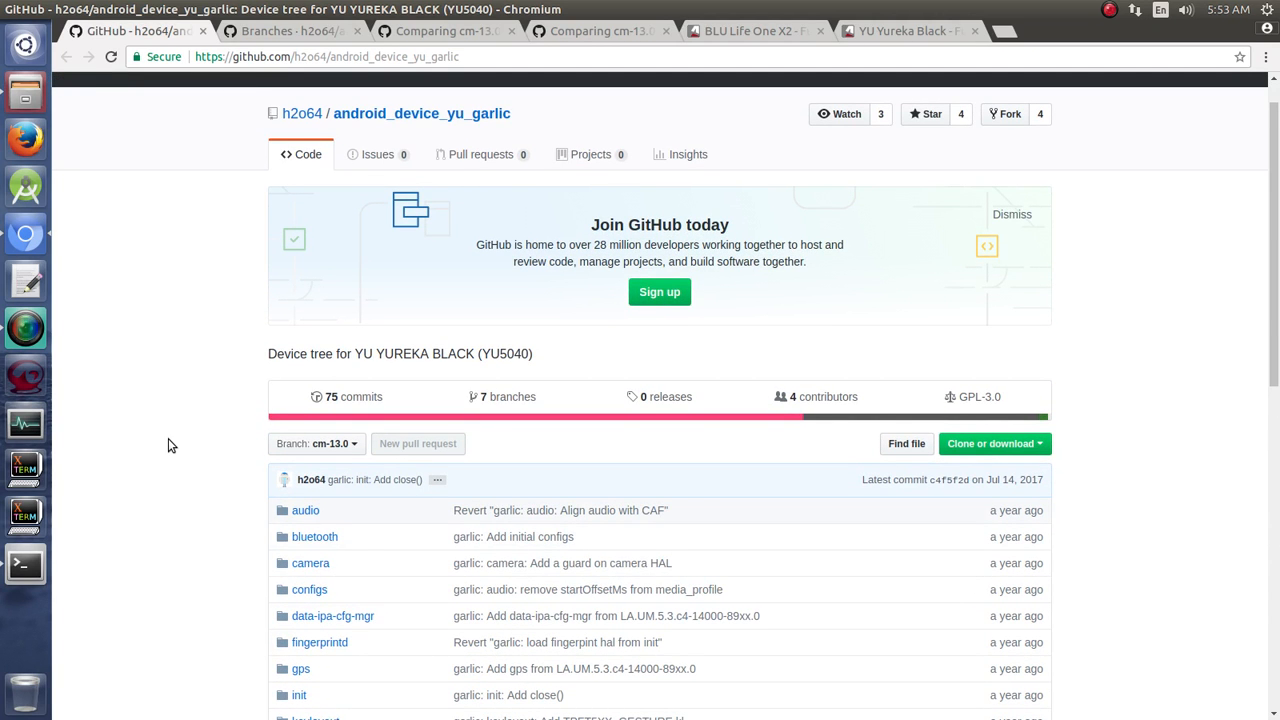
click(316, 444)
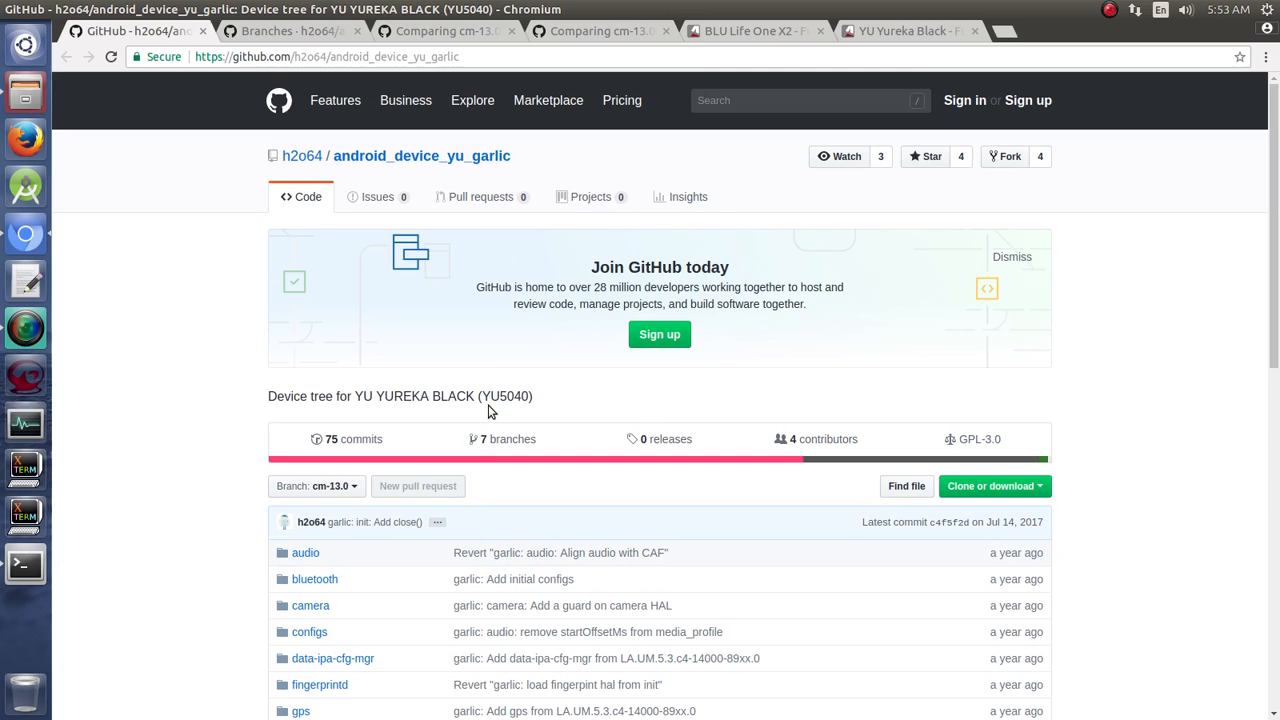
mouse_move(536, 464)
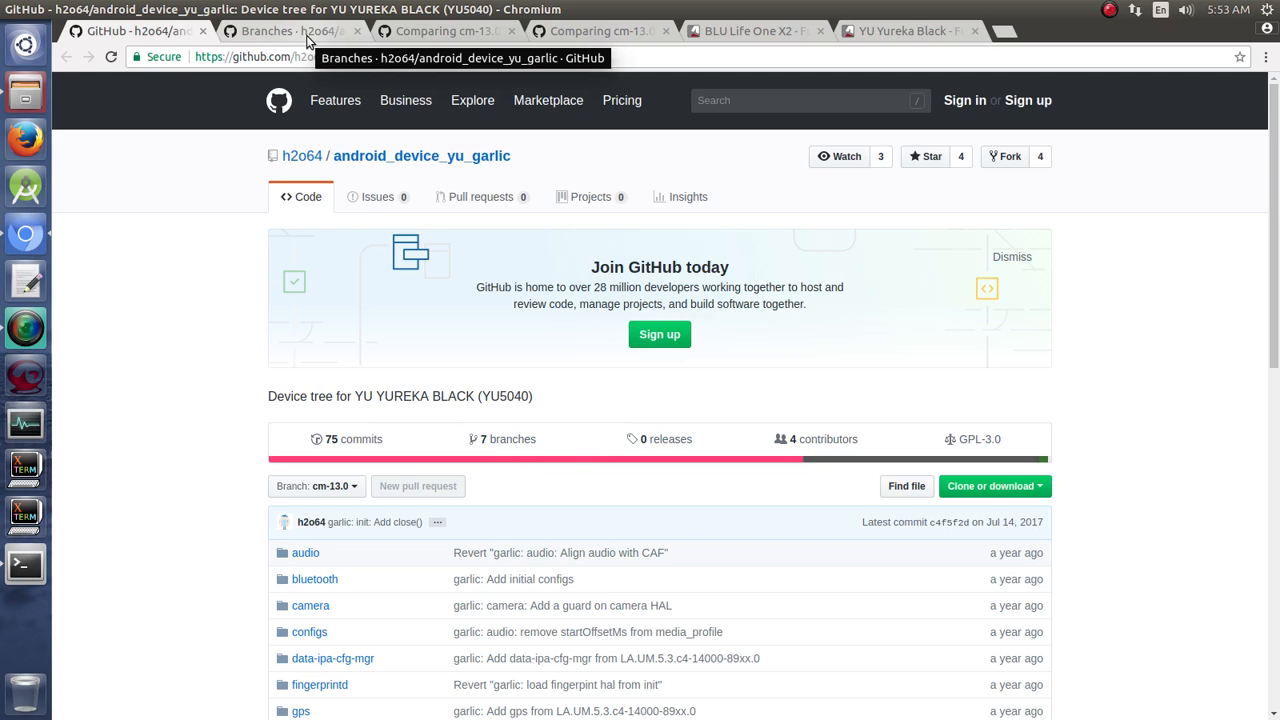
mouse_move(318, 114)
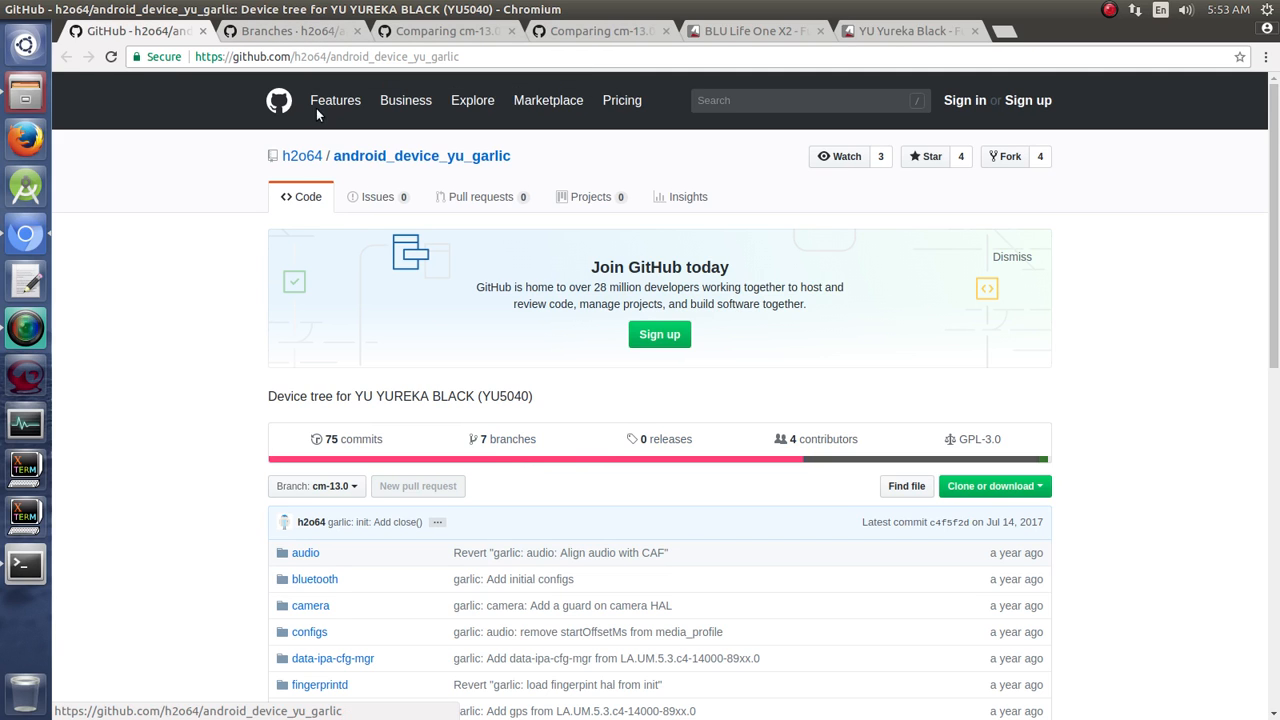
click(502, 438)
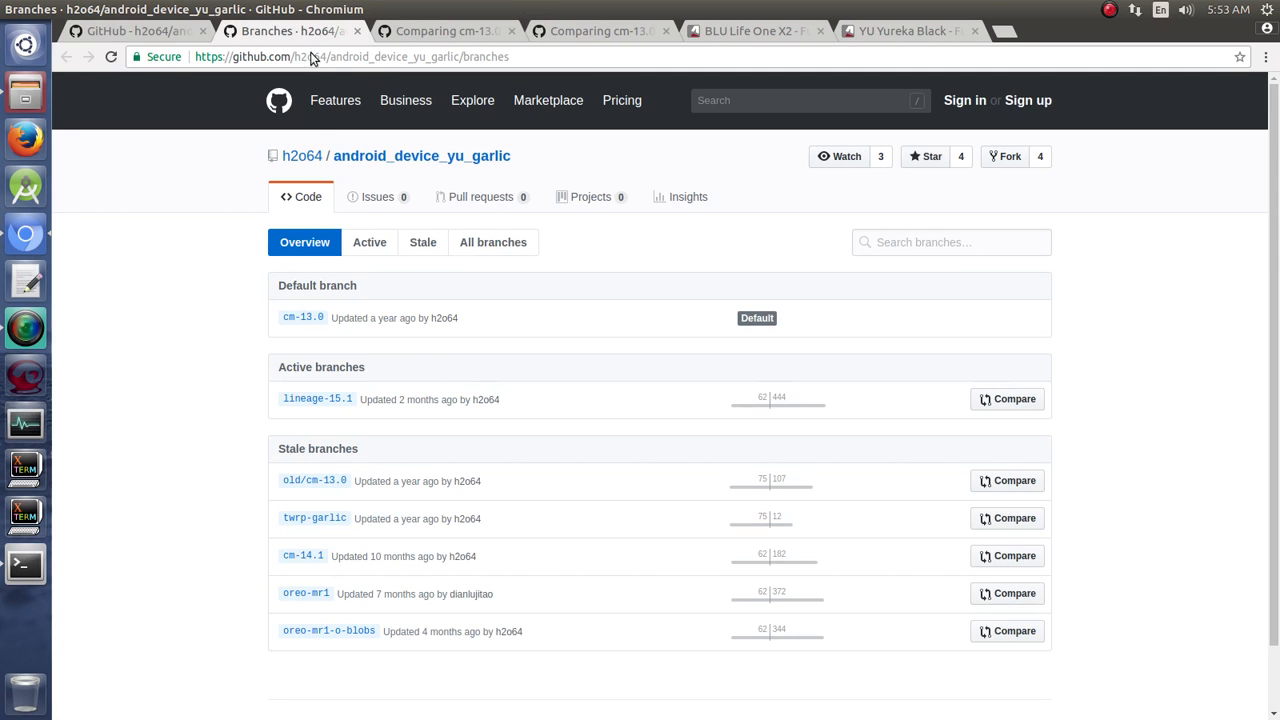
mouse_move(396, 684)
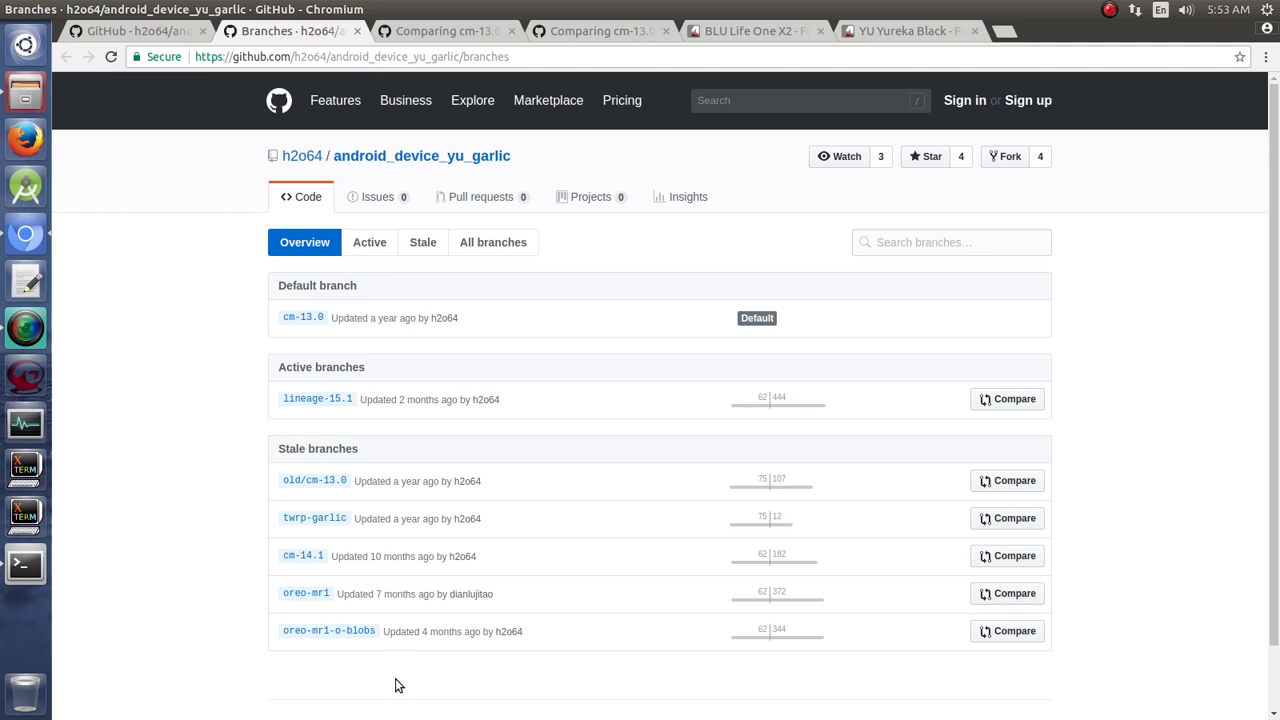
mouse_move(952, 660)
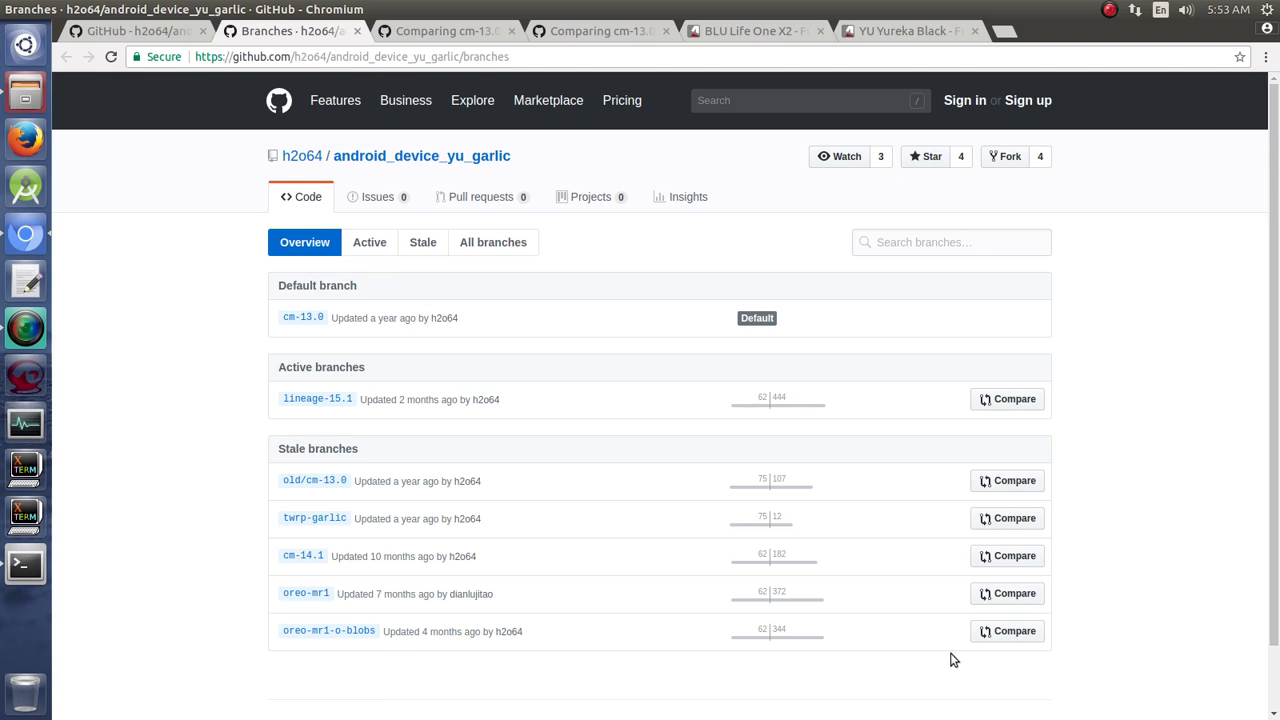
mouse_move(1008, 556)
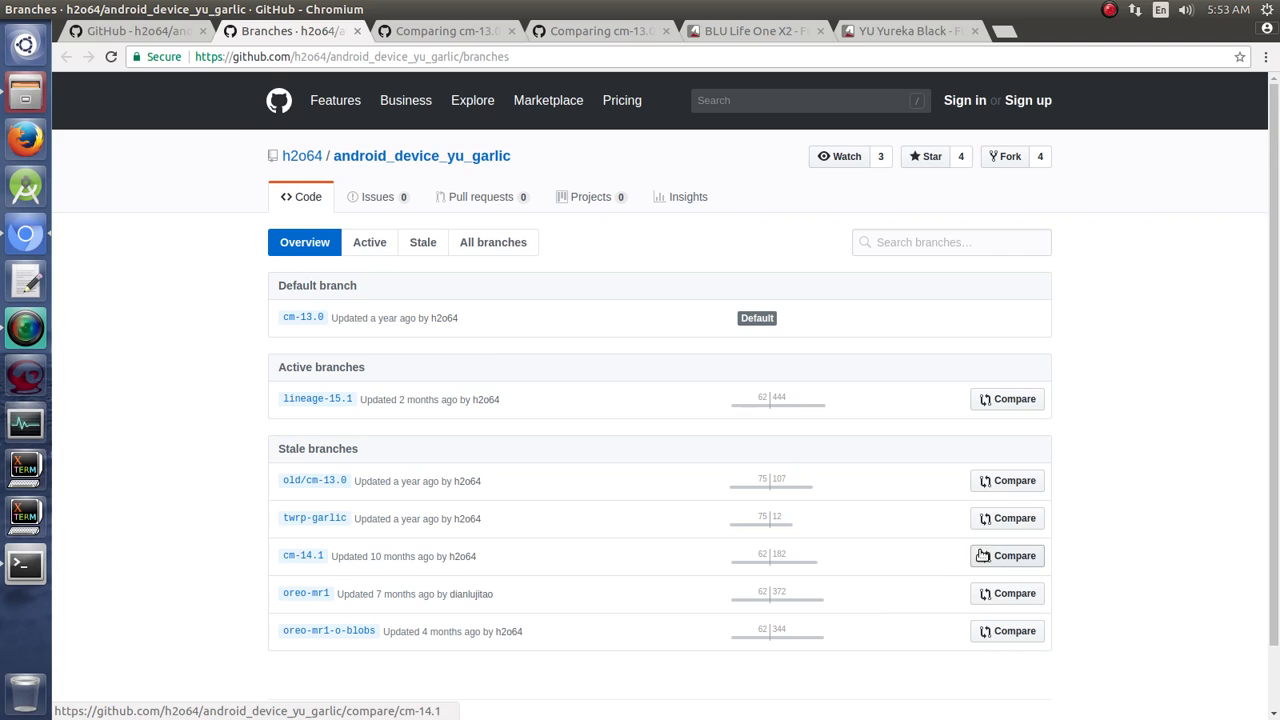
mouse_move(472, 344)
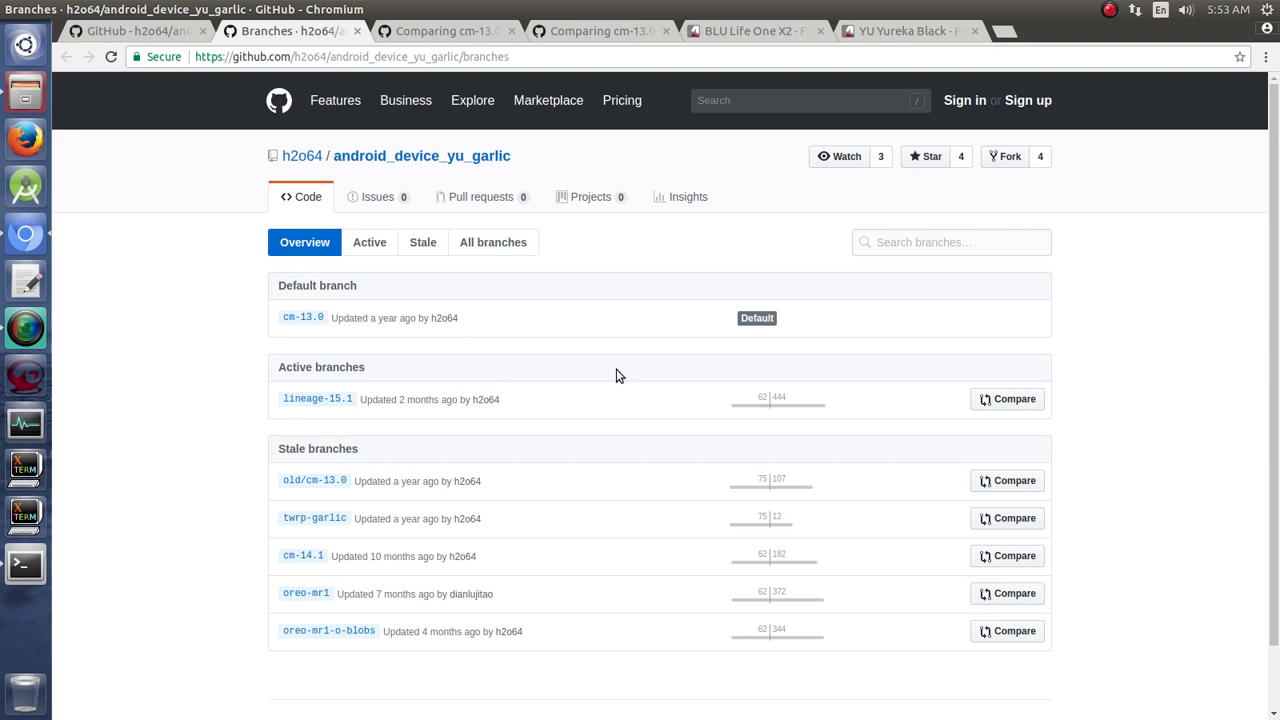
mouse_move(466, 562)
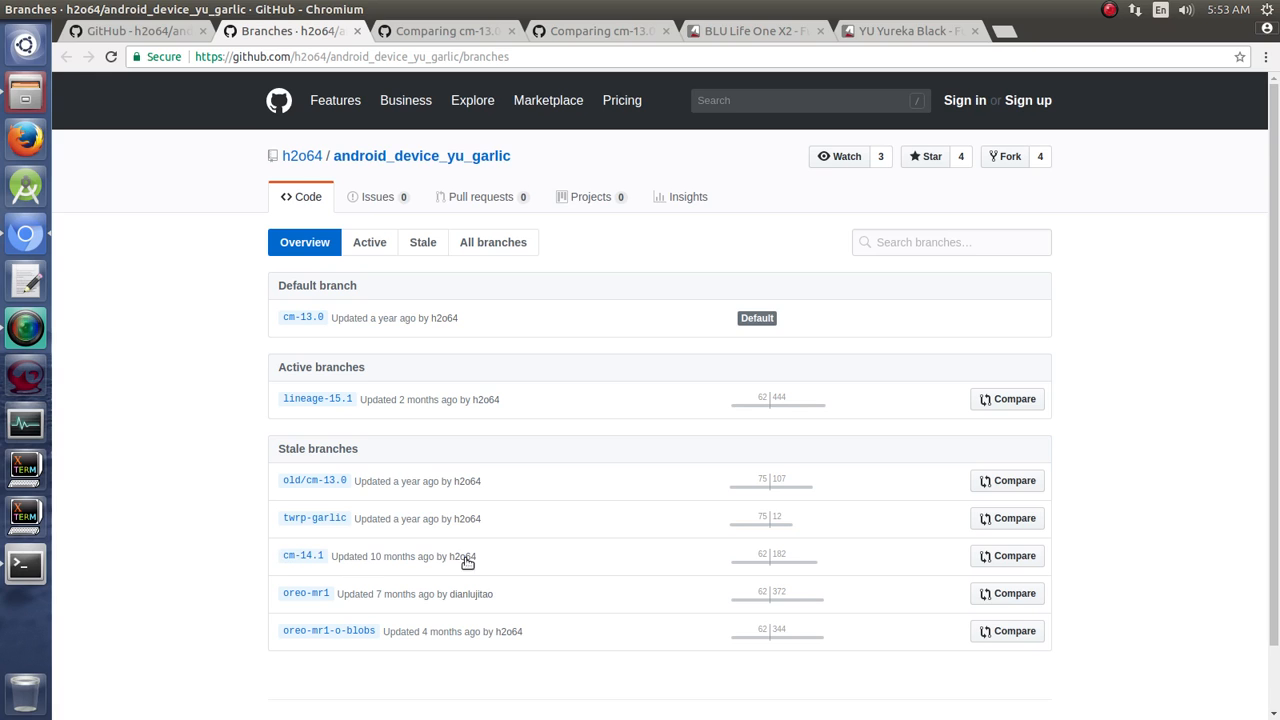
mouse_move(1008, 556)
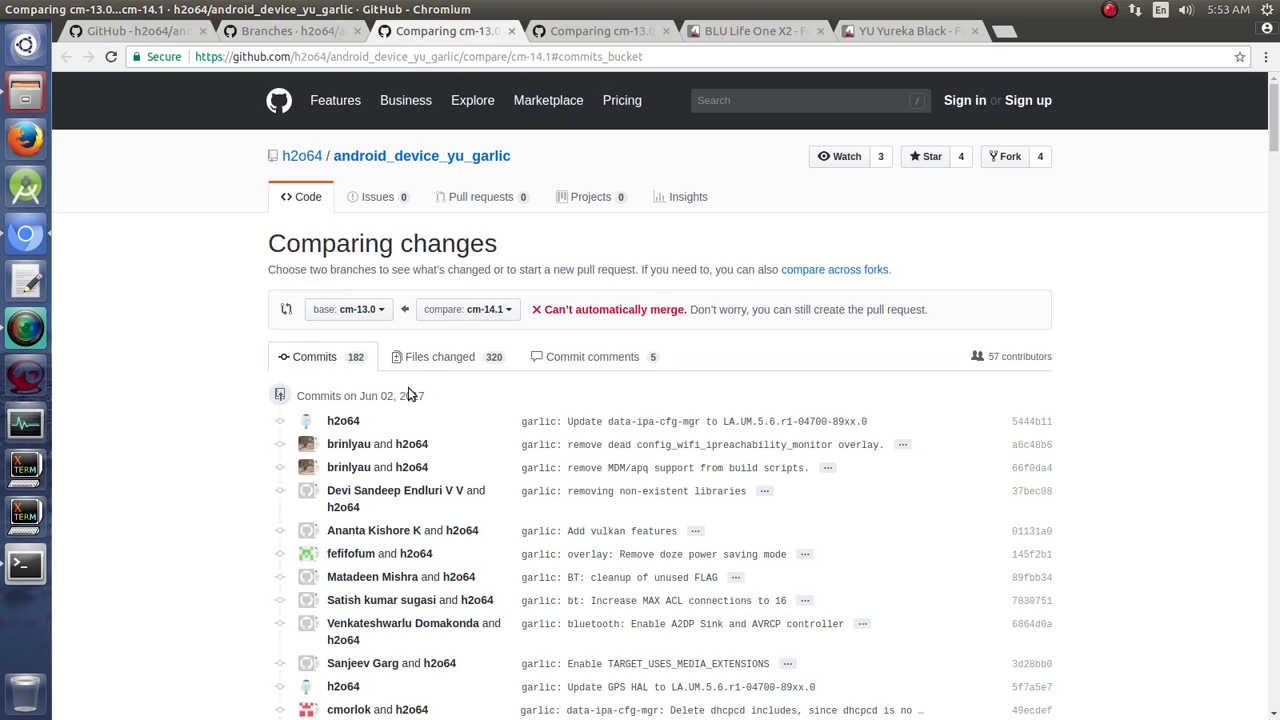
mouse_move(348, 444)
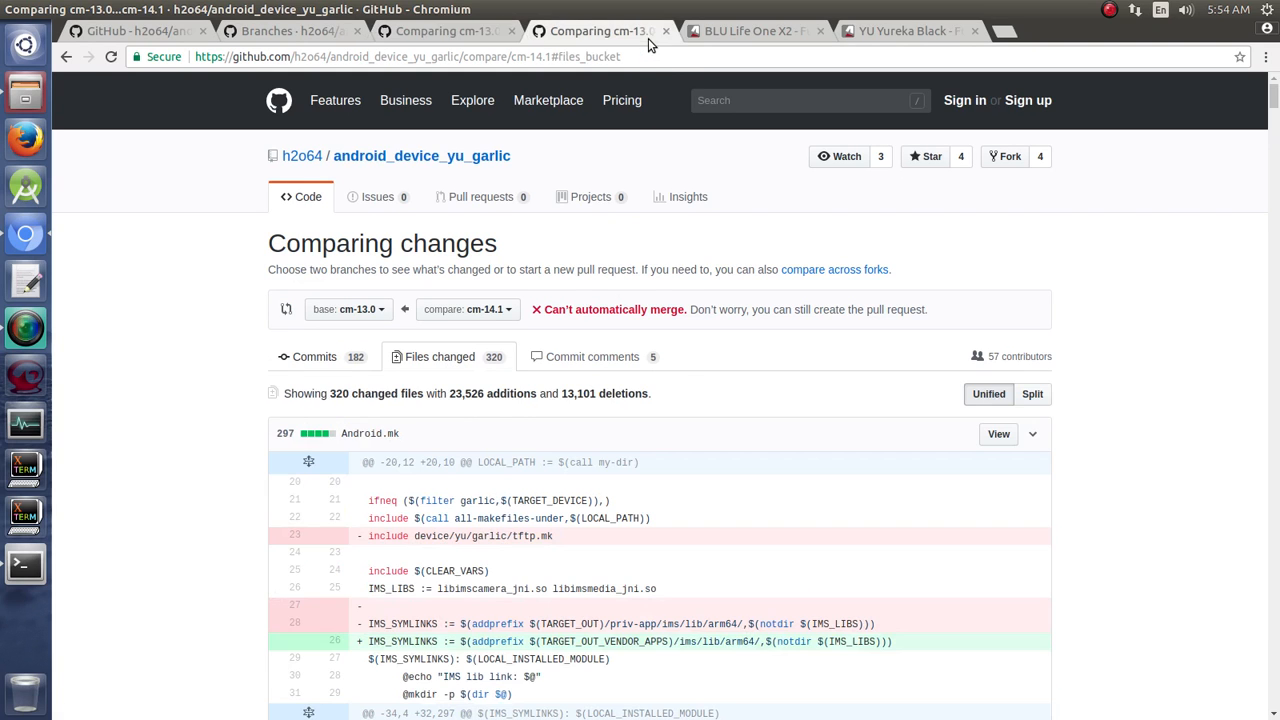
mouse_move(452, 420)
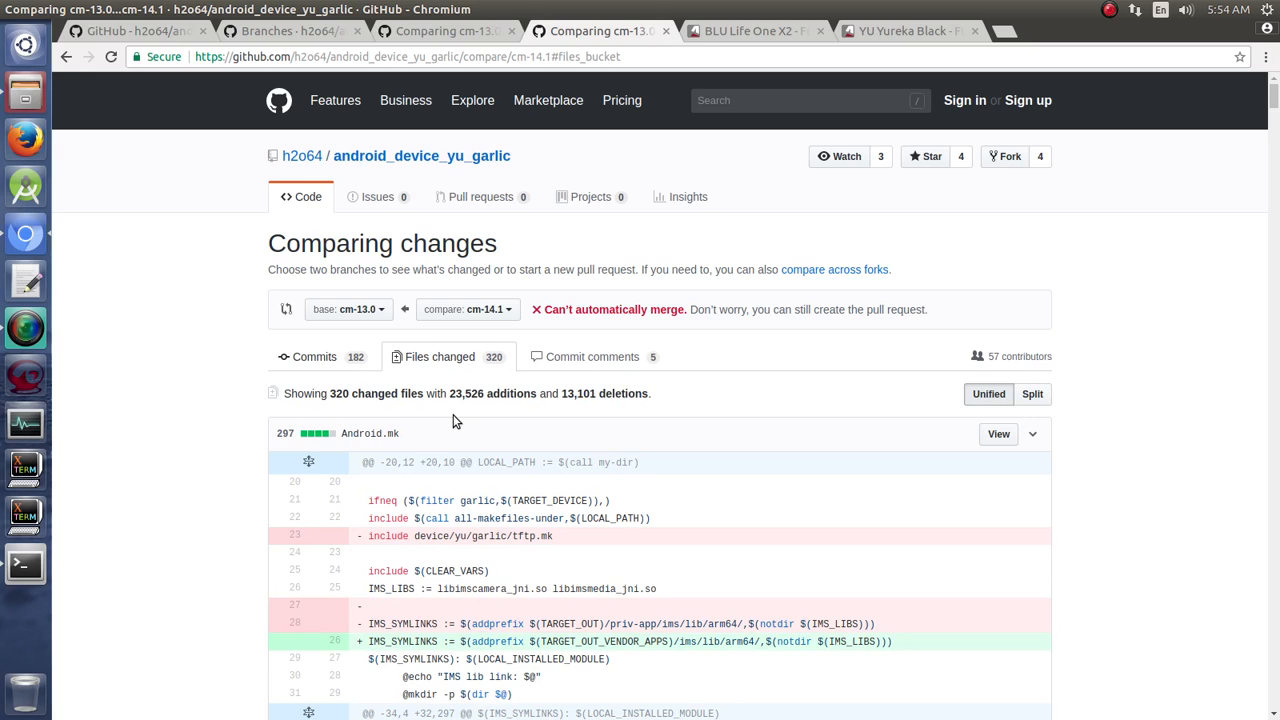
mouse_move(444, 420)
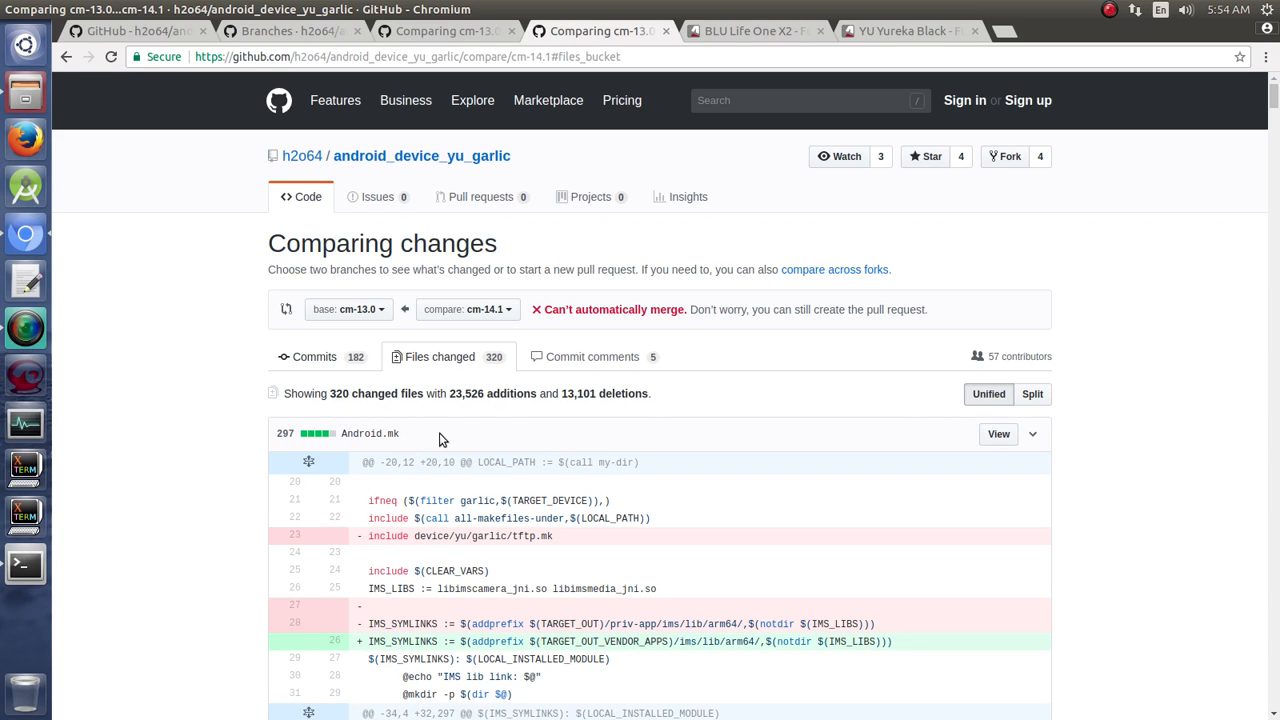
mouse_move(412, 404)
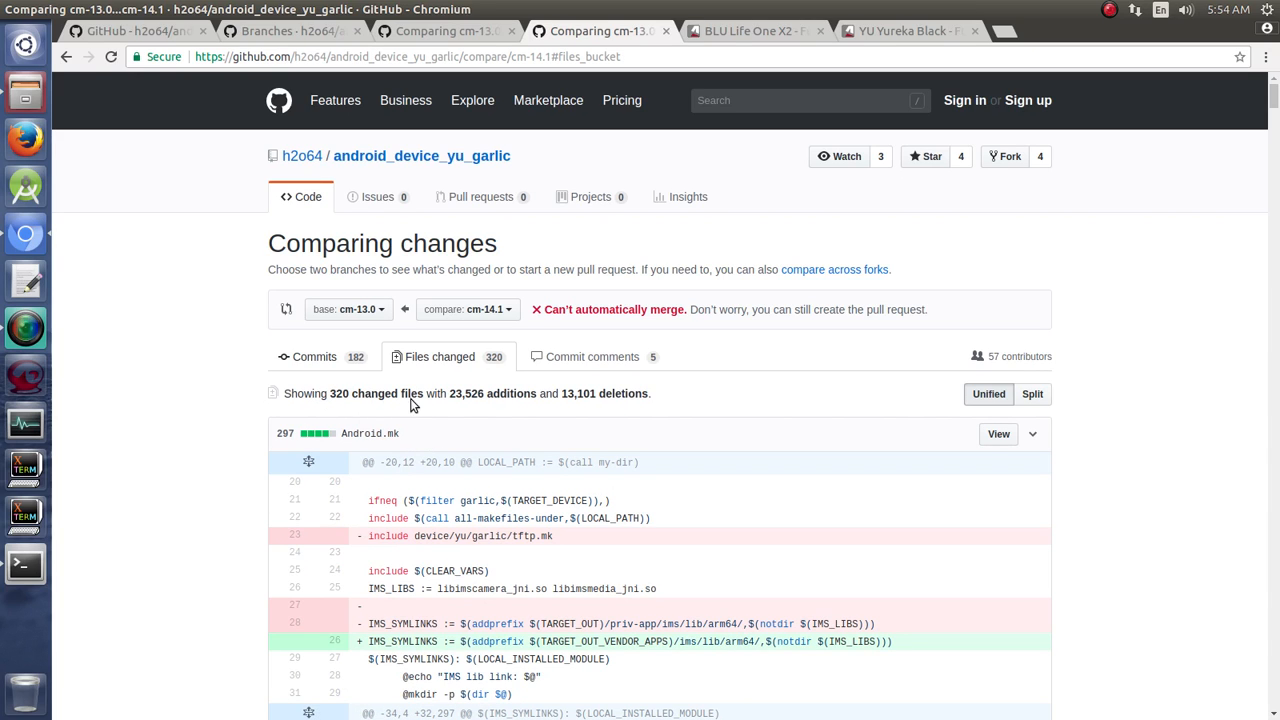
mouse_move(488, 412)
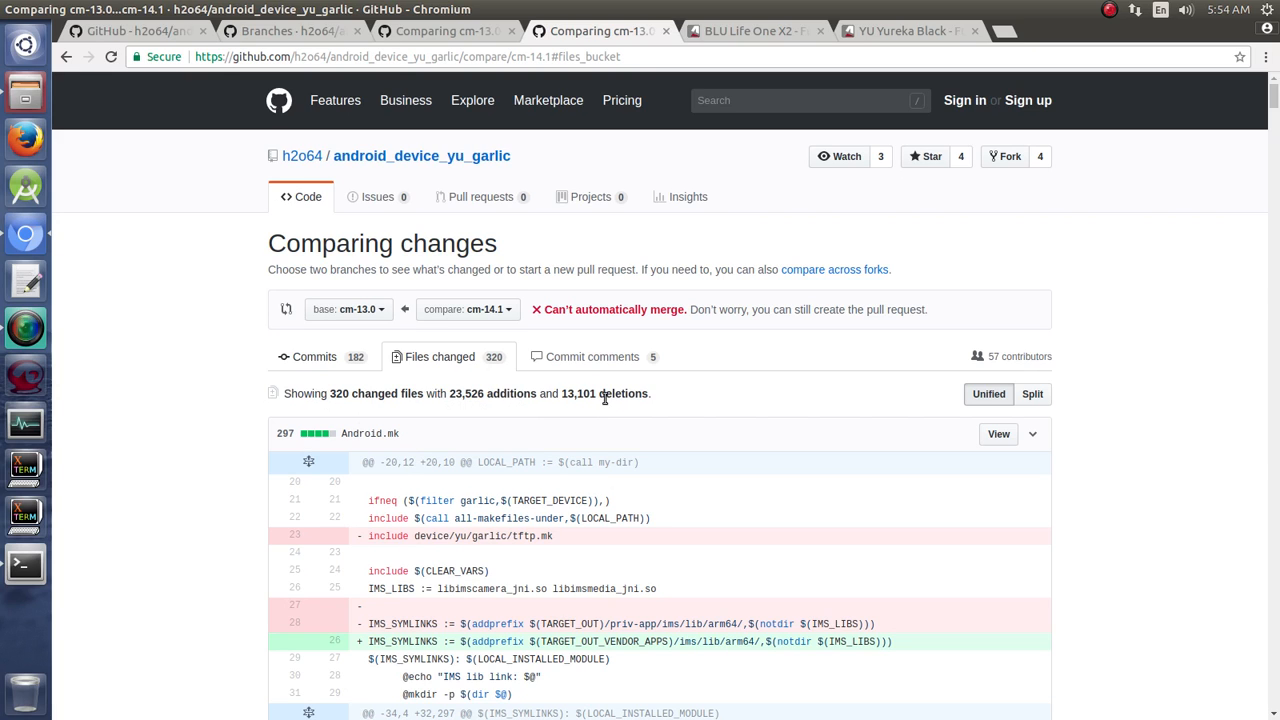
mouse_move(644, 404)
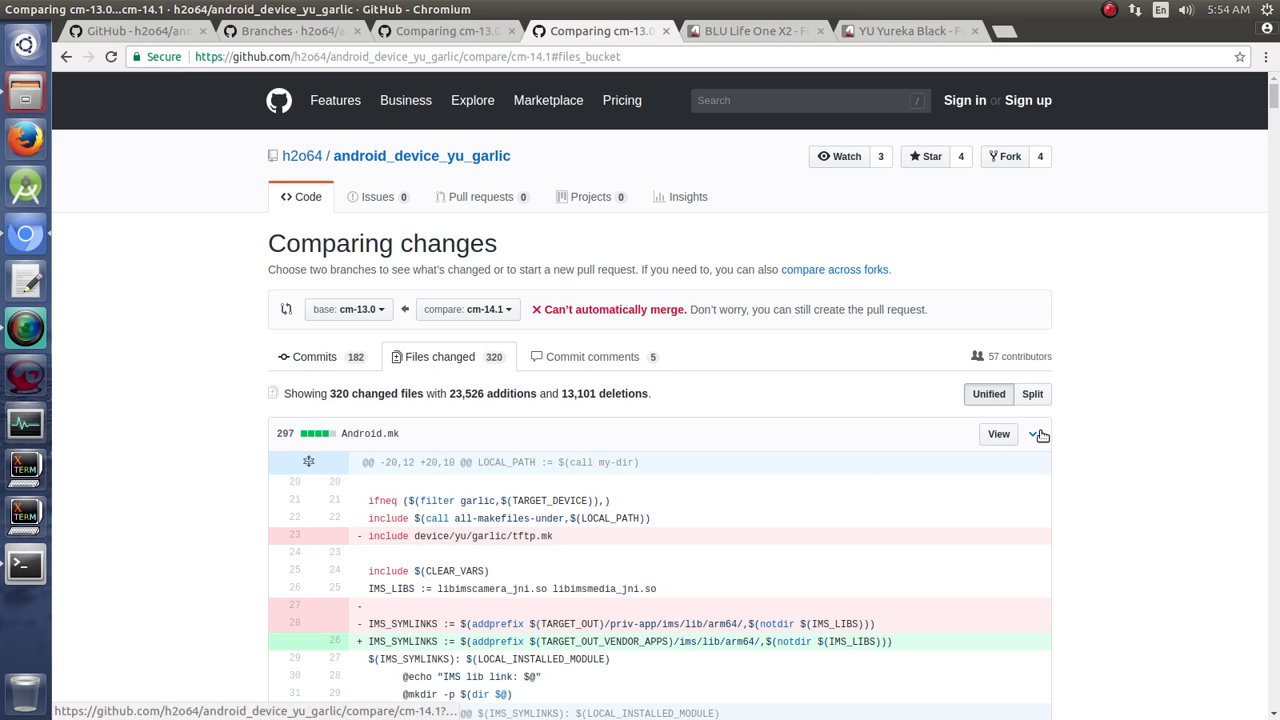
Step: Collapse the Android.mk diff so the BoardConfig.mk changes sit directly below it
click(1032, 432)
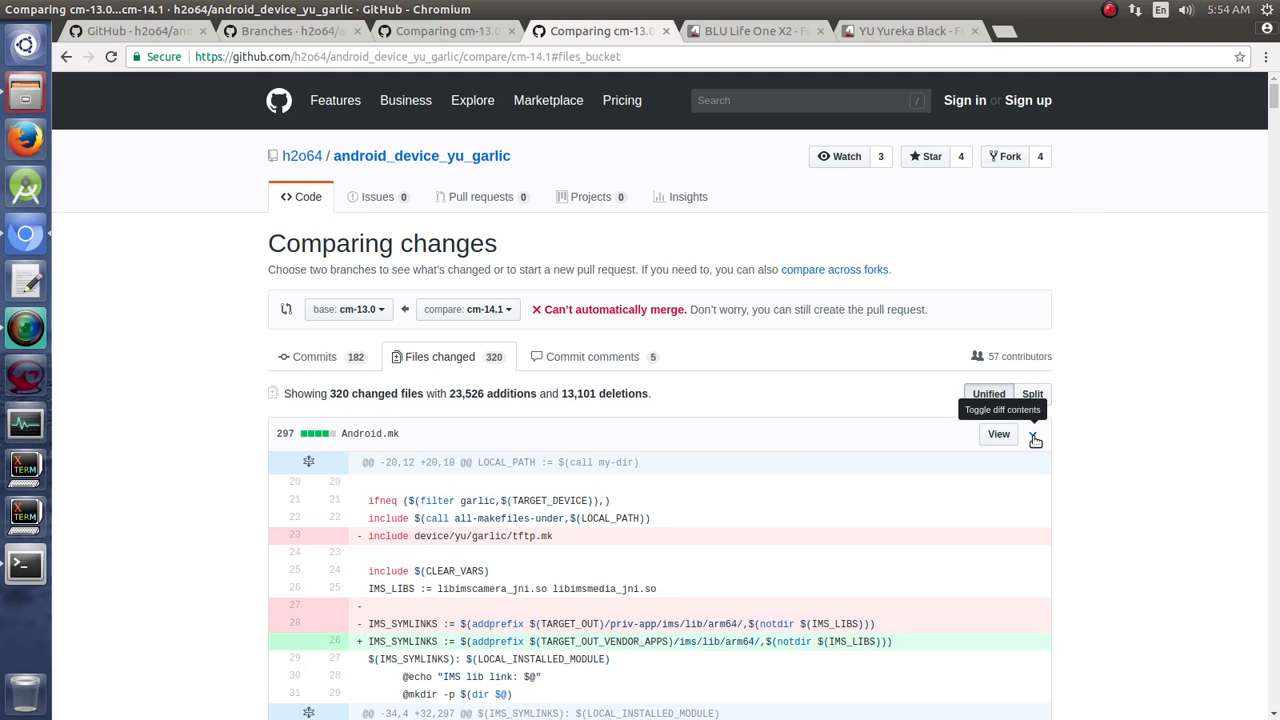
click(1032, 432)
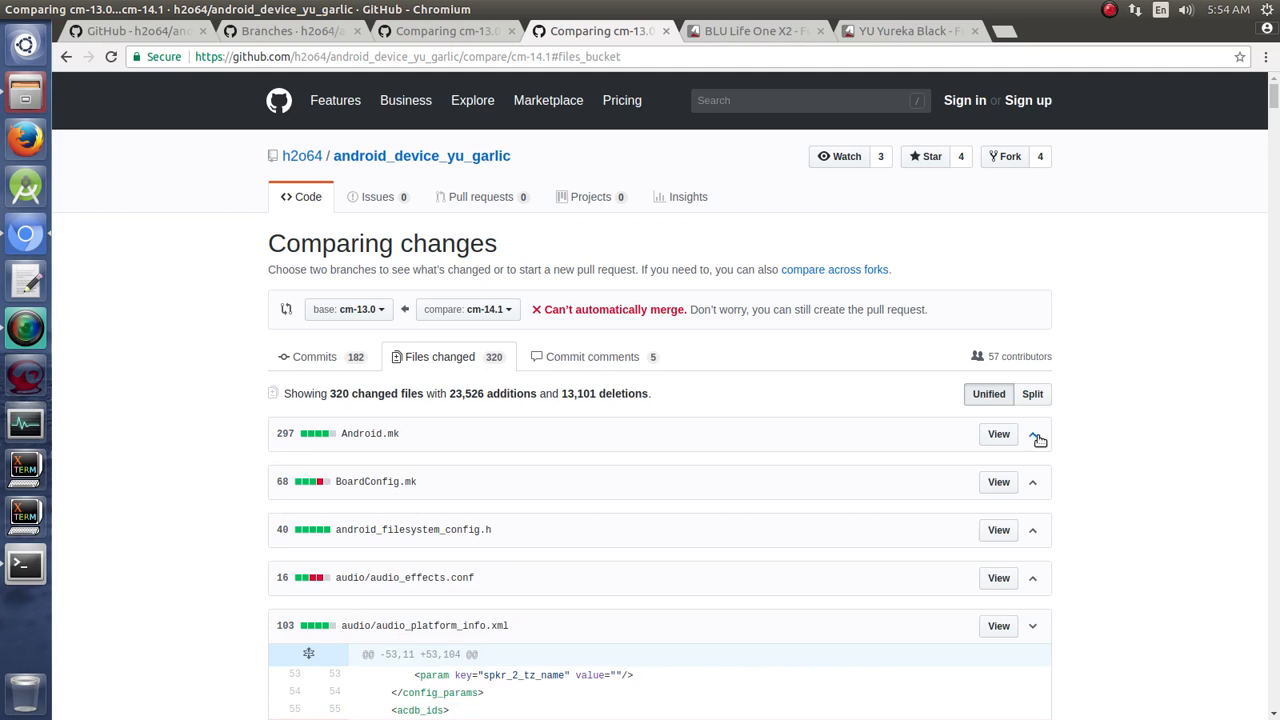
click(1032, 482)
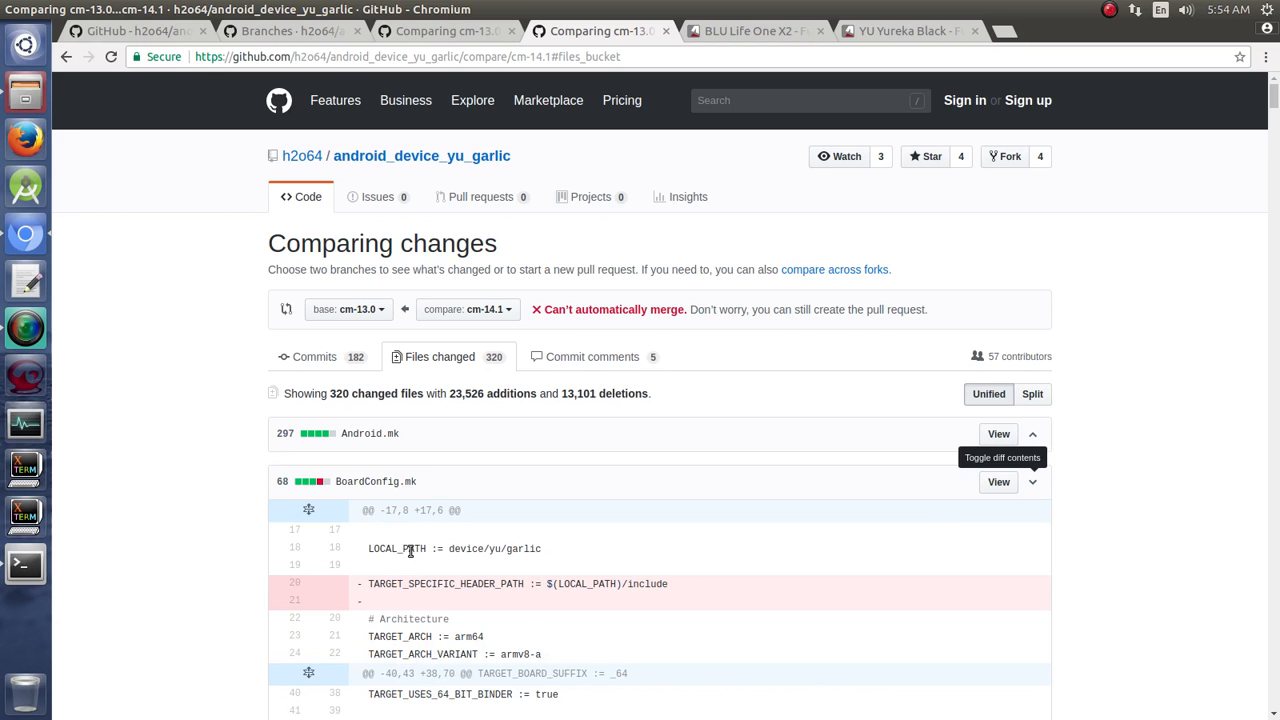
Step: Scroll the BoardConfig.mk diff to the # Kernel section's changed BOARD_KERNEL lines
scroll(down, 3)
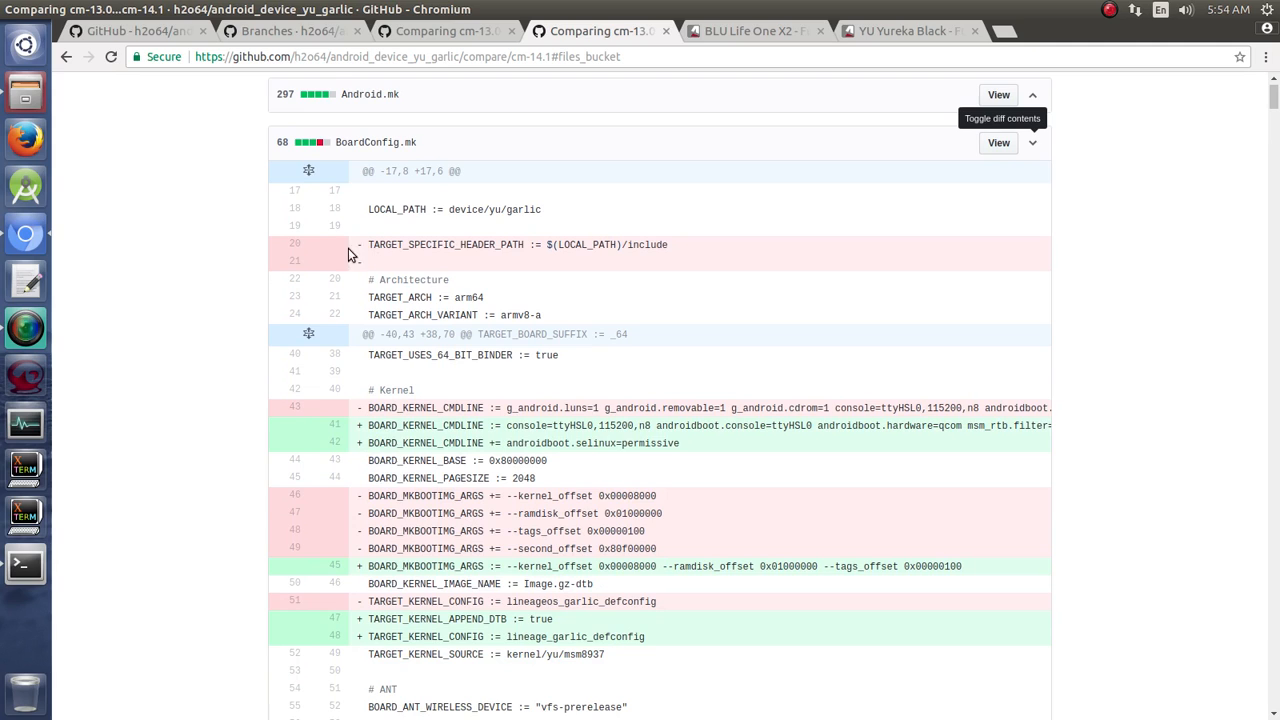
mouse_move(1000, 408)
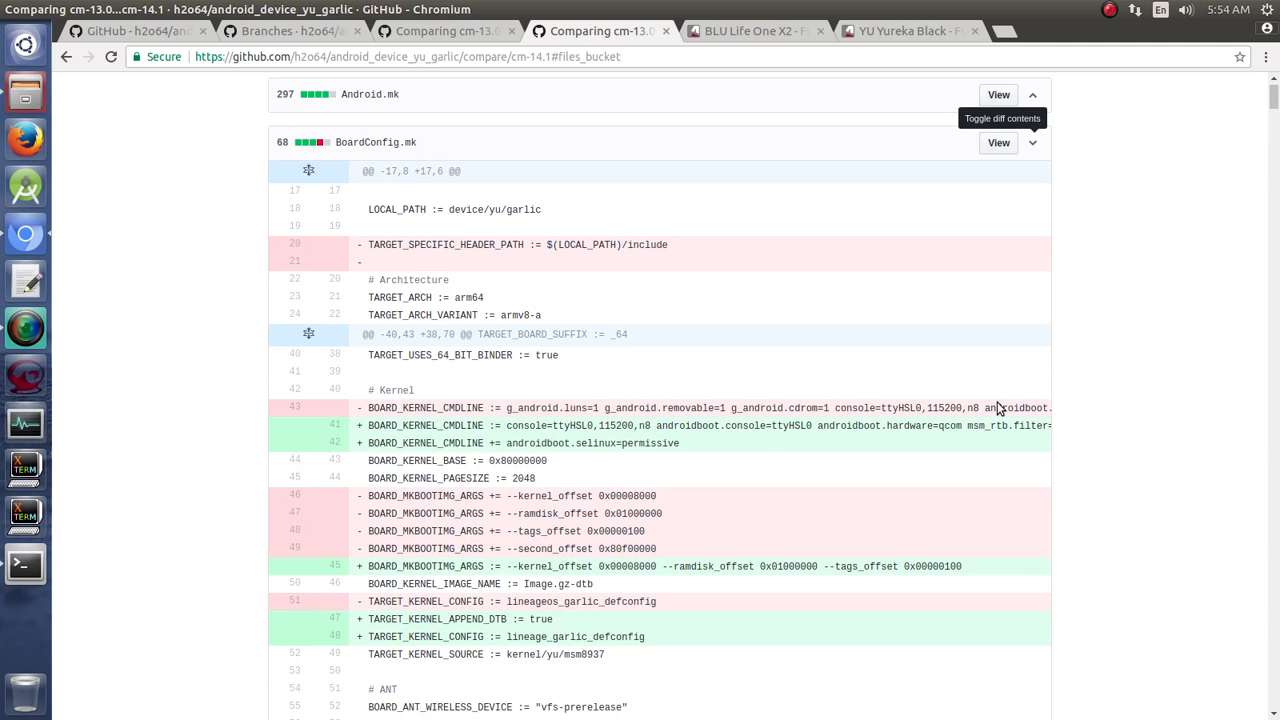
mouse_move(636, 510)
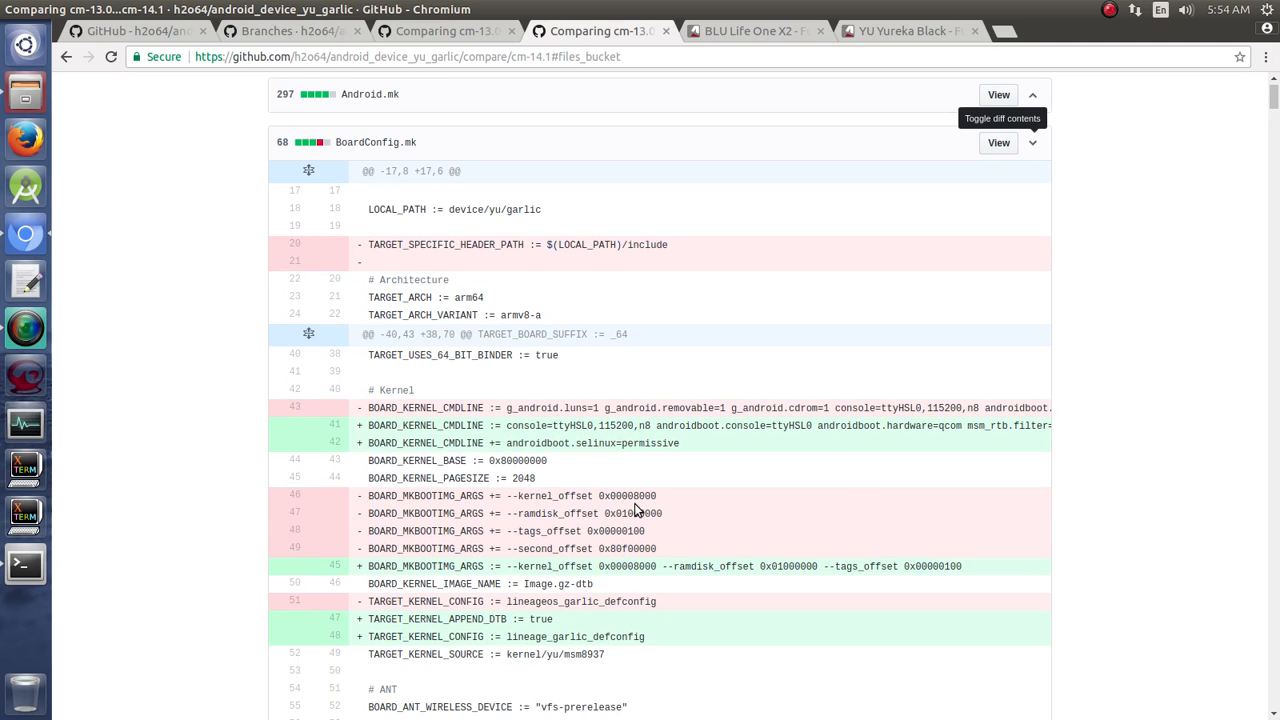
scroll(down, 3)
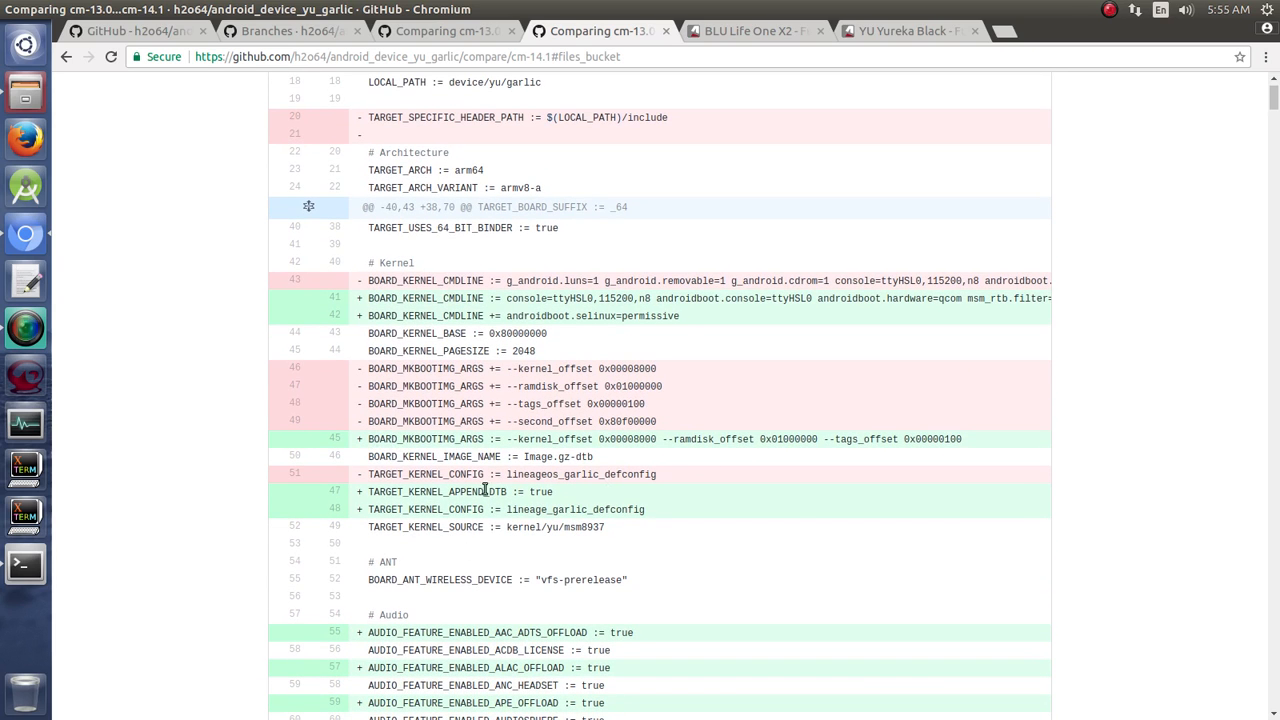
mouse_move(528, 452)
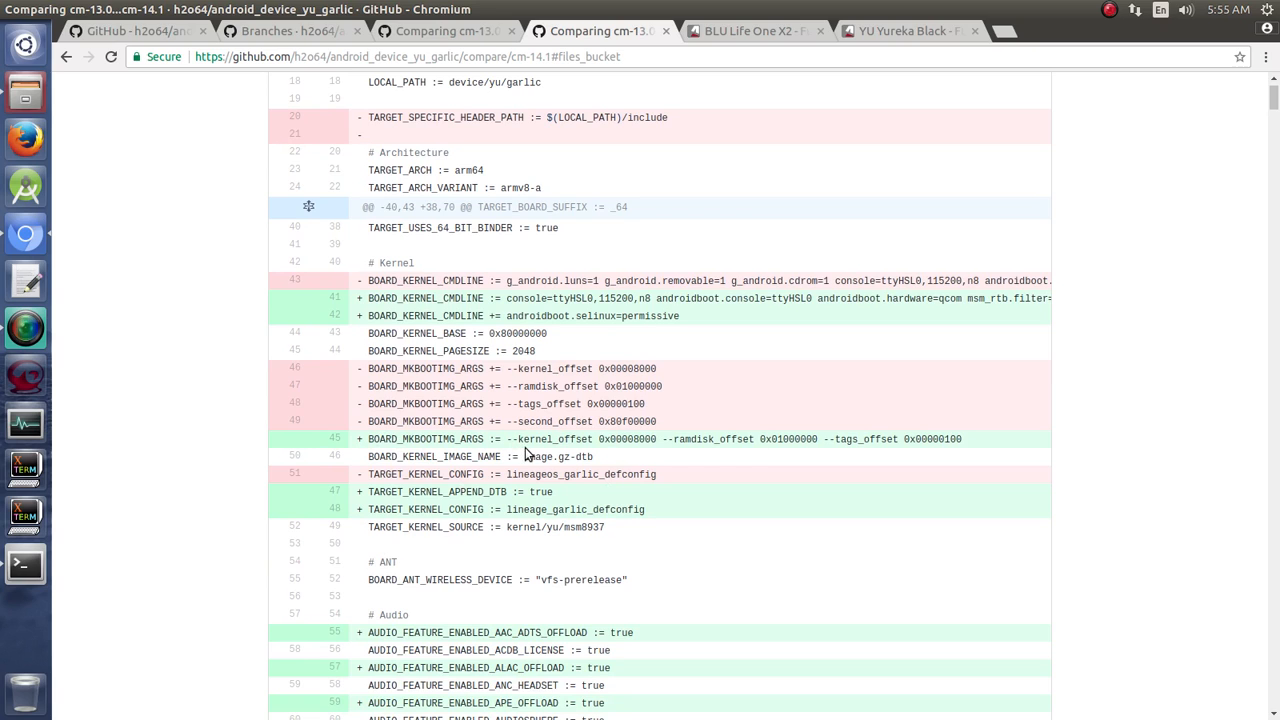
mouse_move(564, 368)
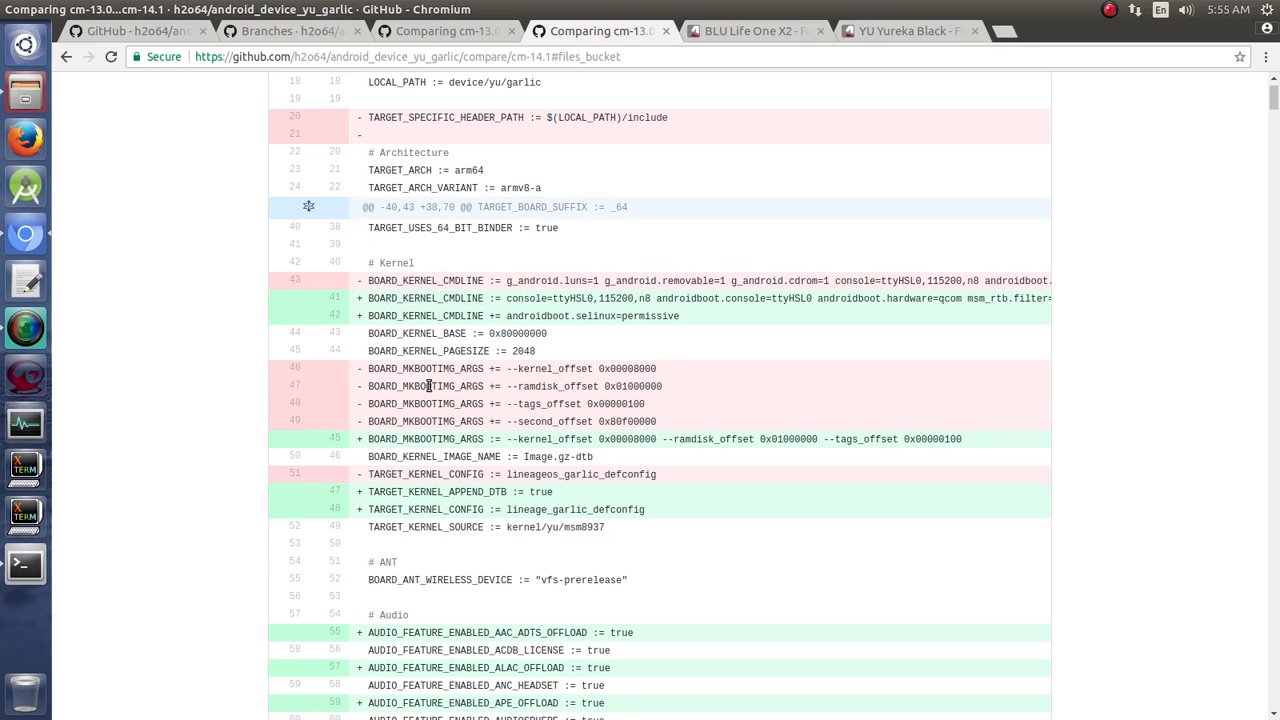
mouse_move(648, 444)
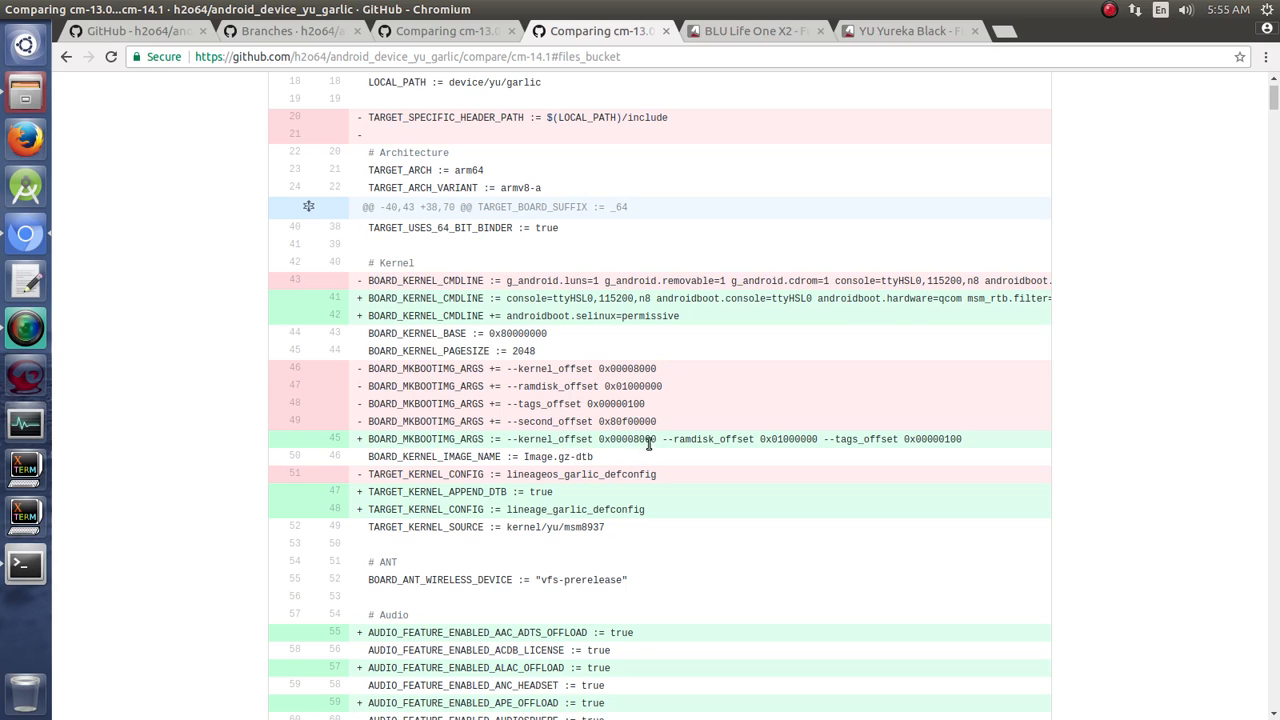
mouse_move(912, 442)
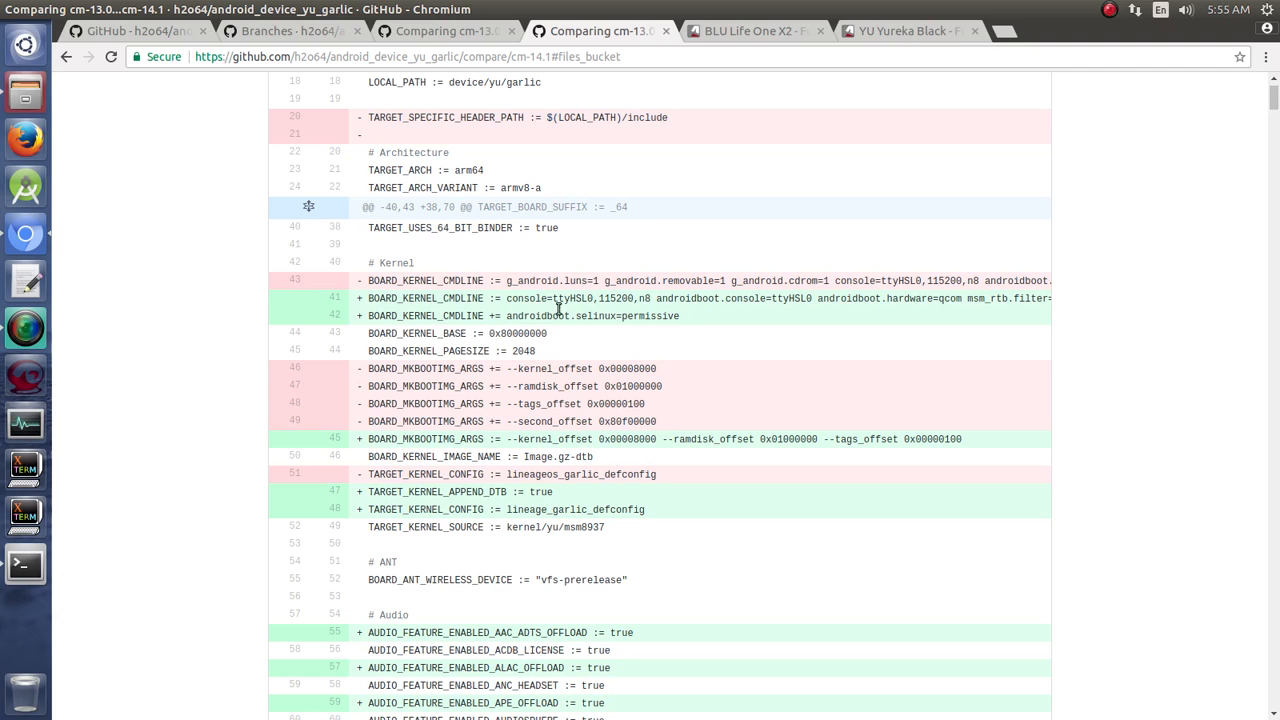
mouse_move(764, 308)
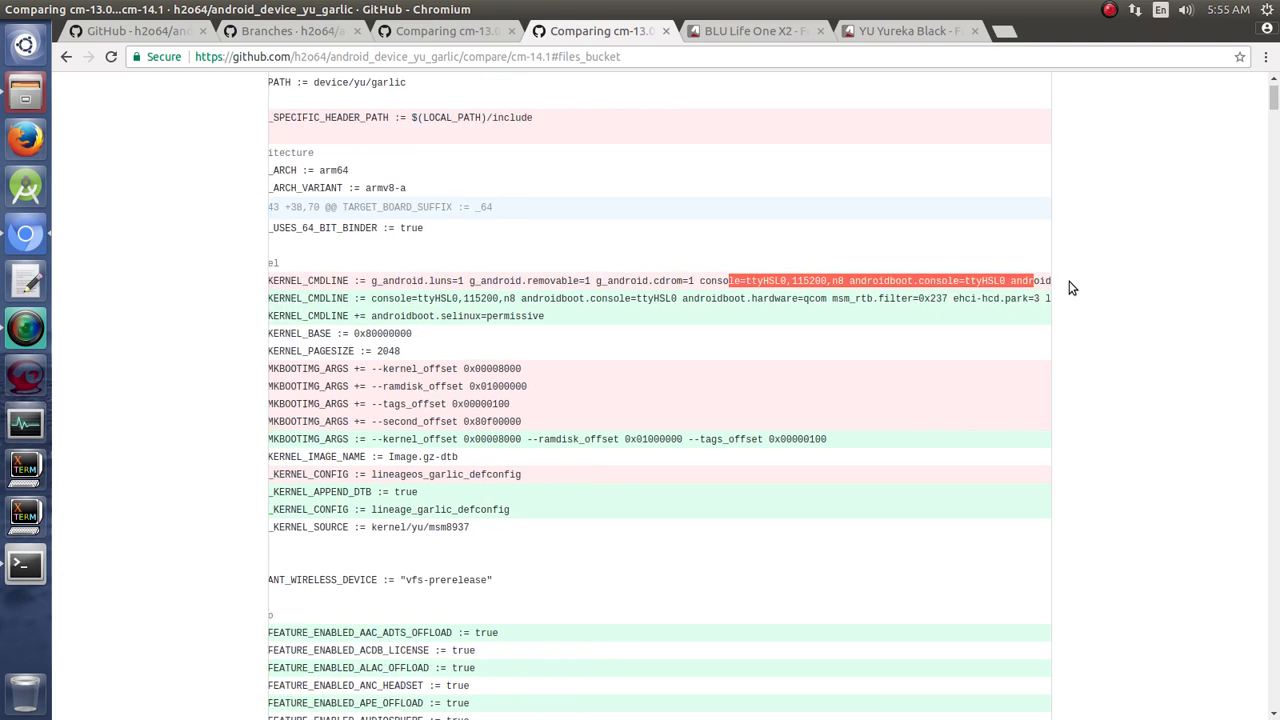
scroll(right, 3)
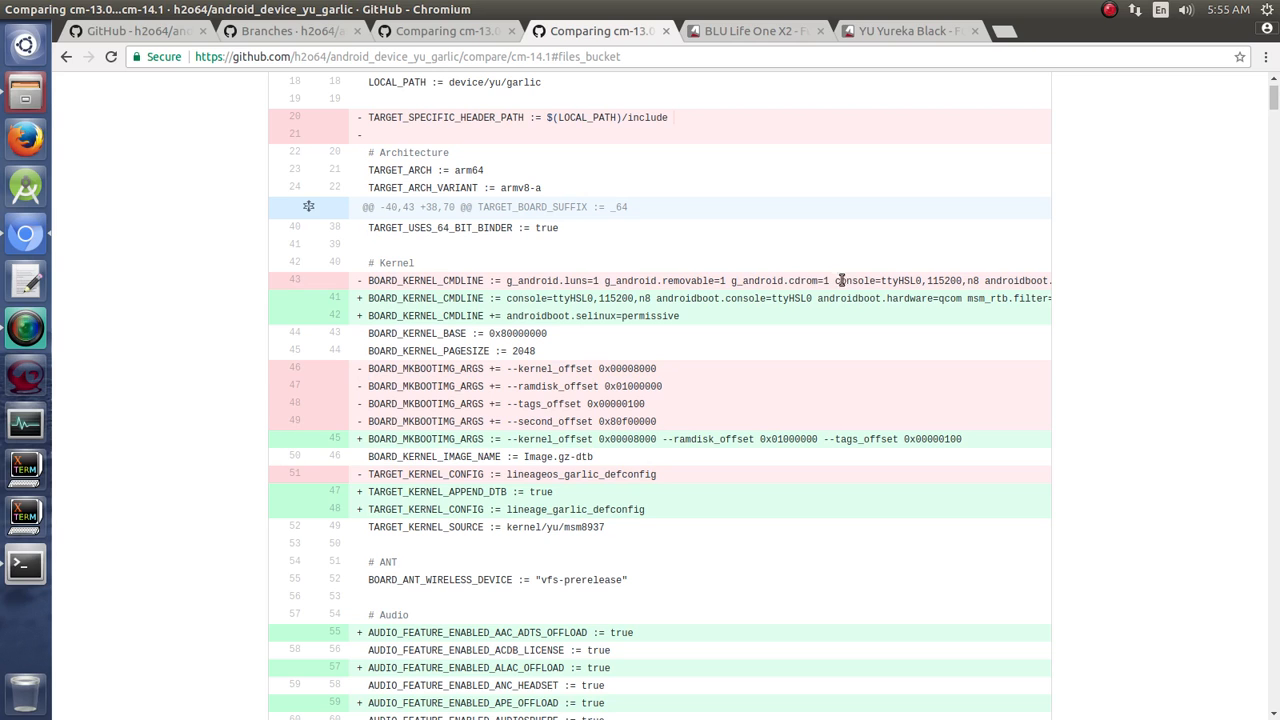
mouse_move(882, 370)
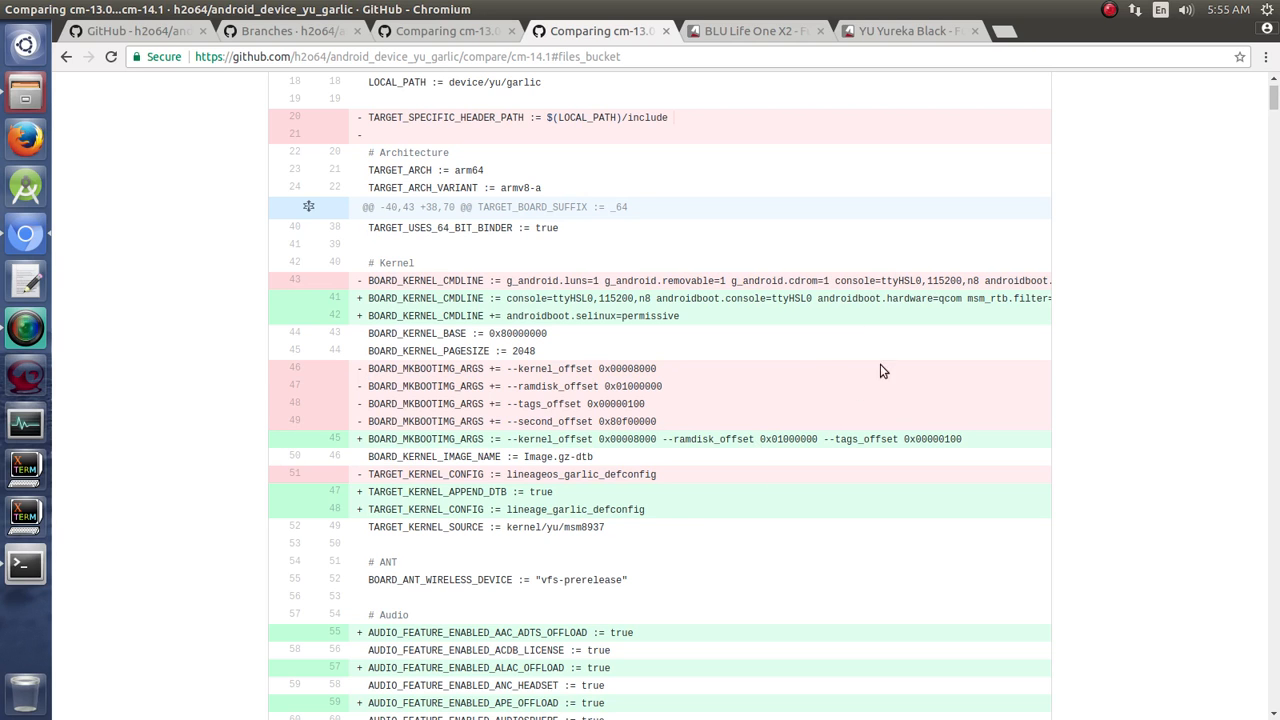
scroll(down, 3)
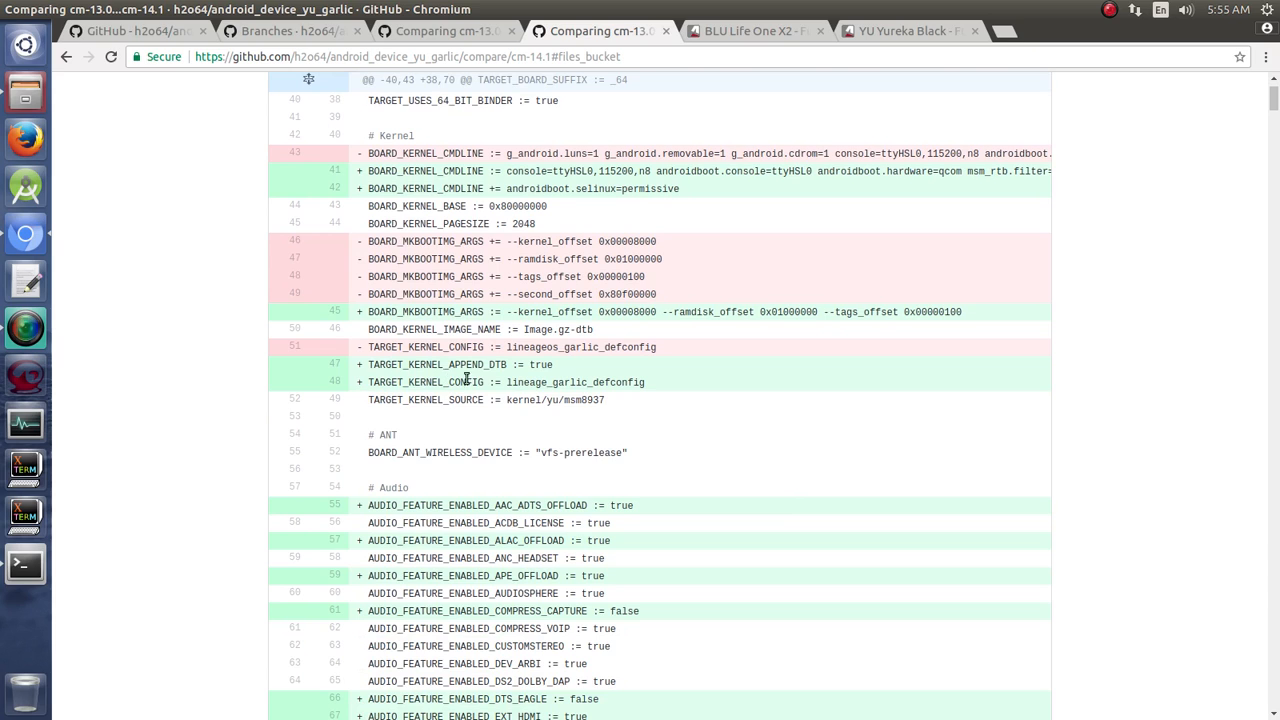
mouse_move(492, 380)
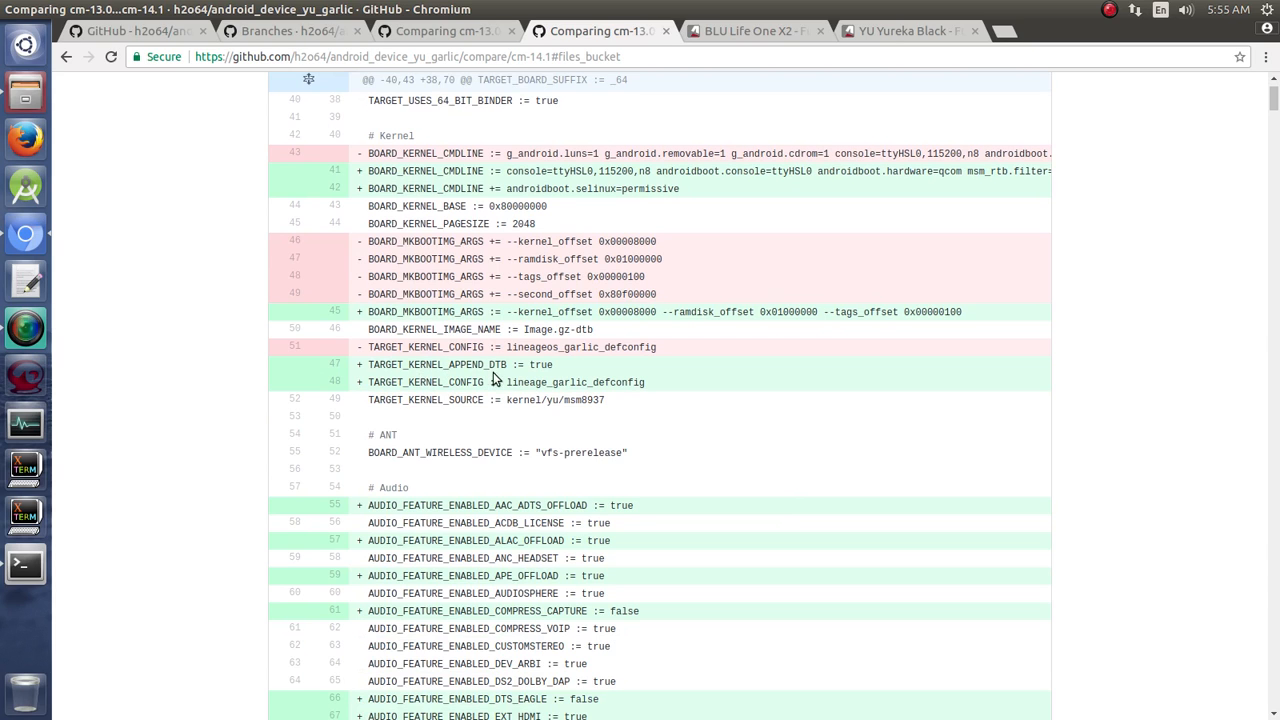
mouse_move(540, 402)
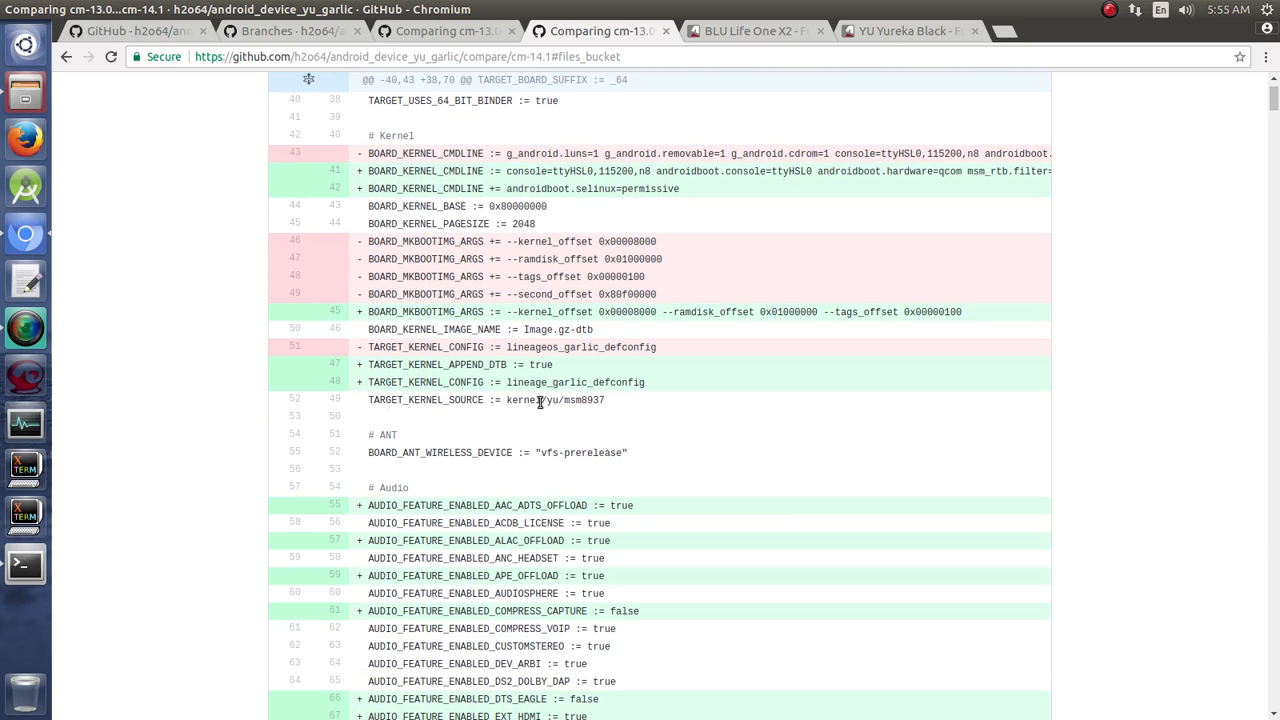
mouse_move(616, 336)
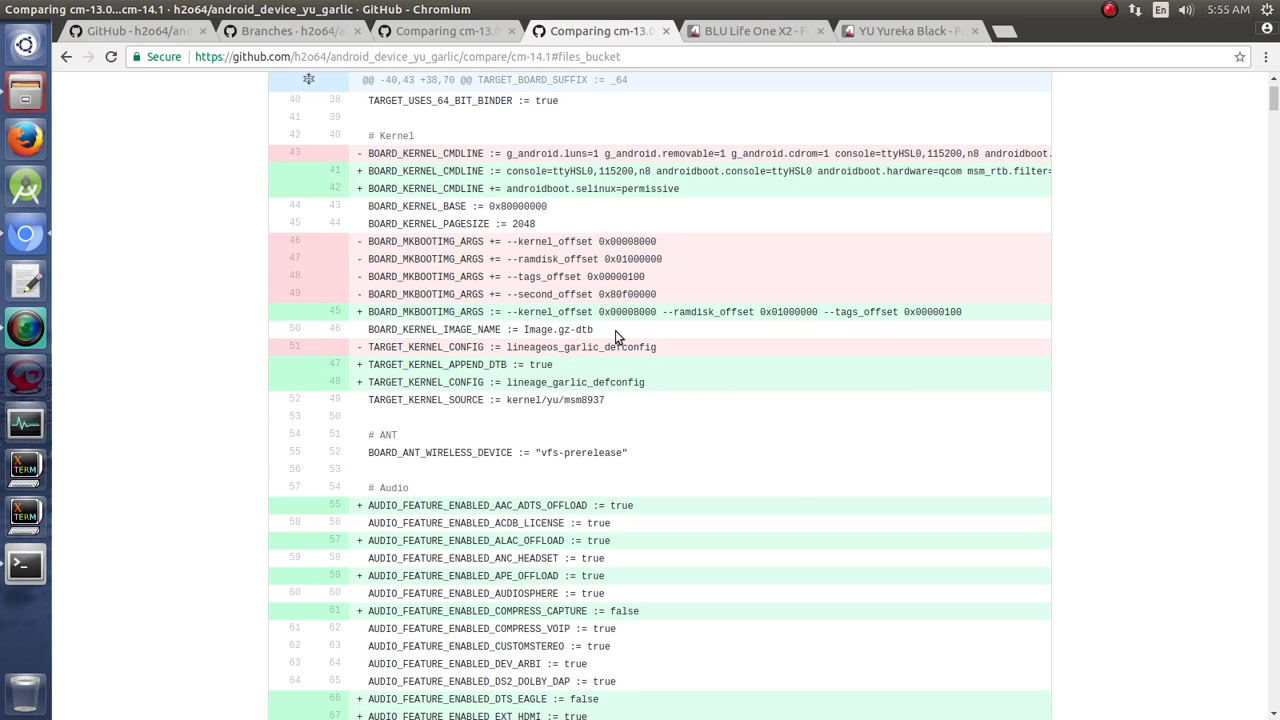
mouse_move(638, 432)
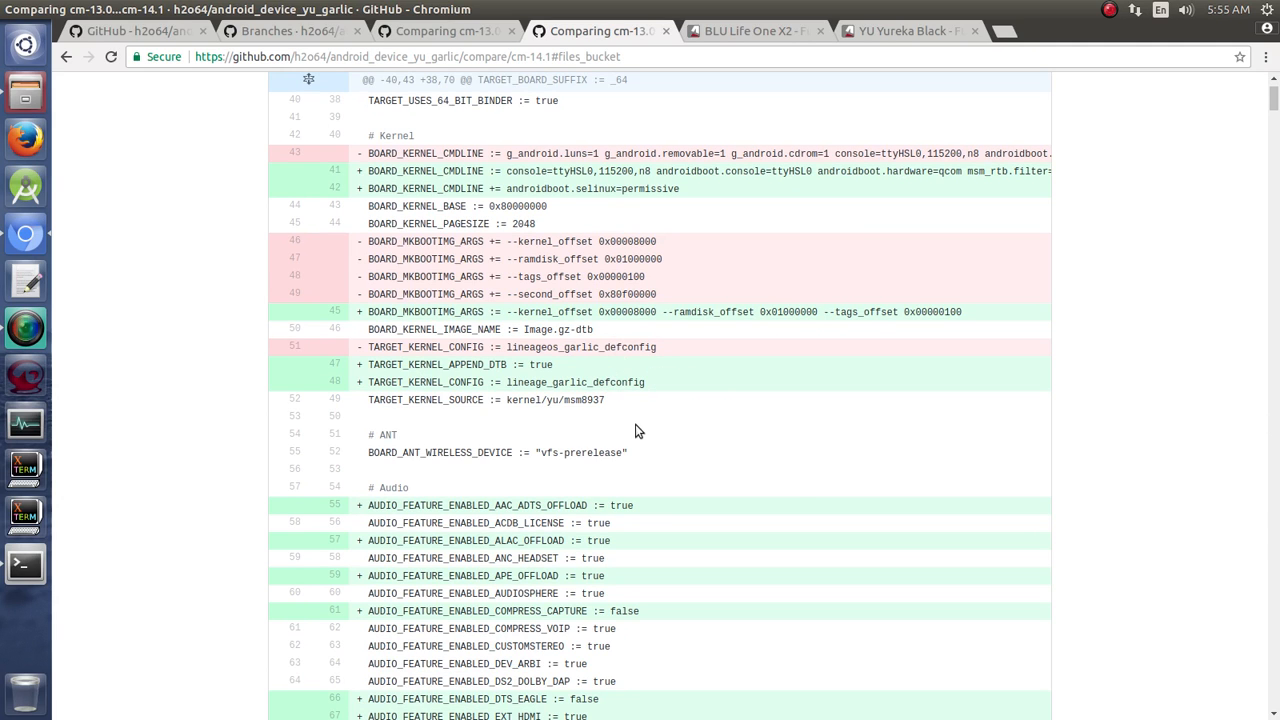
mouse_move(630, 384)
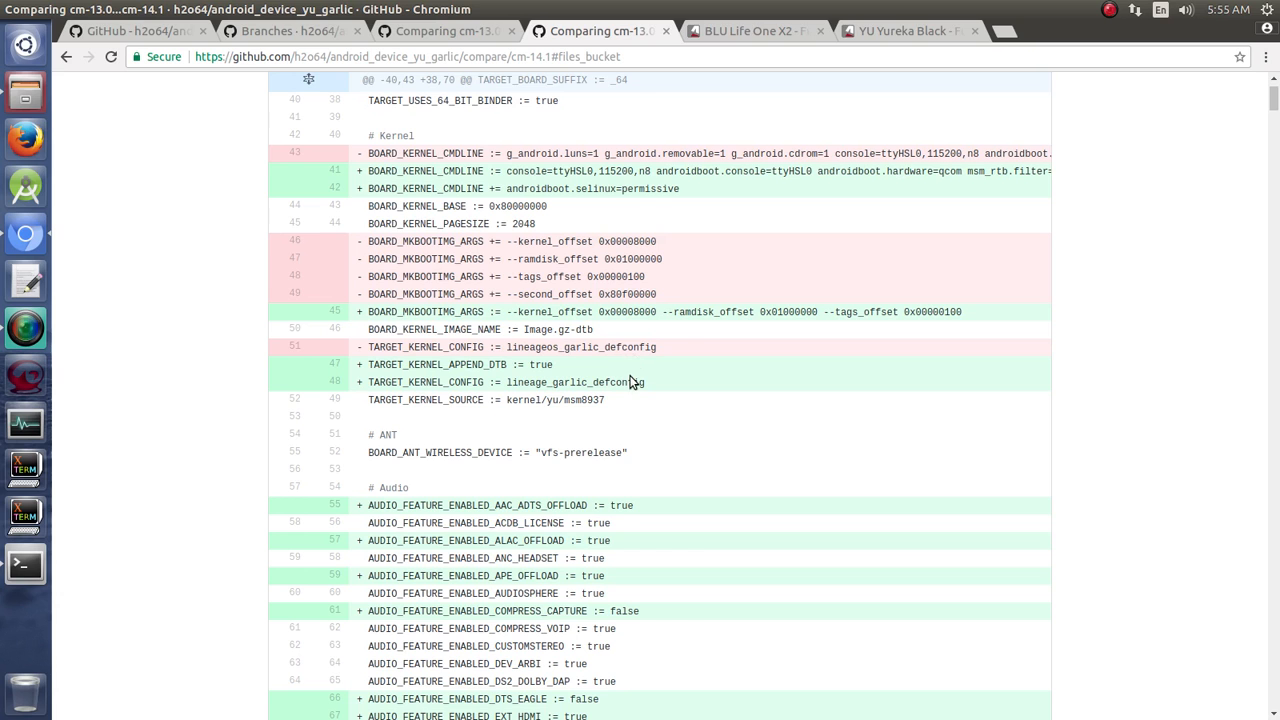
Step: Read down BoardConfig.mk's Audio, Camera, Charger and Partitions changes
scroll(down, 3)
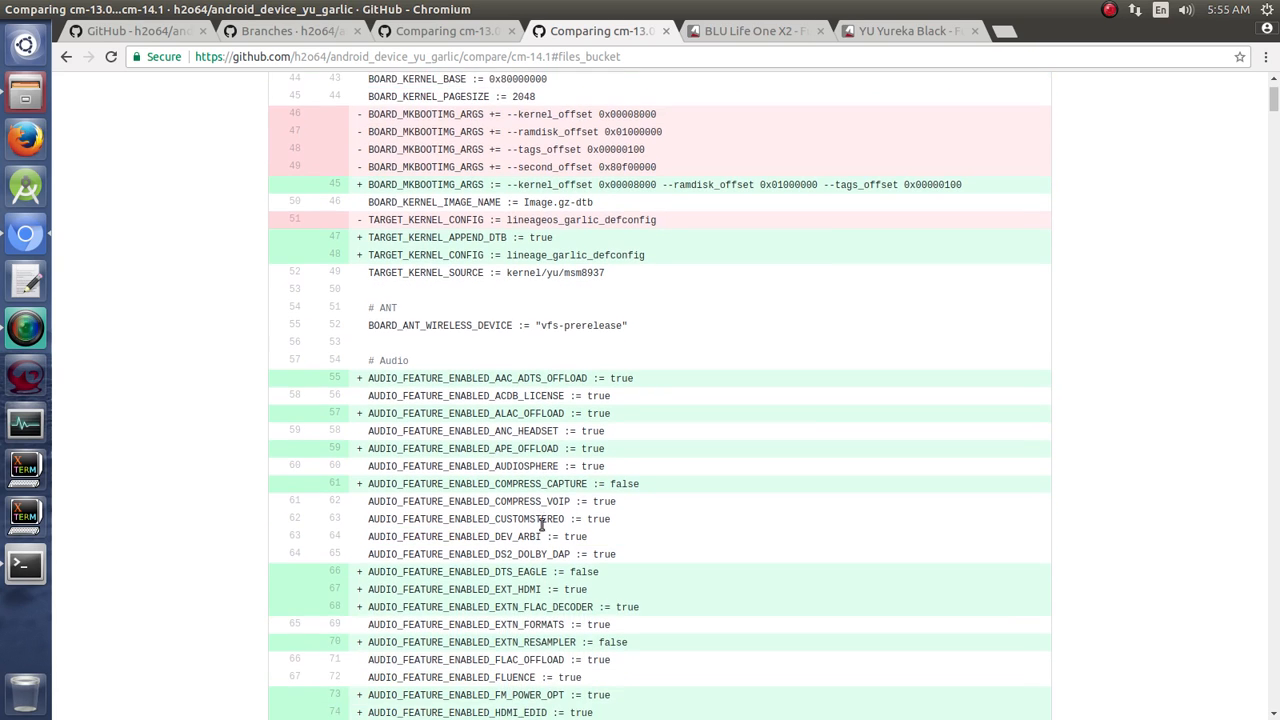
scroll(down, 3)
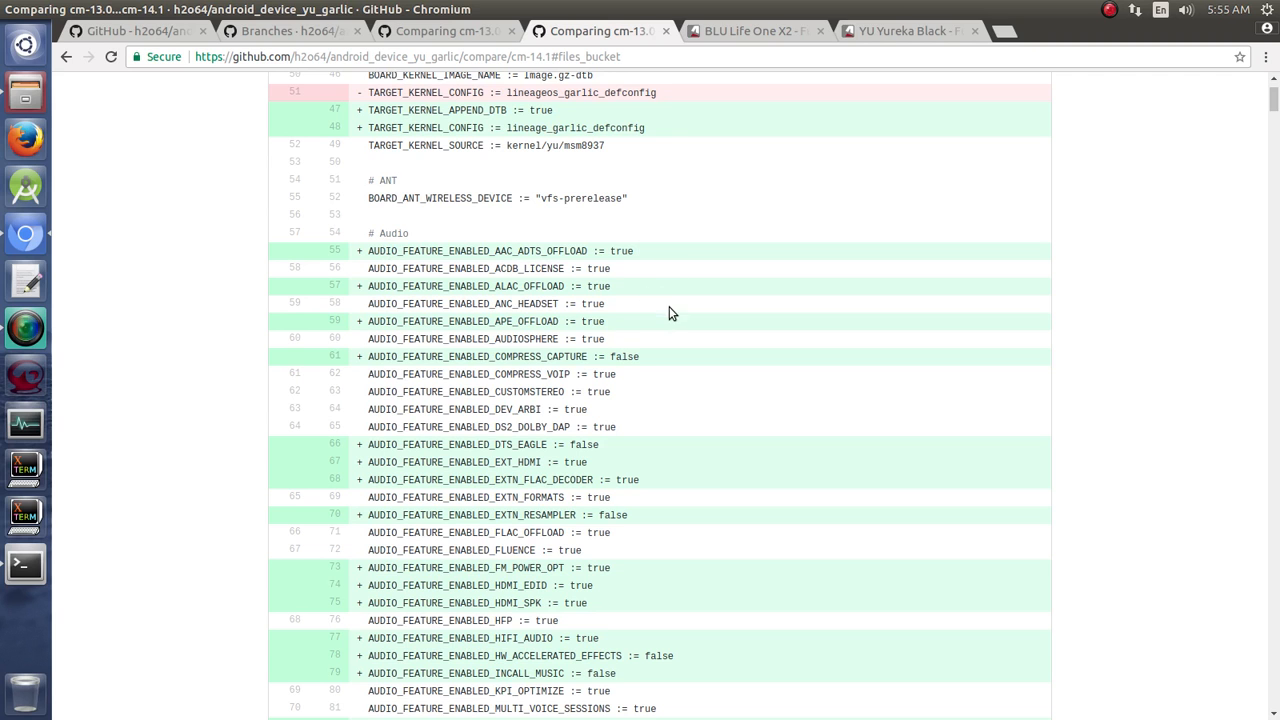
scroll(down, 3)
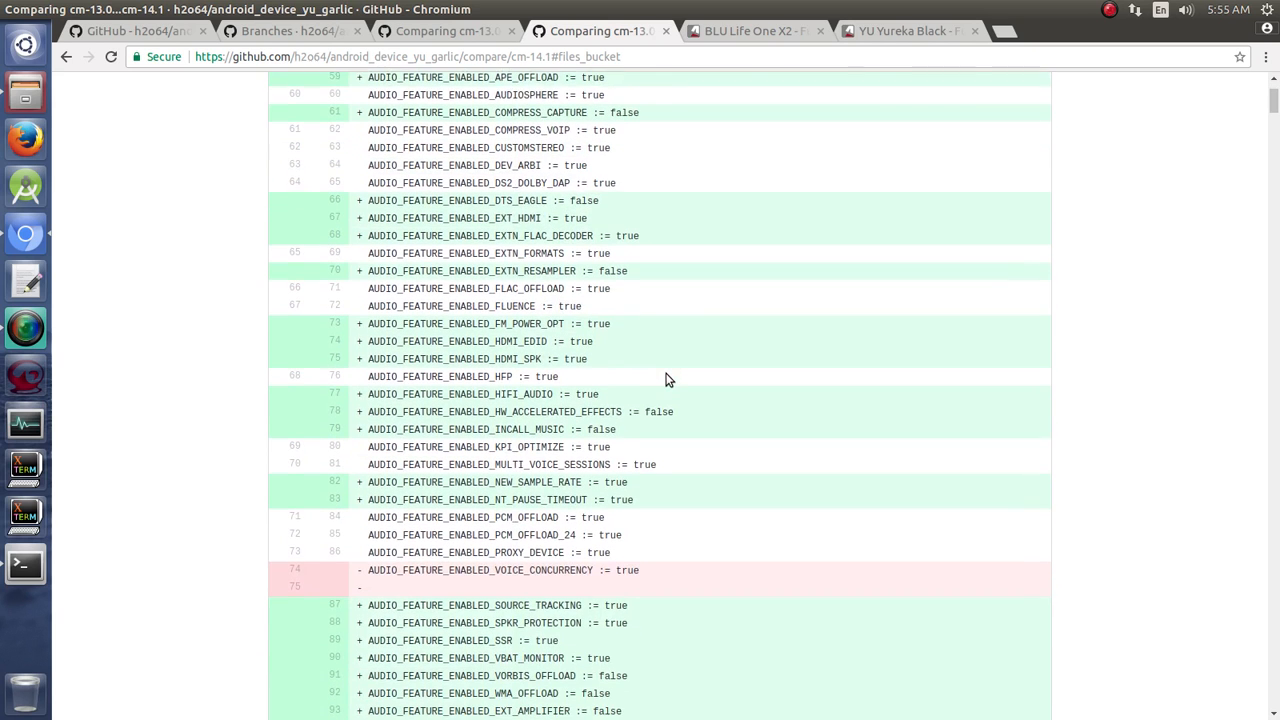
scroll(down, 3)
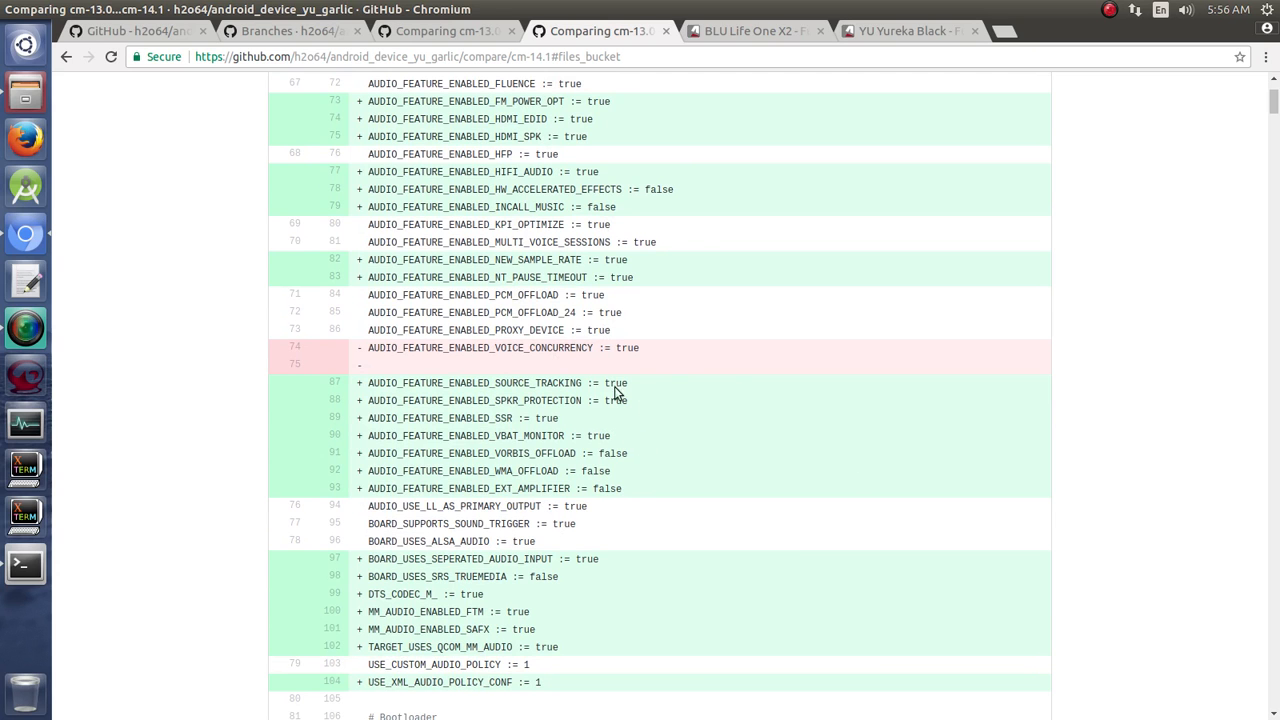
scroll(down, 3)
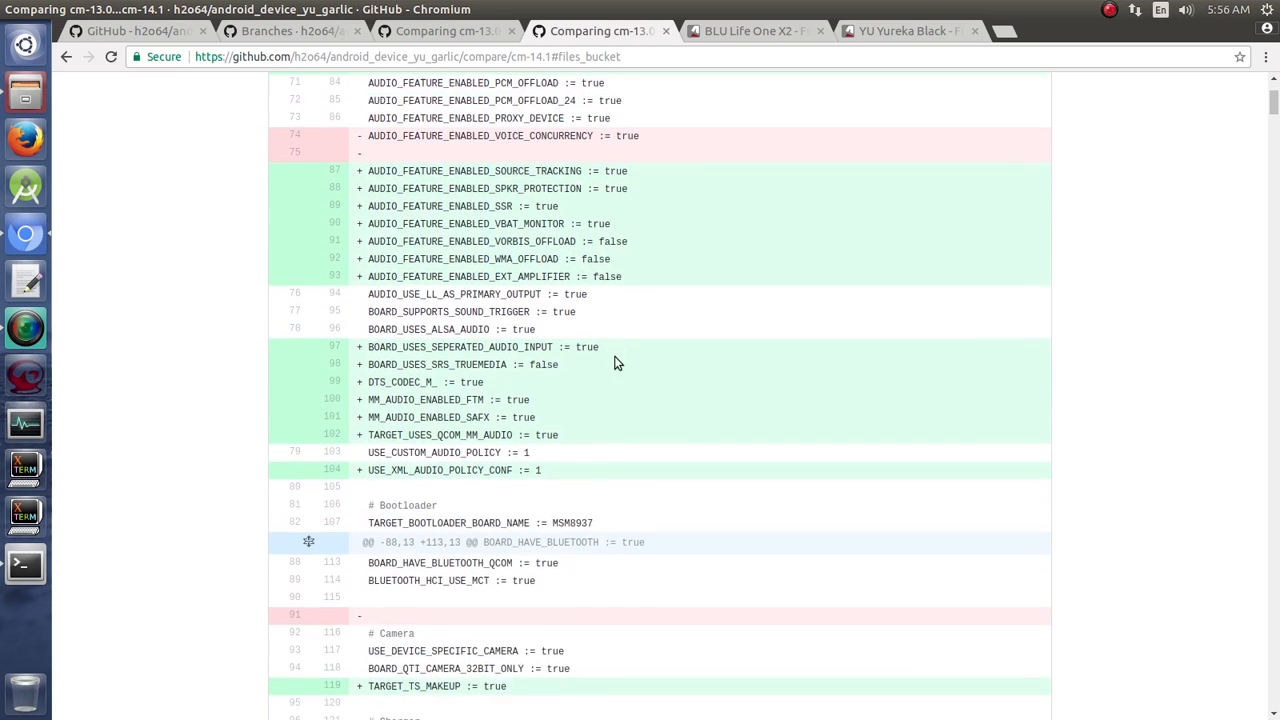
scroll(down, 3)
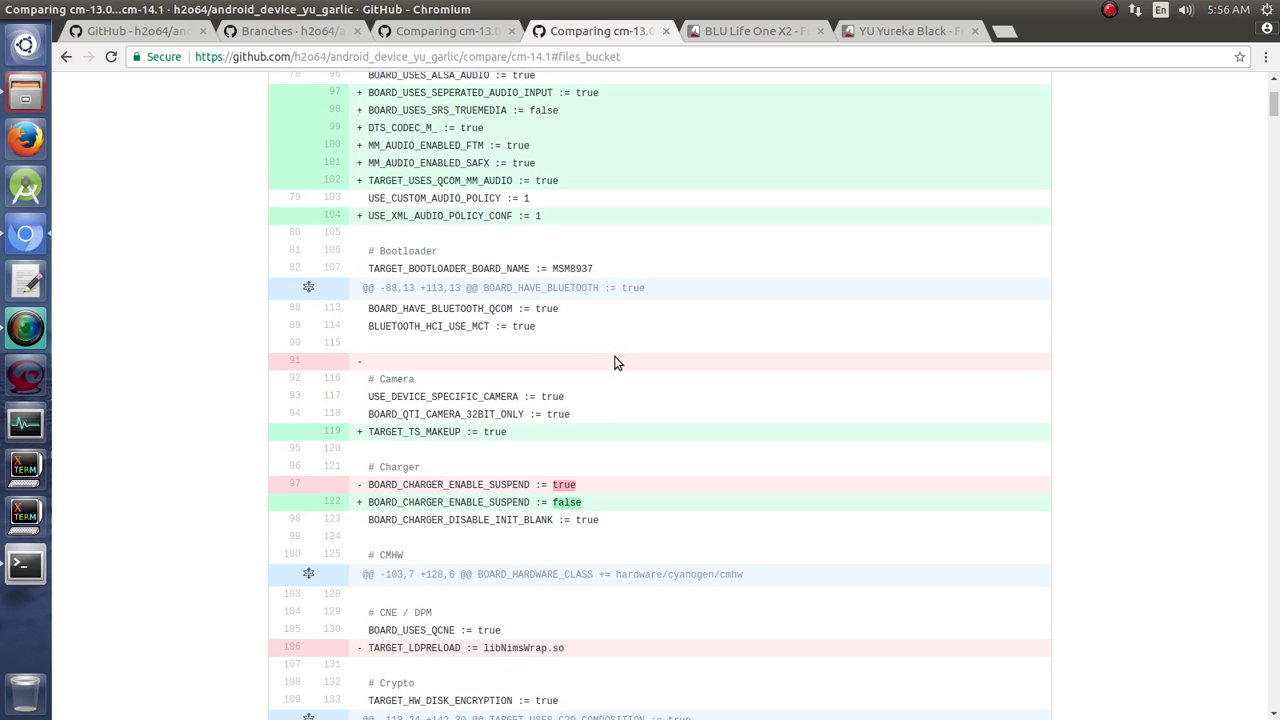
mouse_move(358, 438)
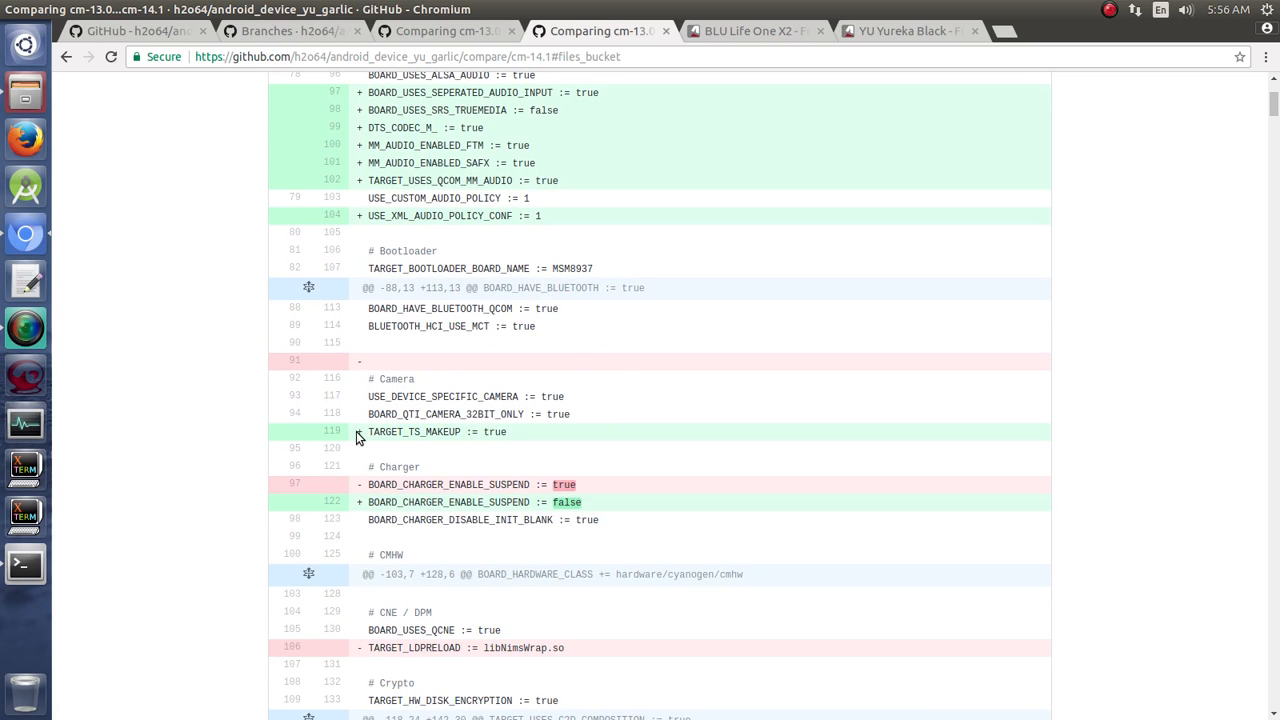
Step: Continue through the fingerprint, FM, media extensions and Wi-Fi changes to the file's end
scroll(down, 3)
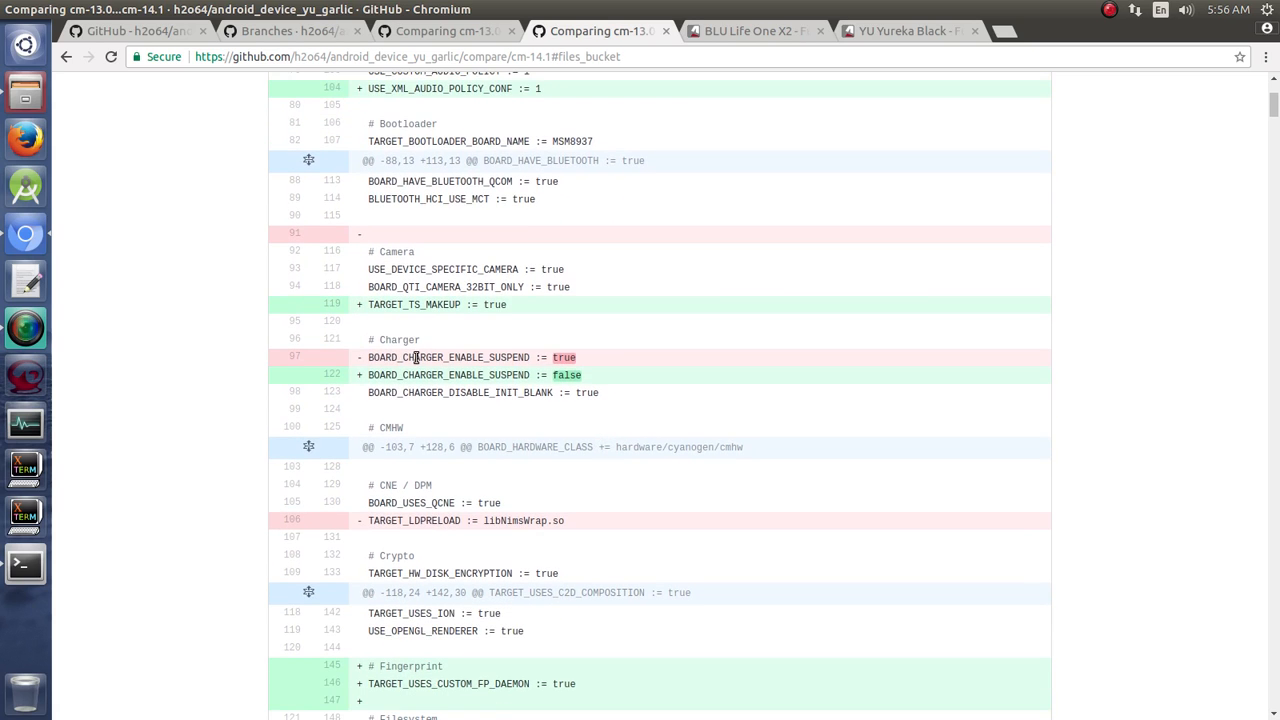
scroll(down, 3)
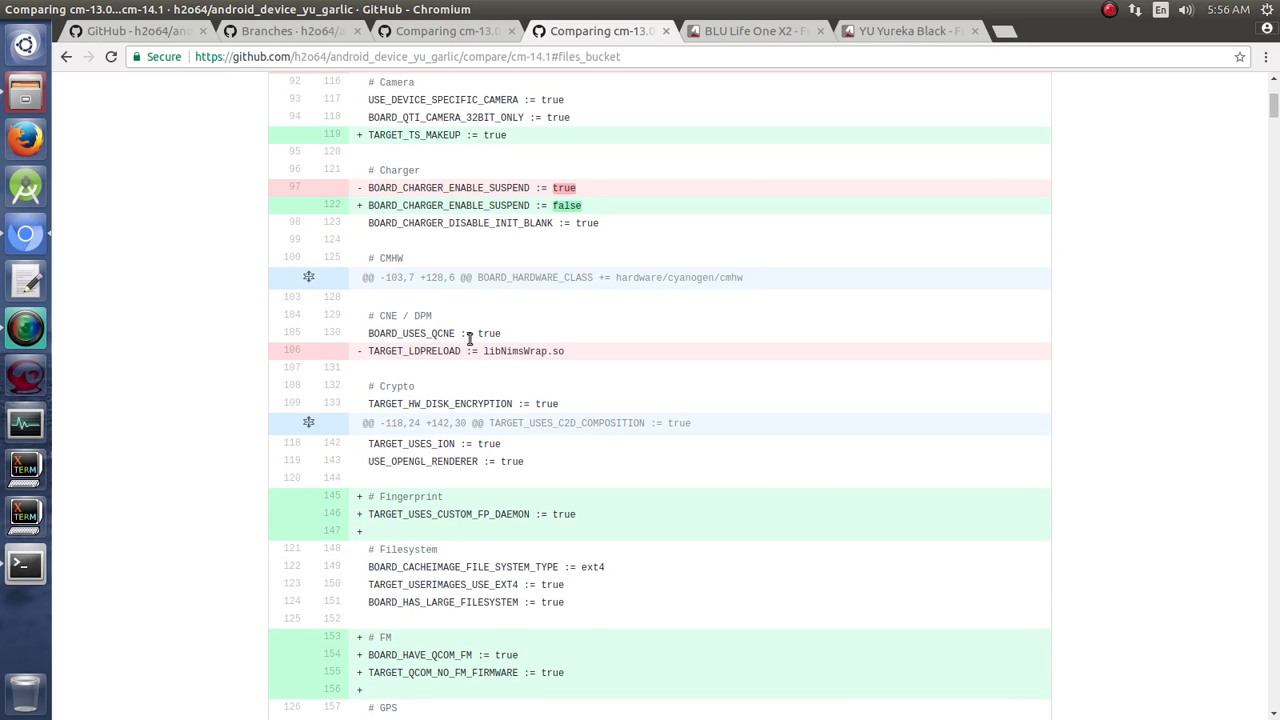
mouse_move(616, 482)
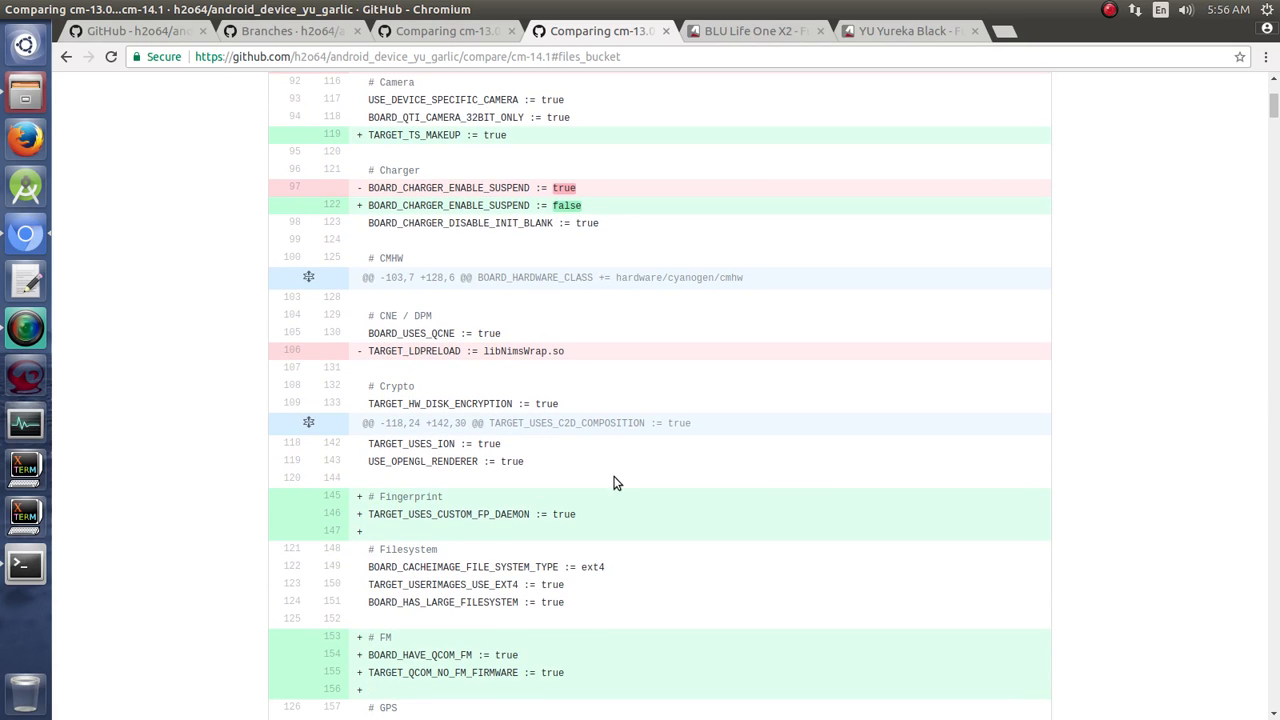
scroll(down, 3)
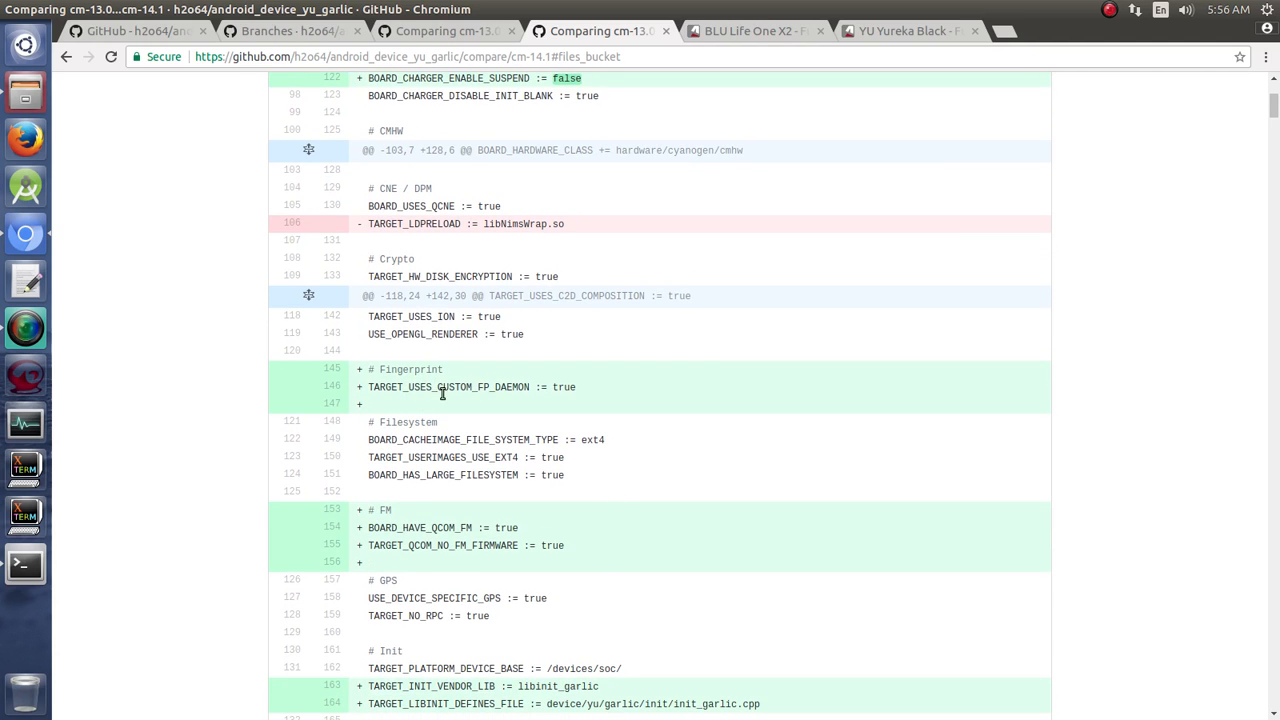
scroll(down, 3)
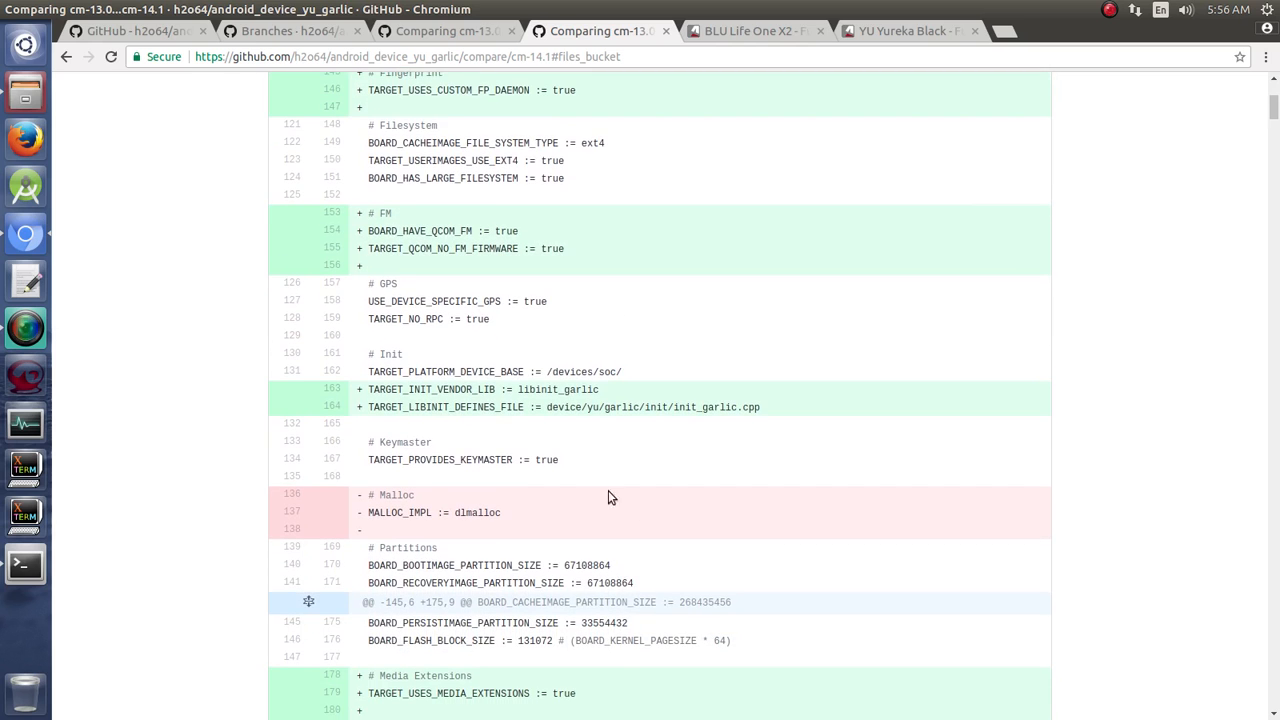
mouse_move(390, 390)
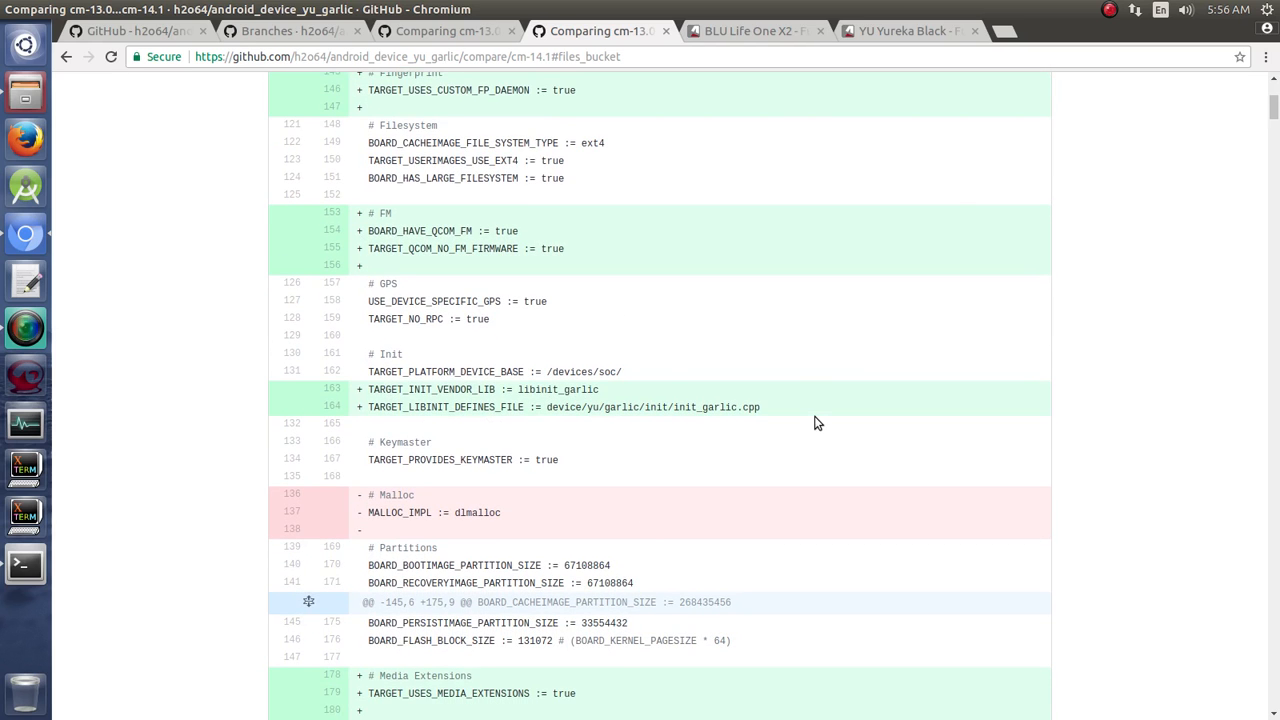
scroll(down, 3)
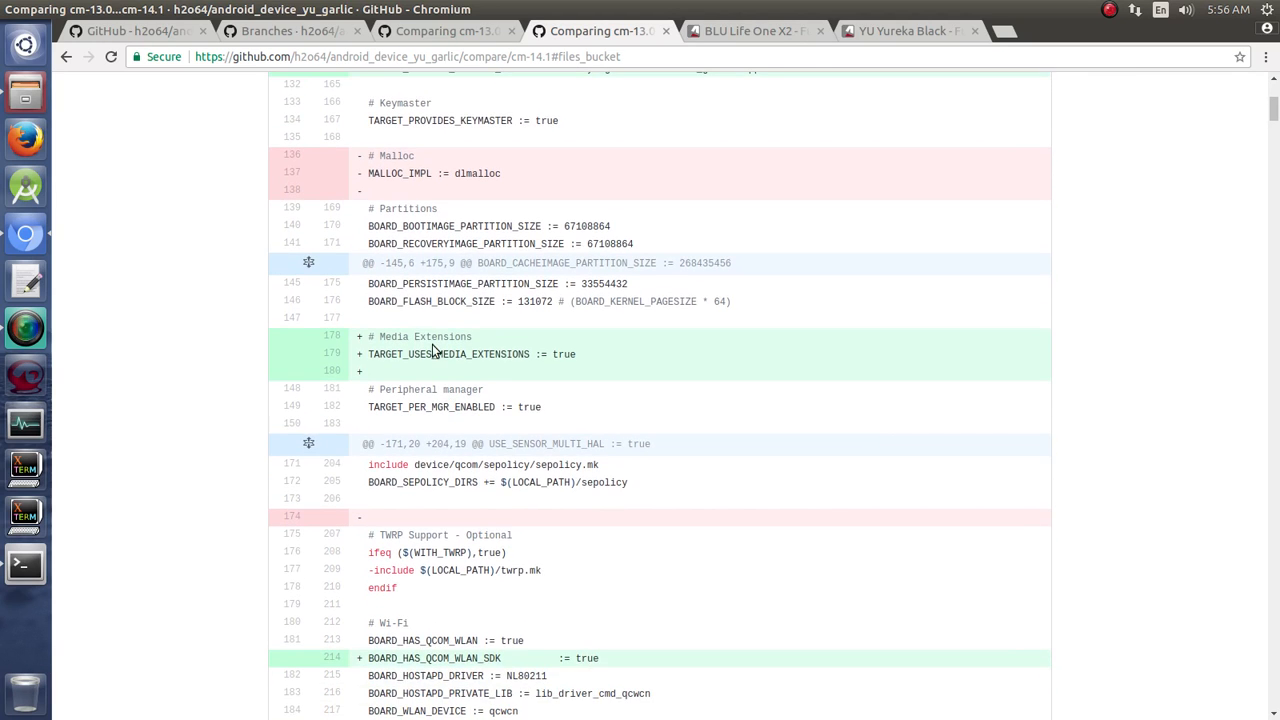
mouse_move(612, 408)
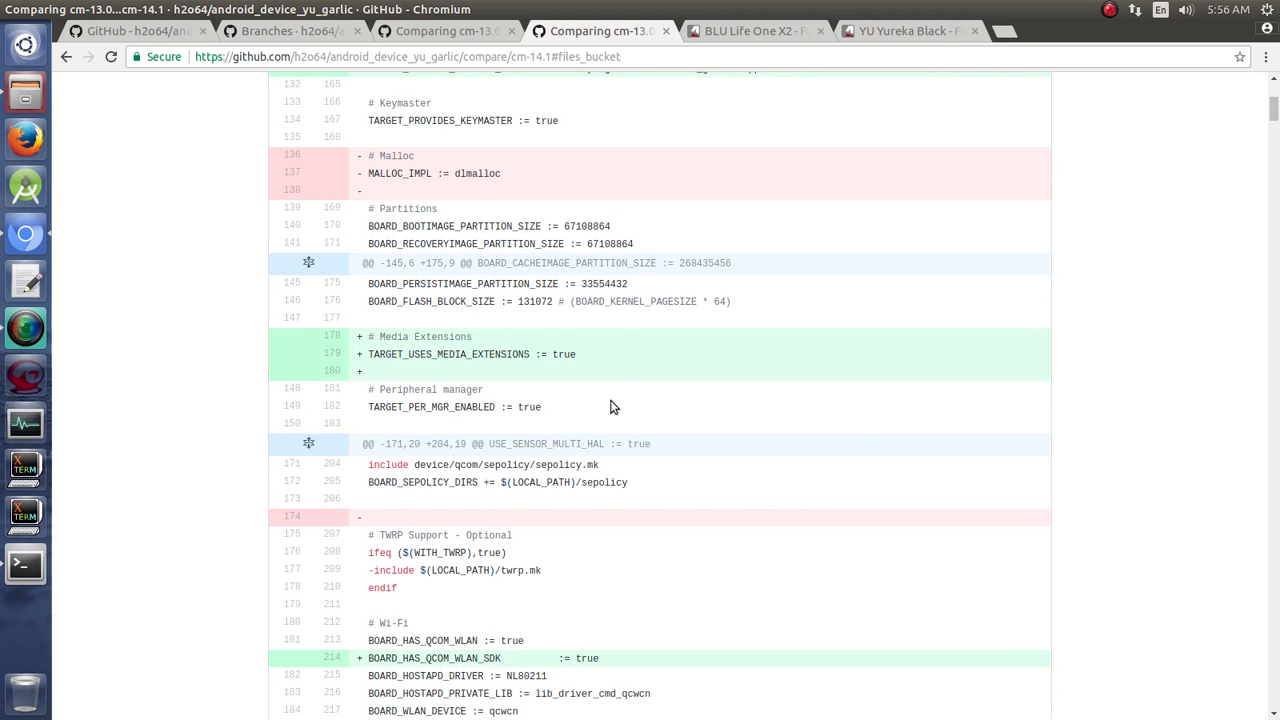
scroll(down, 3)
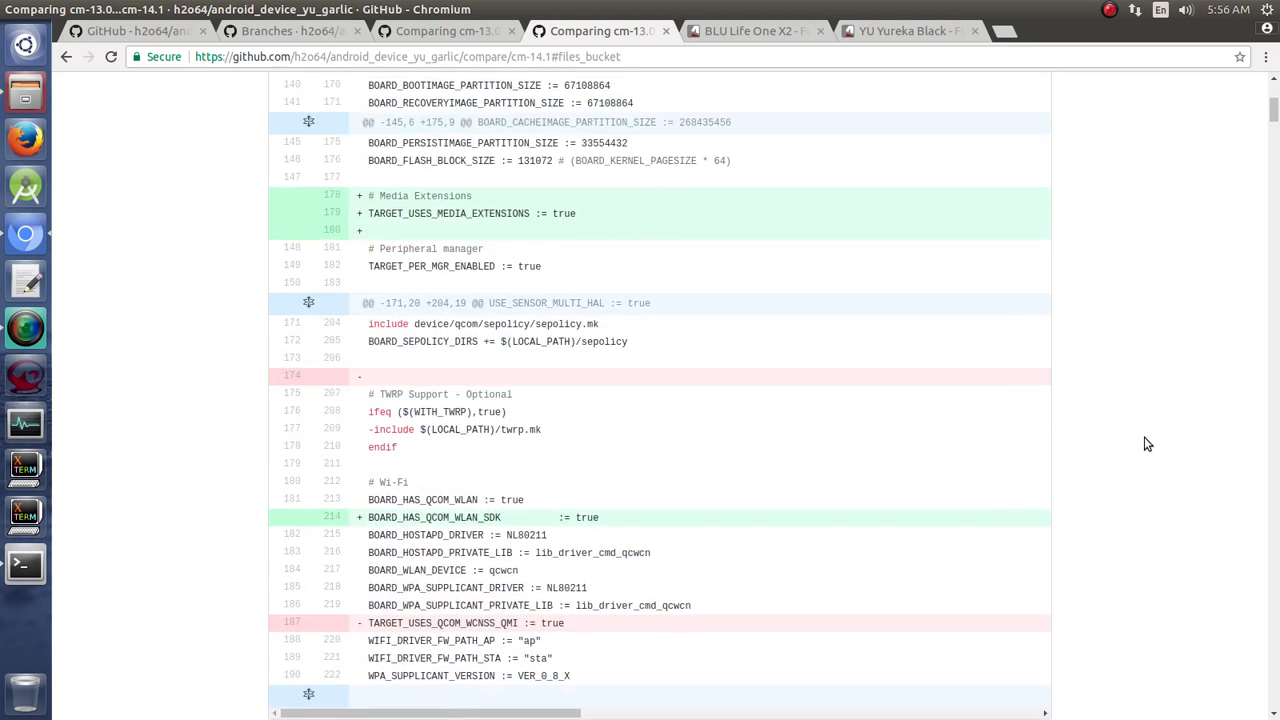
scroll(up, 3)
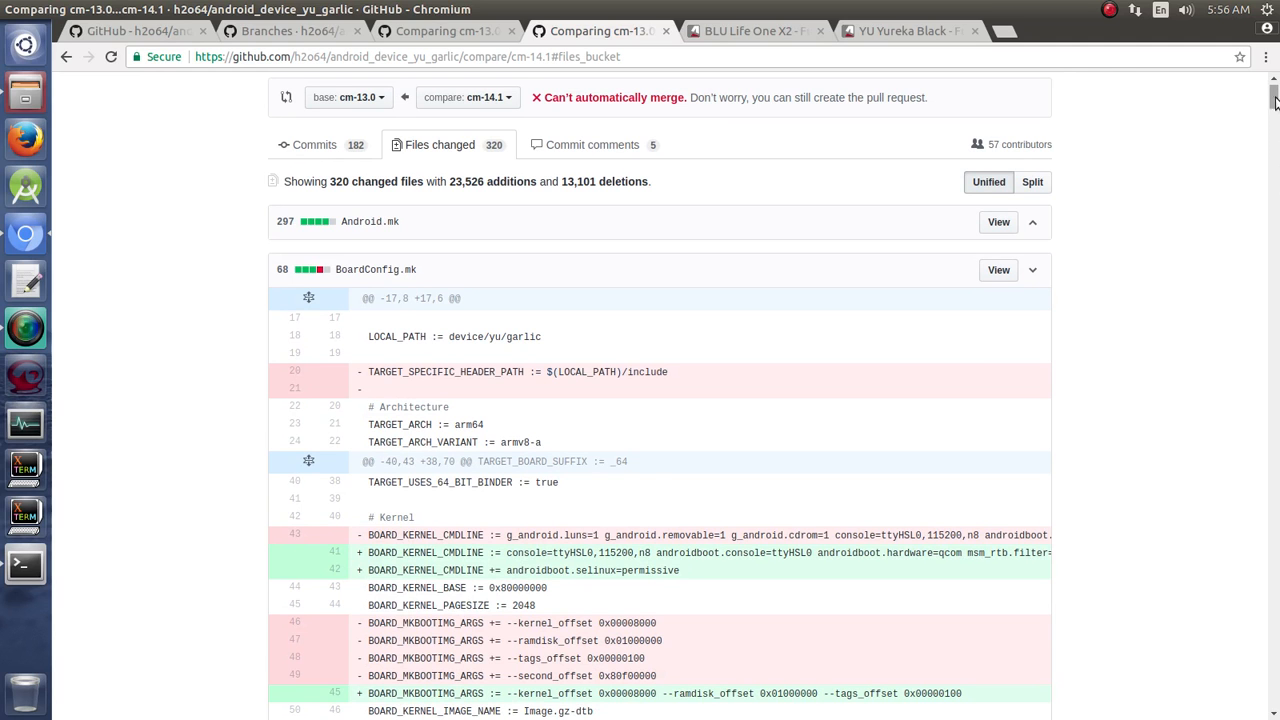
Step: Scroll past BoardConfig.mk to the audio_platform_info.xml diff with its new acdb_id device list
scroll(down, 3)
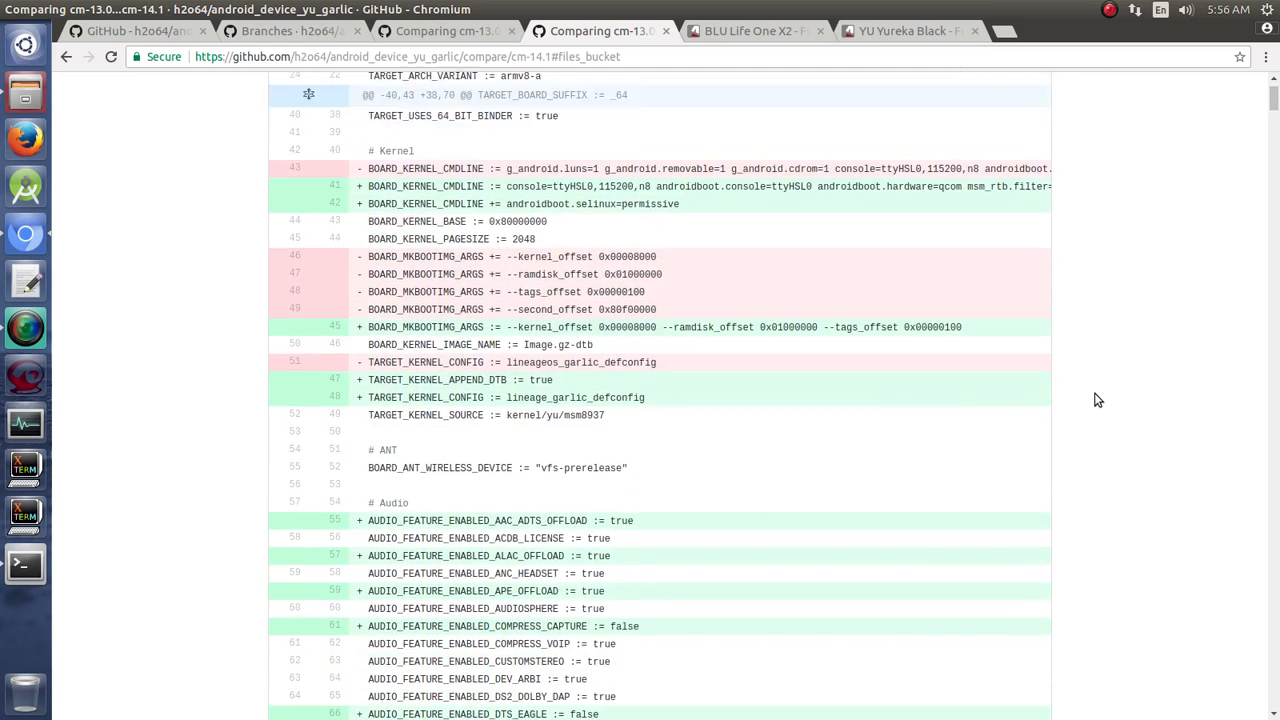
scroll(down, 3)
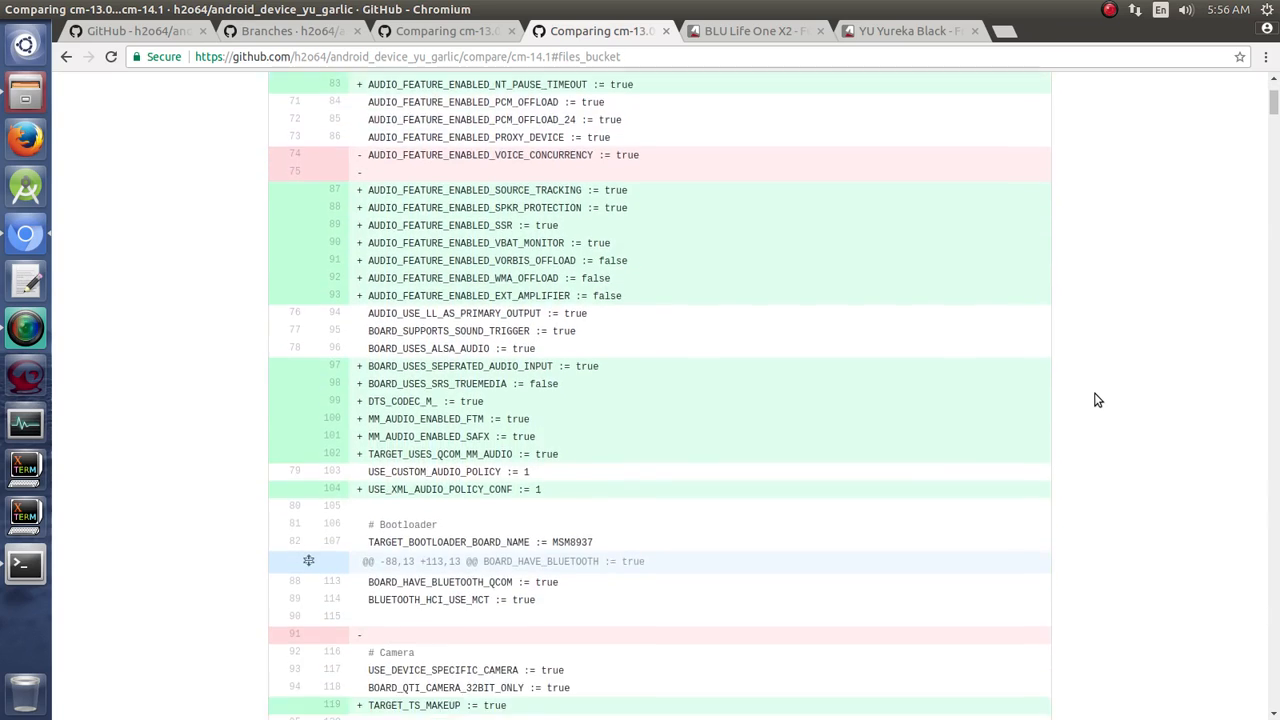
scroll(down, 3)
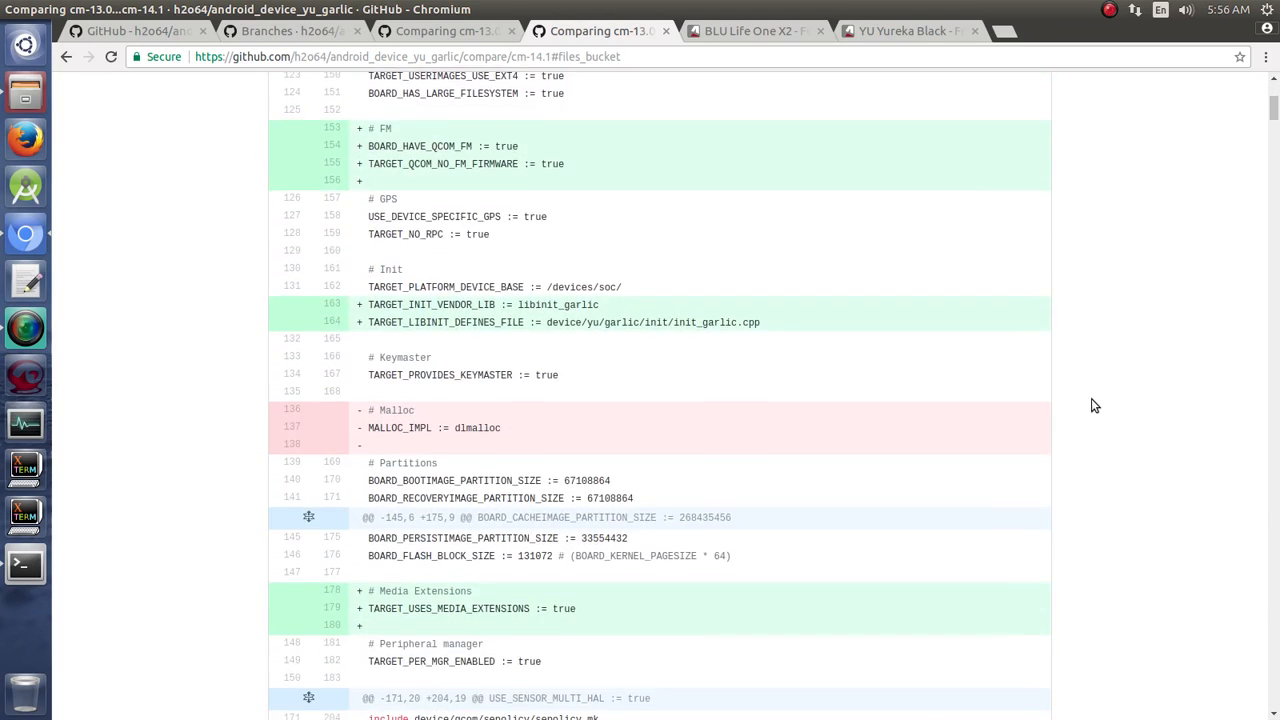
scroll(down, 3)
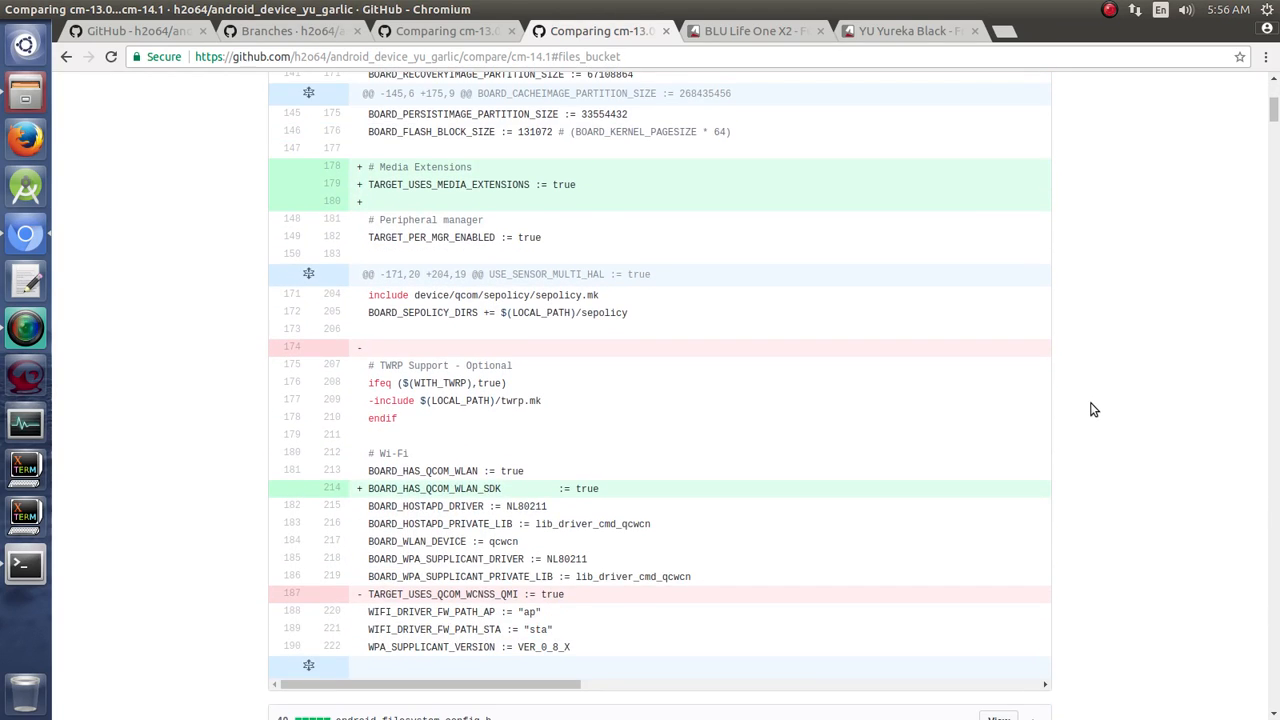
scroll(down, 3)
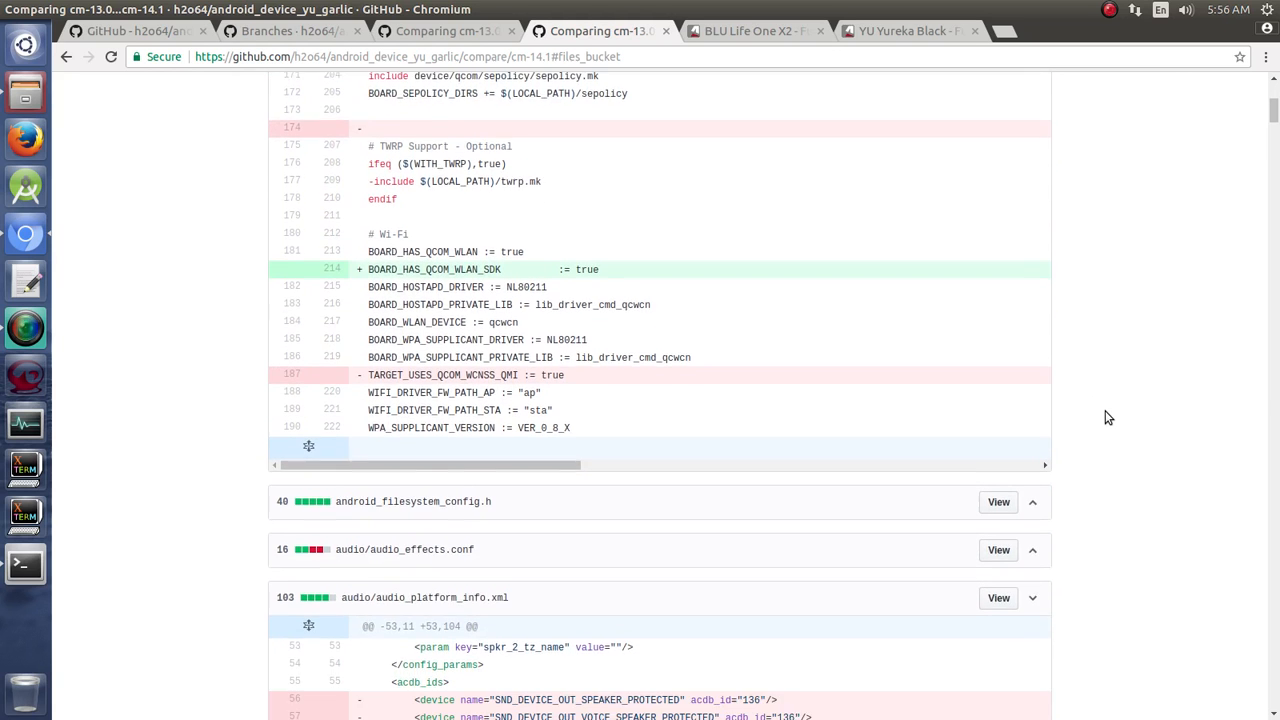
scroll(down, 3)
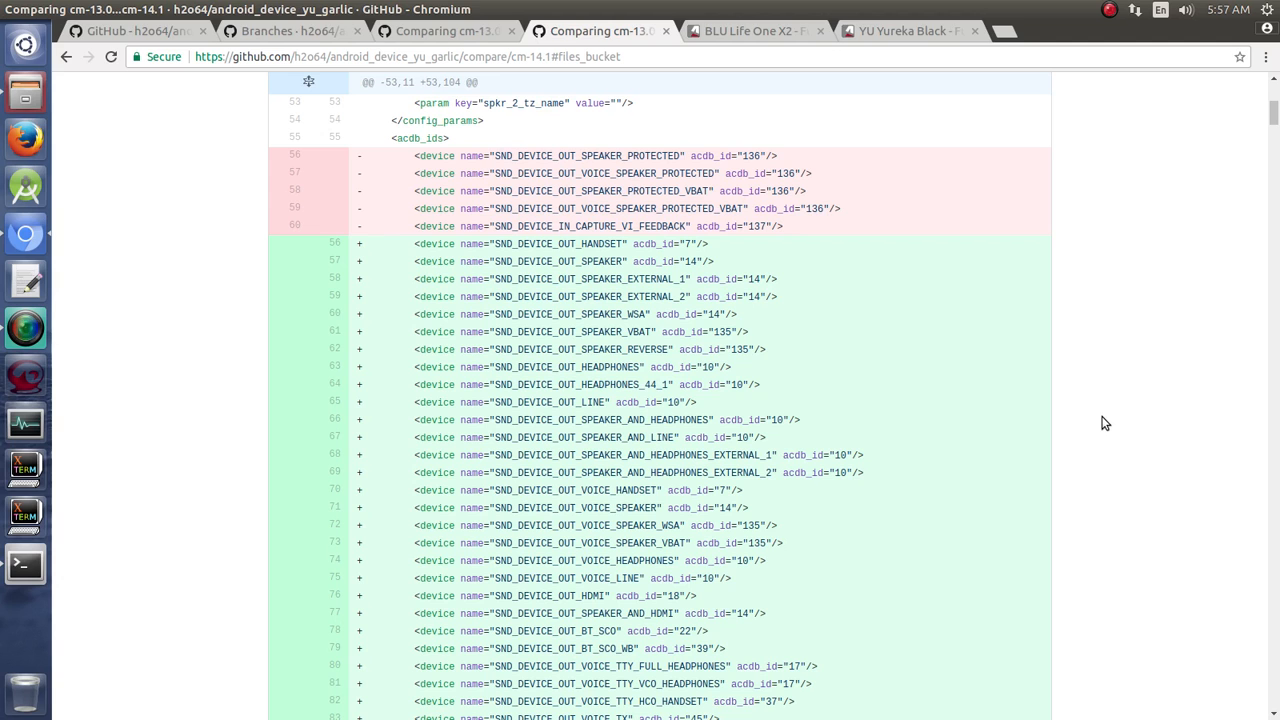
mouse_move(364, 260)
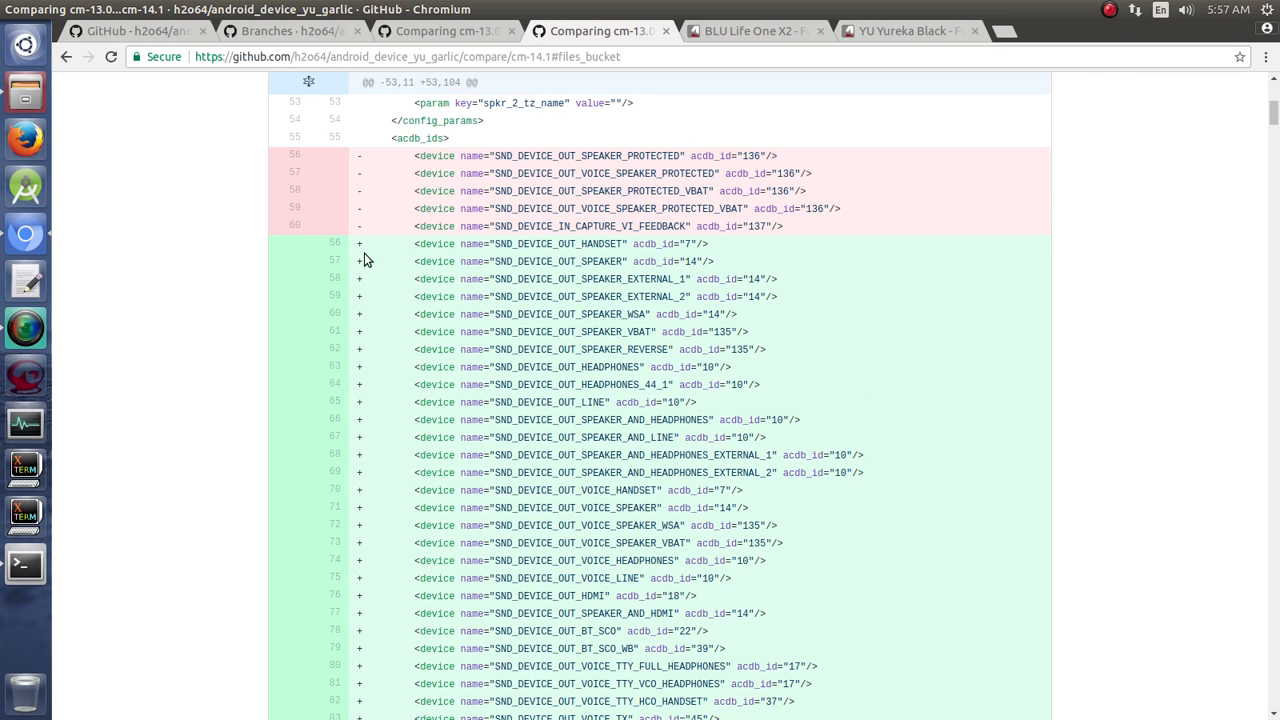
Step: Read through the audio_platform_info_extcodec.xml diff into the camera channel stop-function mutex change
scroll(down, 3)
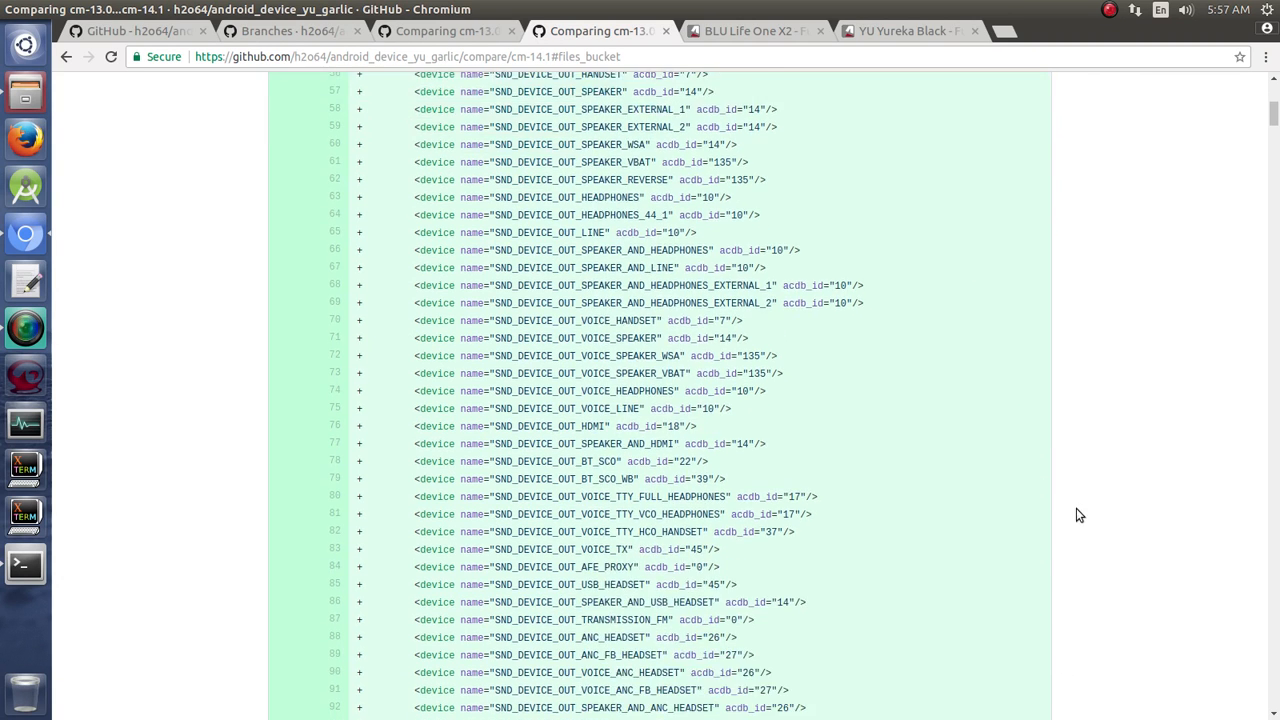
scroll(down, 3)
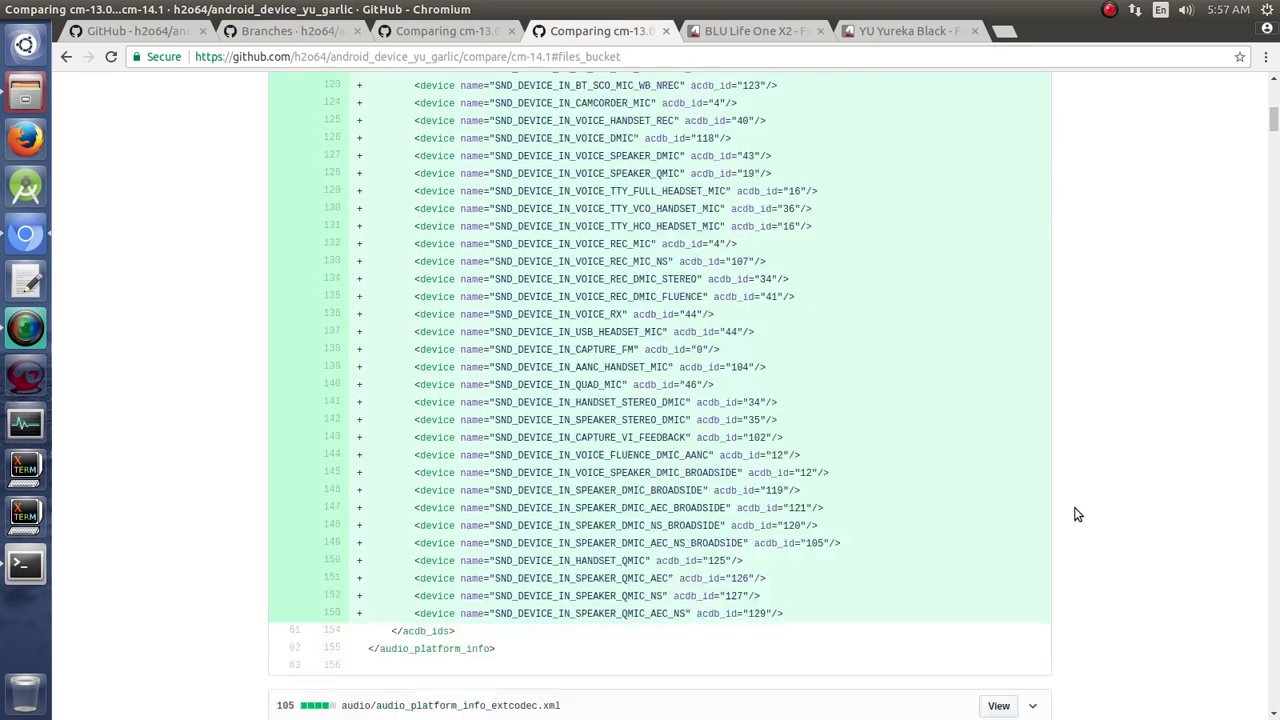
scroll(down, 3)
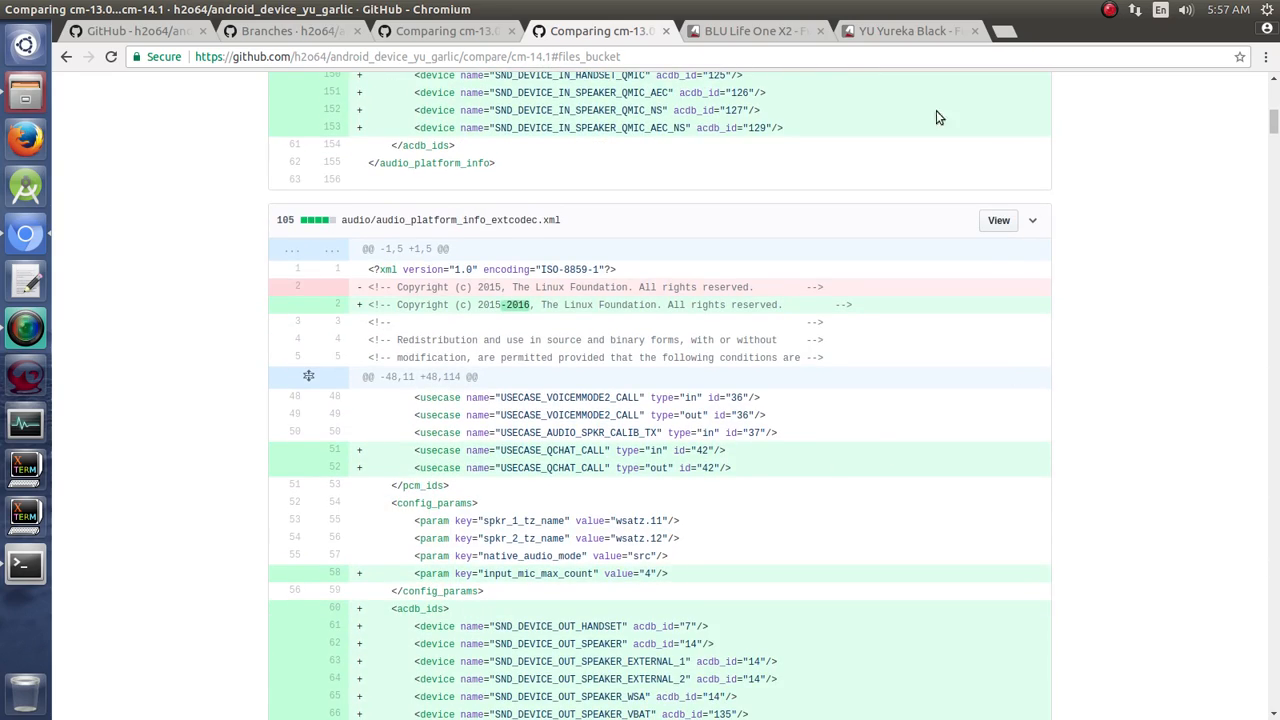
scroll(down, 3)
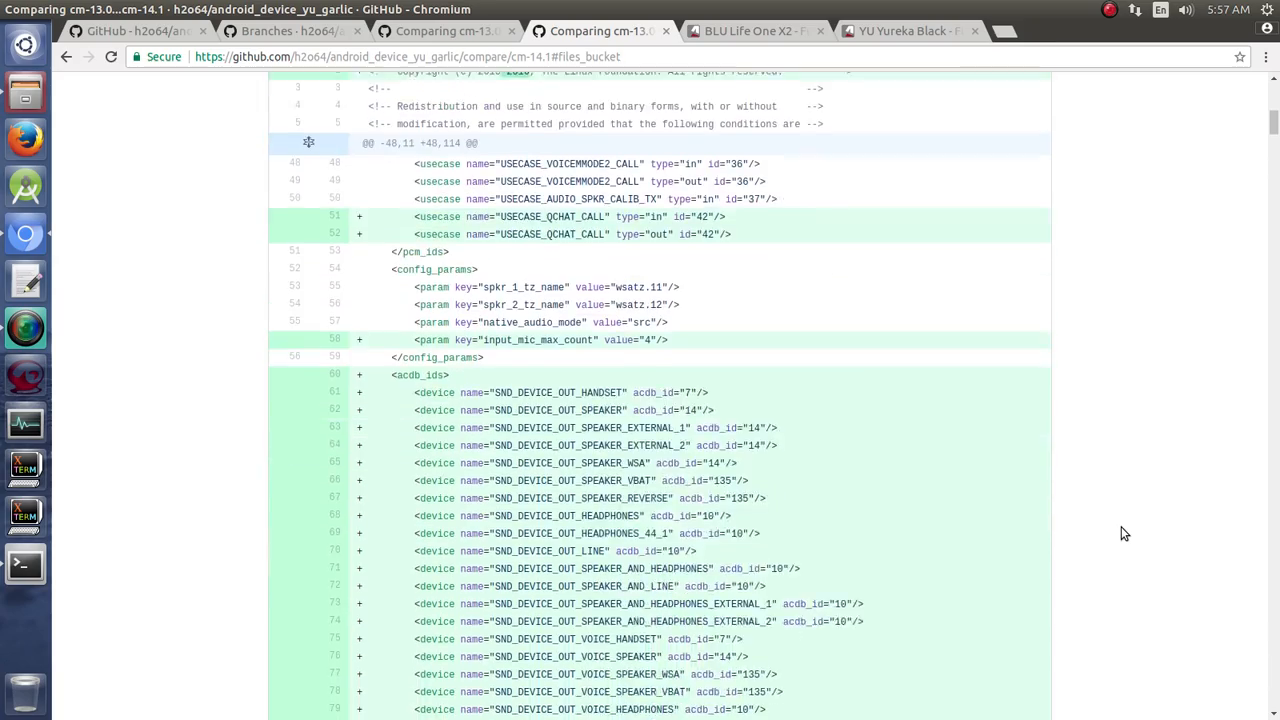
scroll(down, 3)
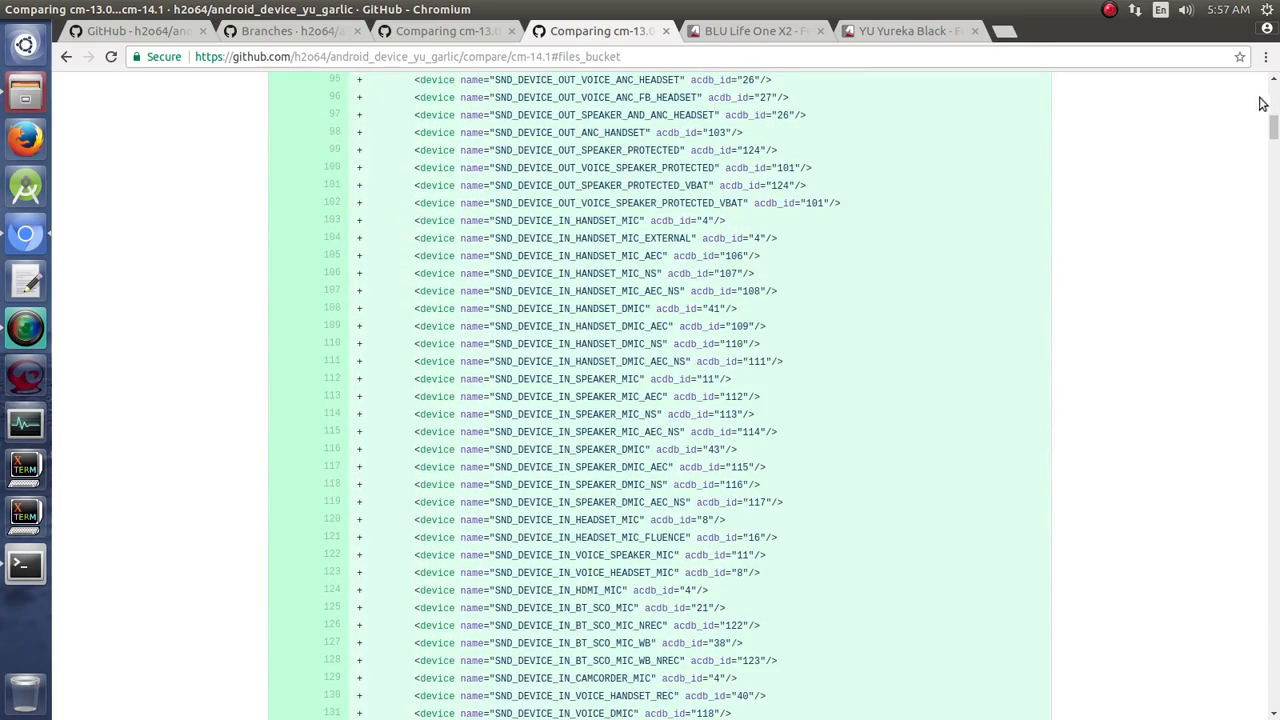
scroll(down, 3)
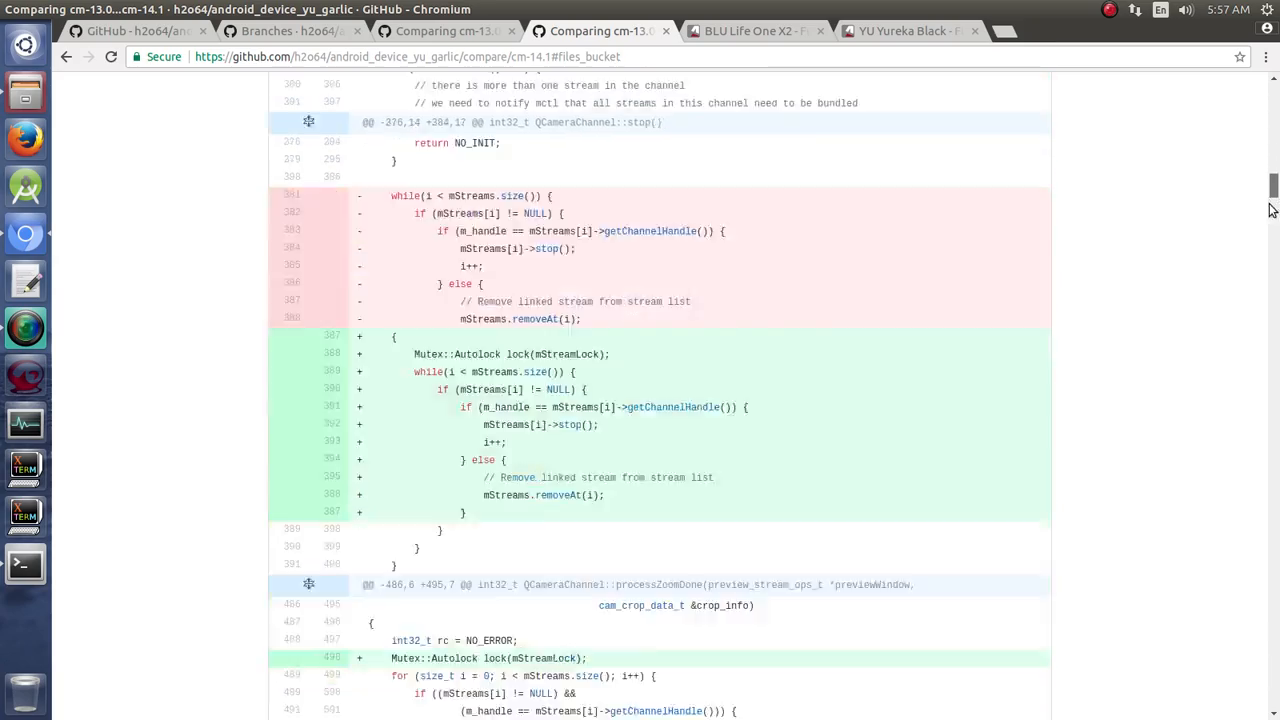
Step: Skim the camera stream buffer, test app and QCameraParametersIntf.cpp diffs
scroll(down, 3)
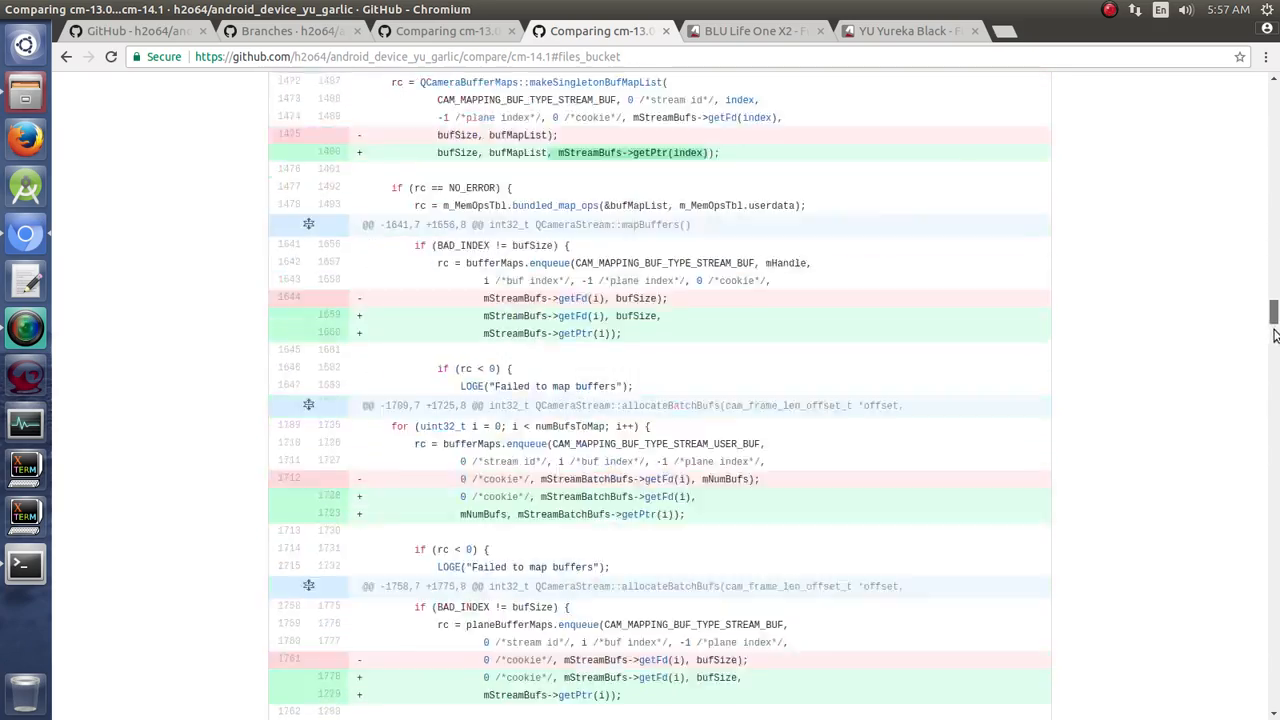
scroll(down, 3)
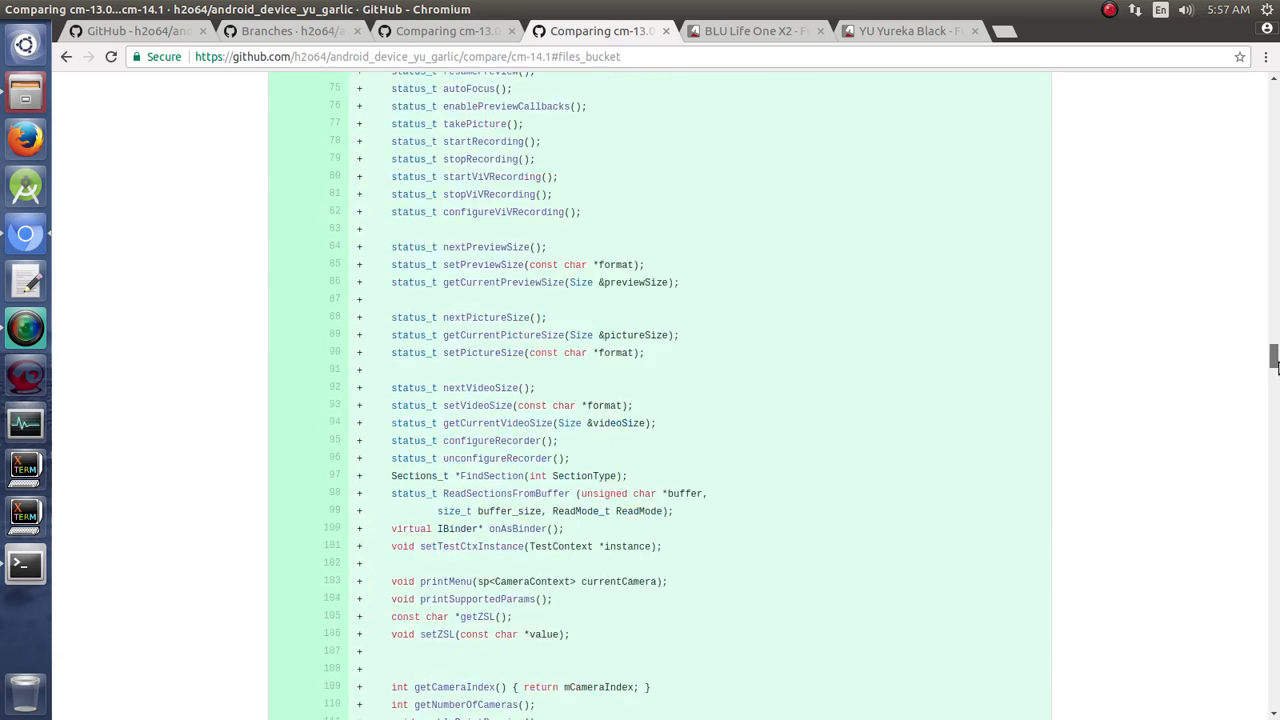
scroll(down, 3)
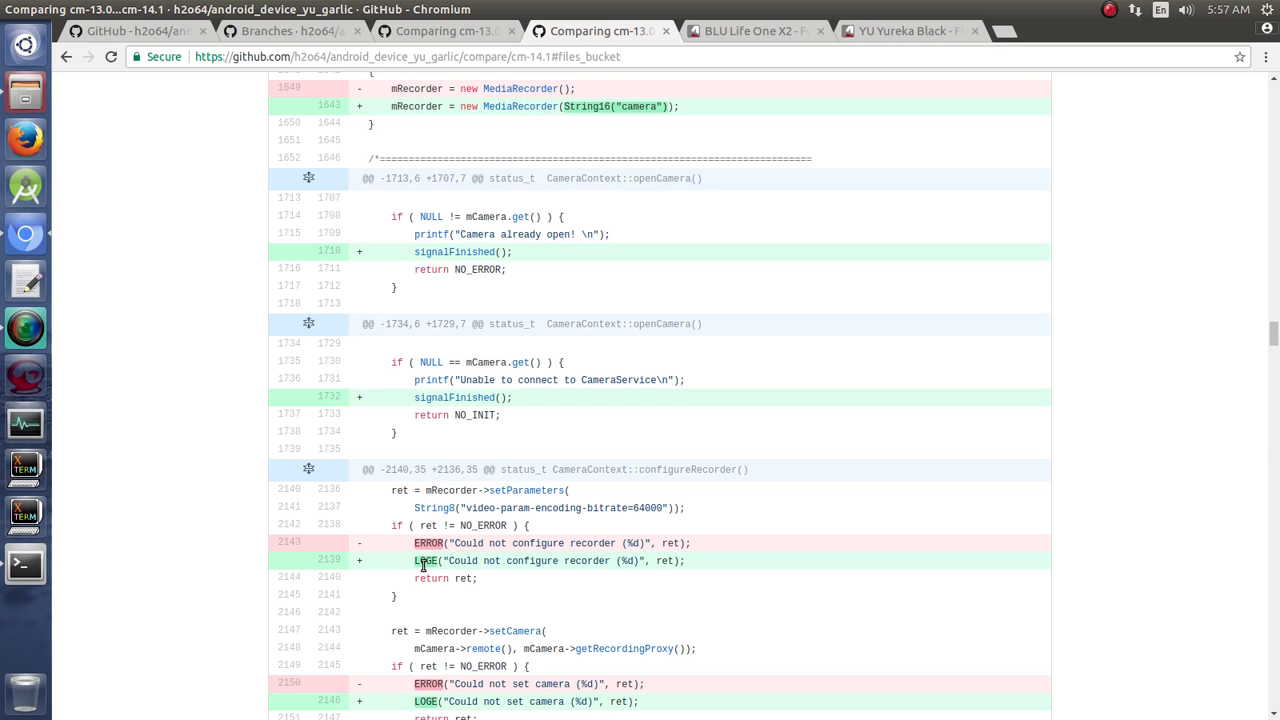
mouse_move(460, 556)
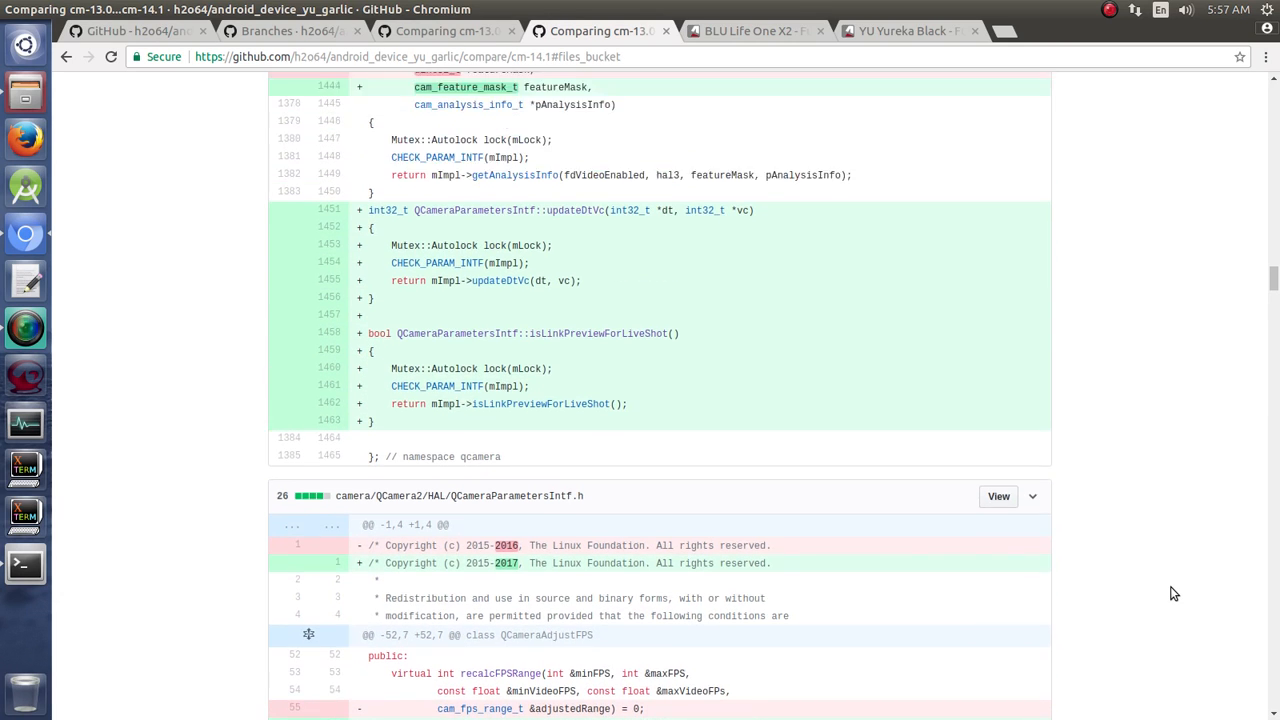
scroll(down, 3)
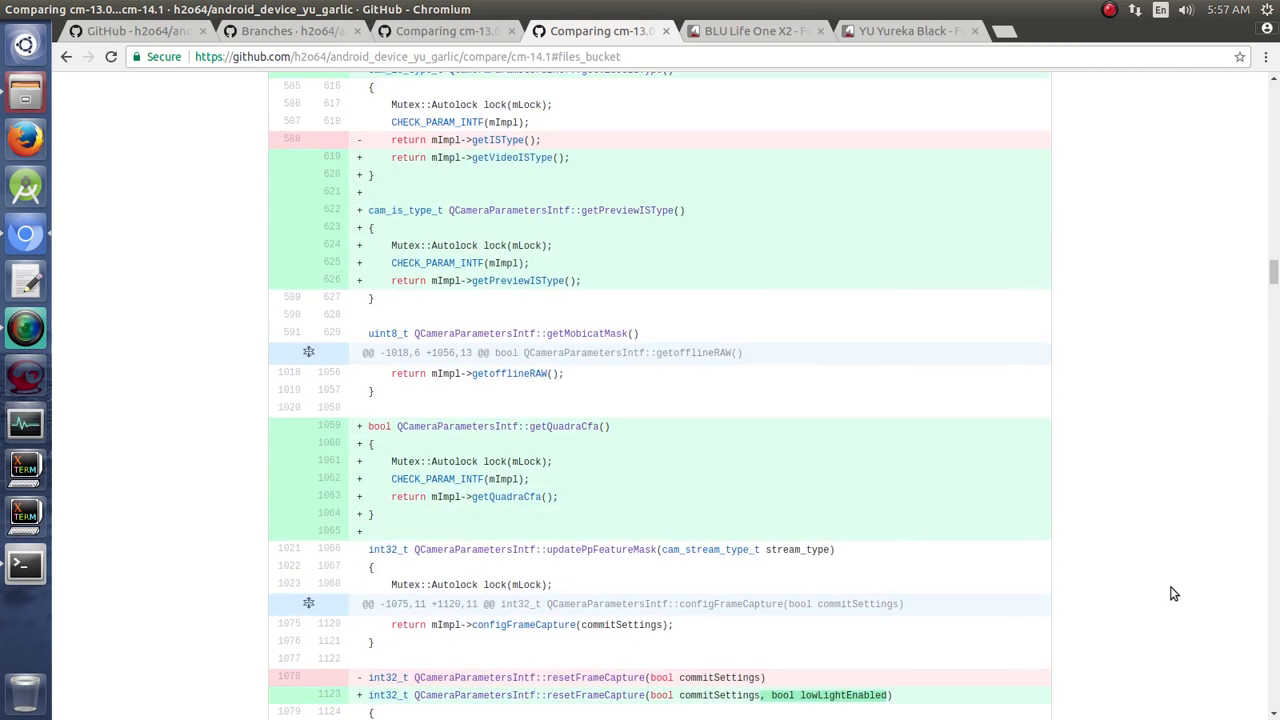
scroll(down, 3)
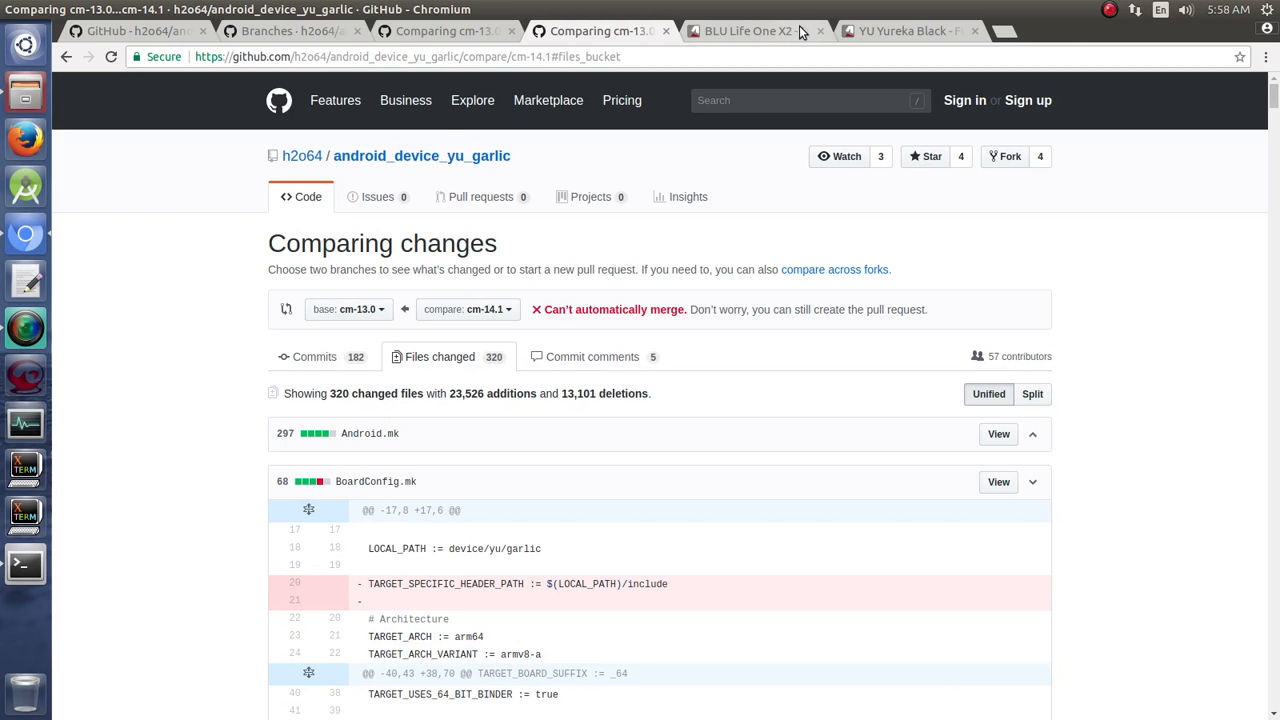
Step: Switch from the GitHub comparison to the BLU Life One X2 GSMArena specs page
click(750, 32)
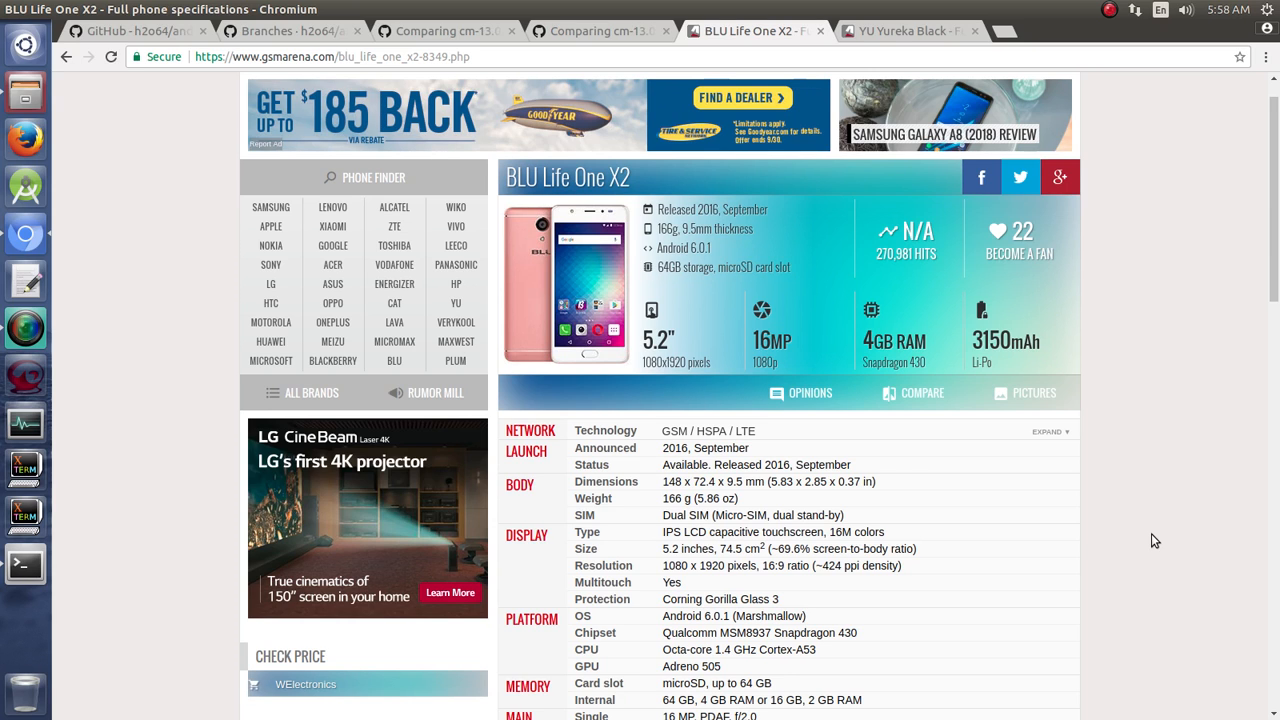
click(140, 32)
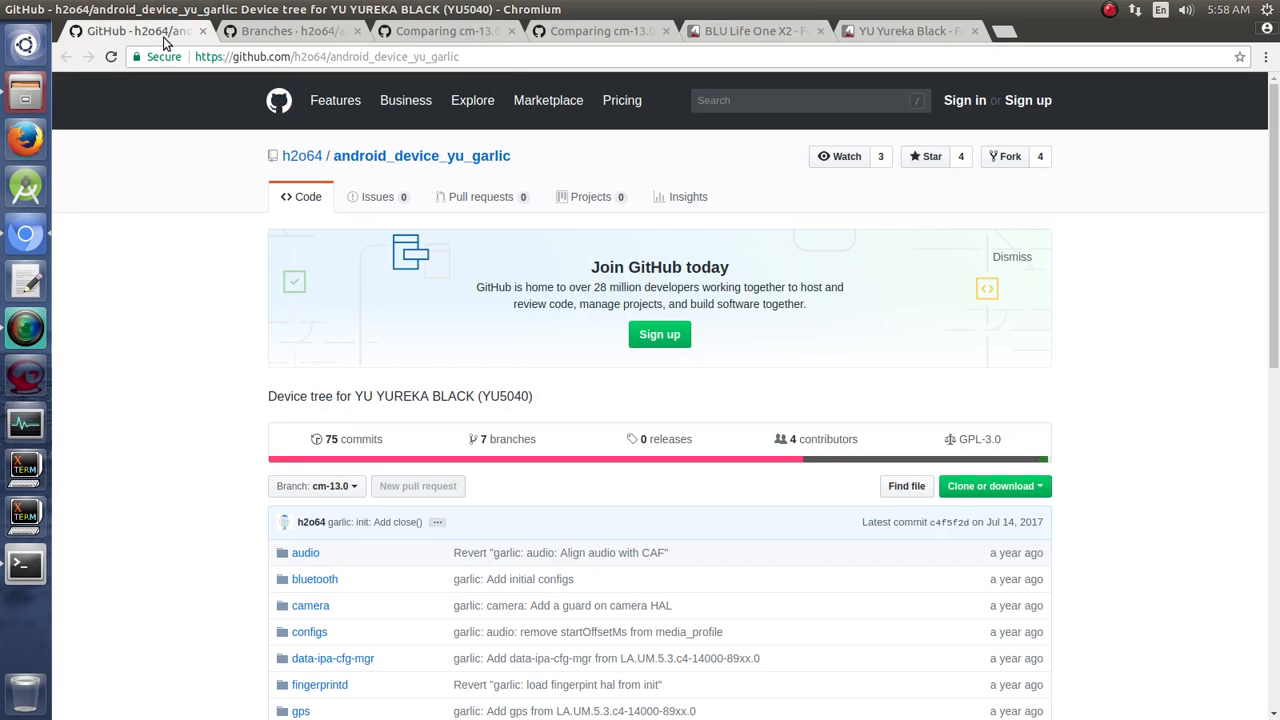
mouse_move(408, 220)
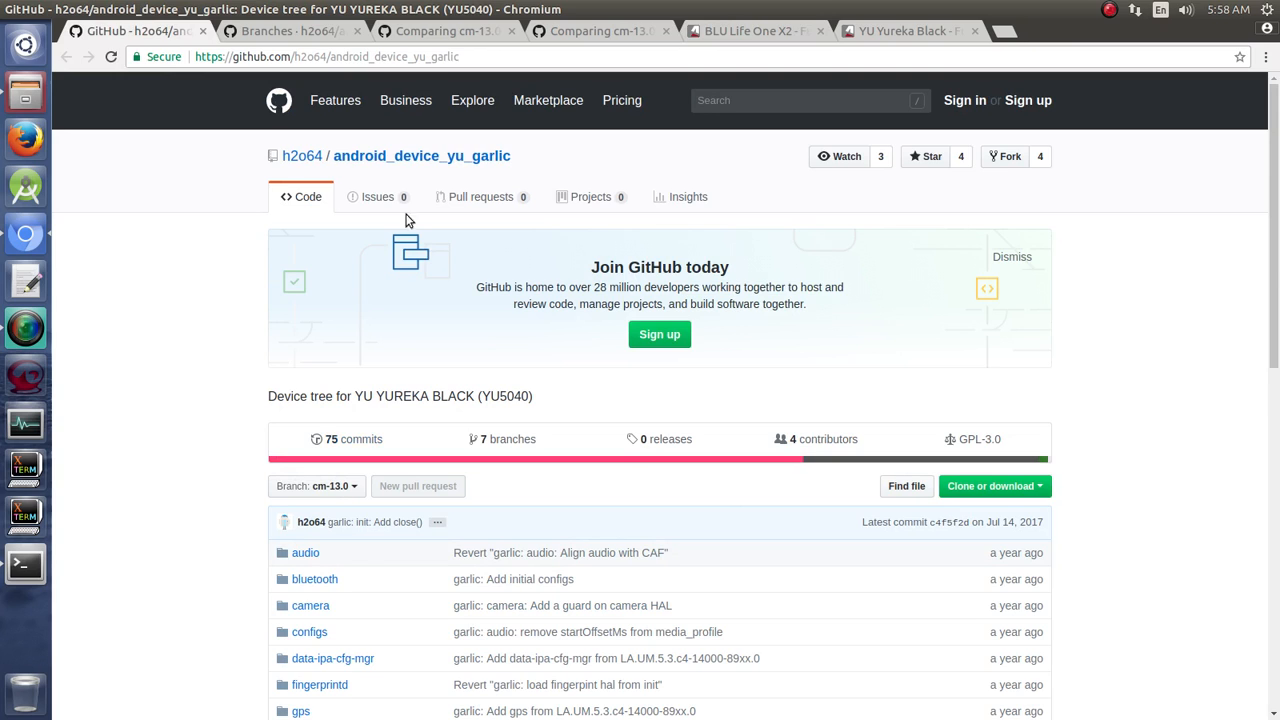
mouse_move(536, 168)
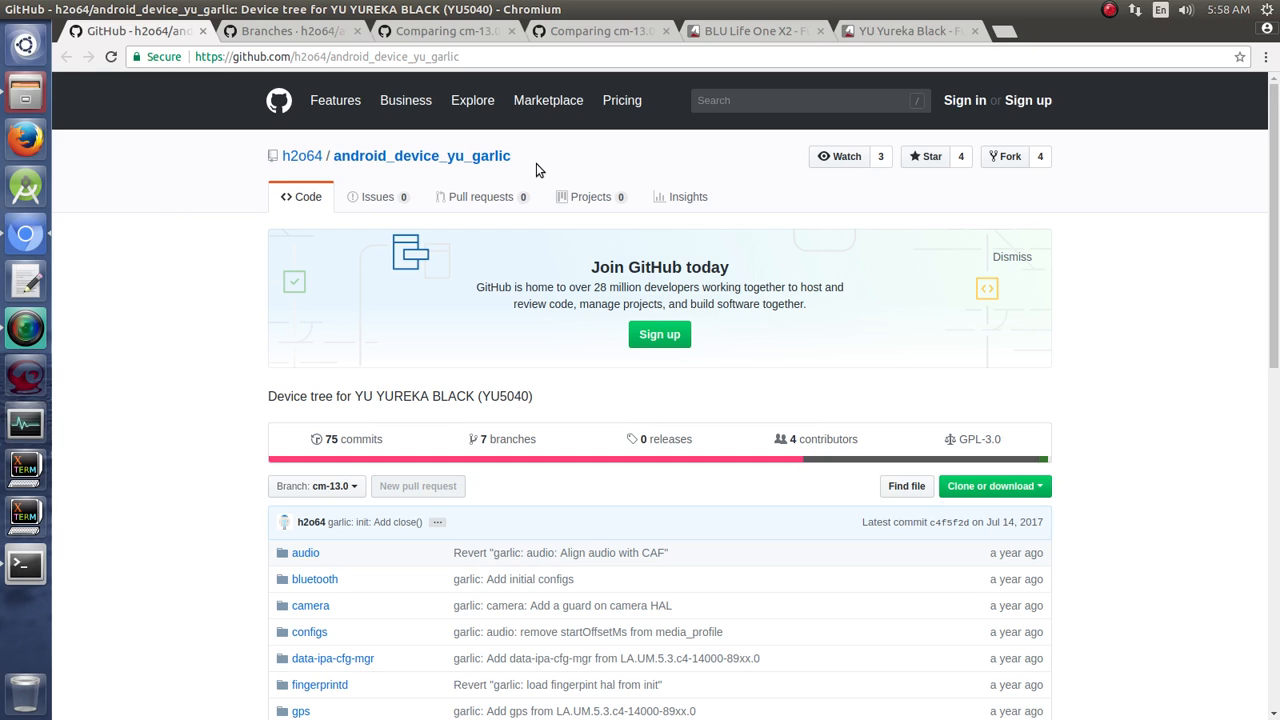
mouse_move(1200, 496)
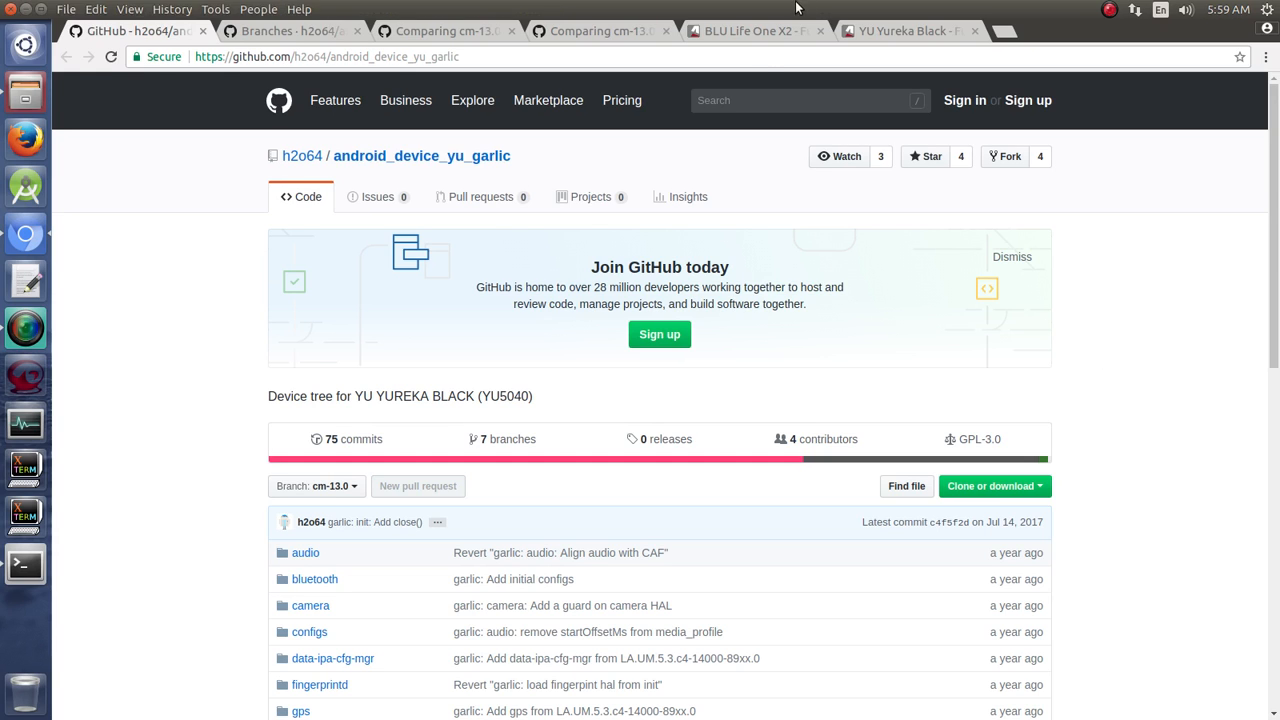
click(752, 32)
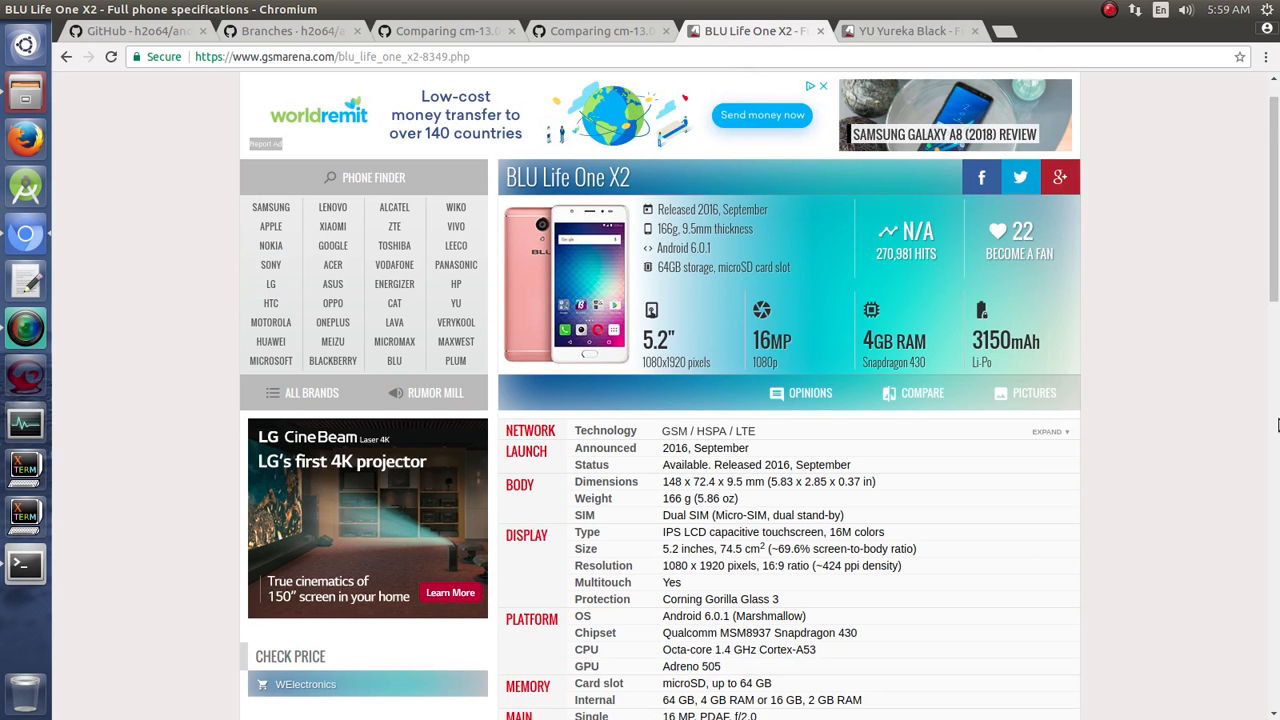
mouse_move(1228, 362)
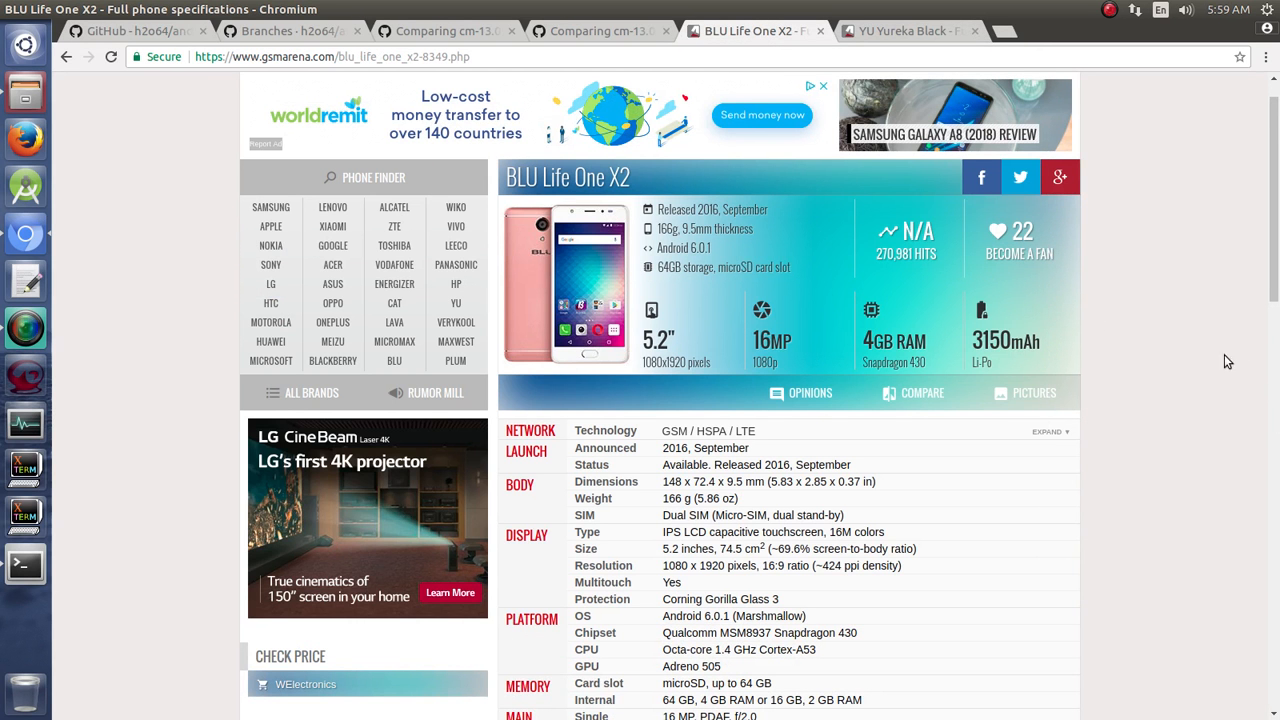
mouse_move(1220, 336)
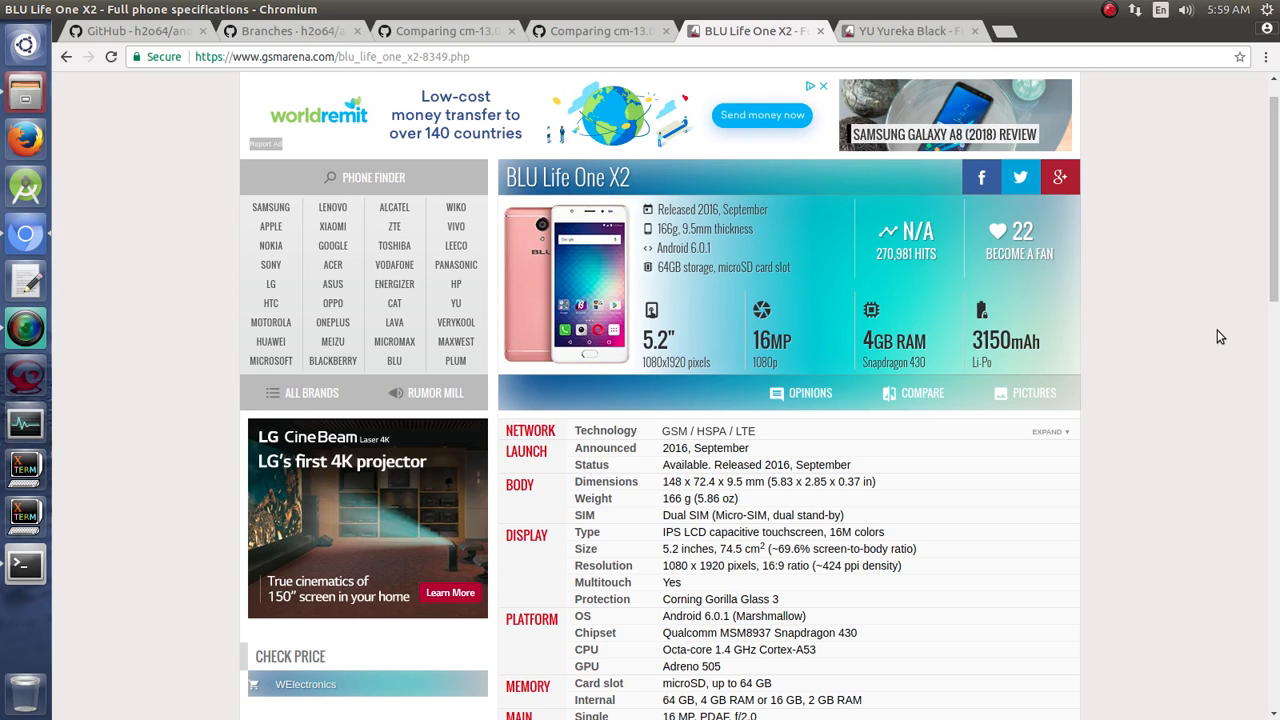
mouse_move(1200, 316)
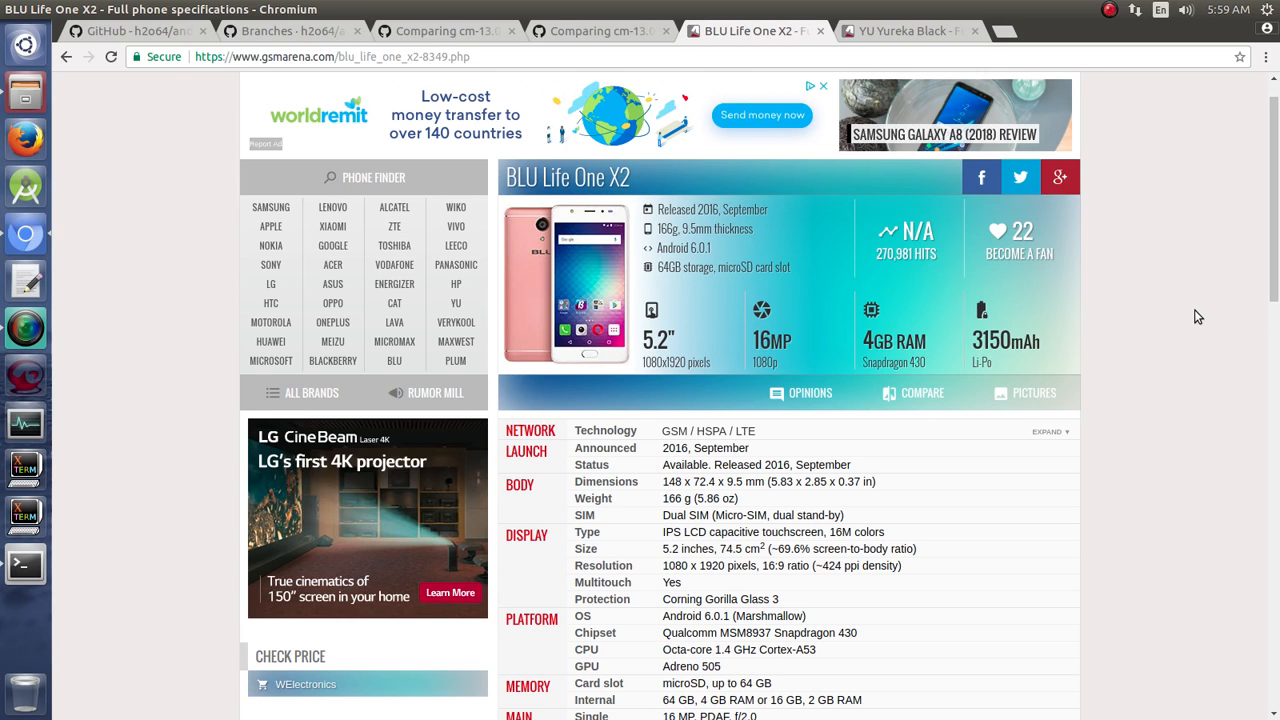